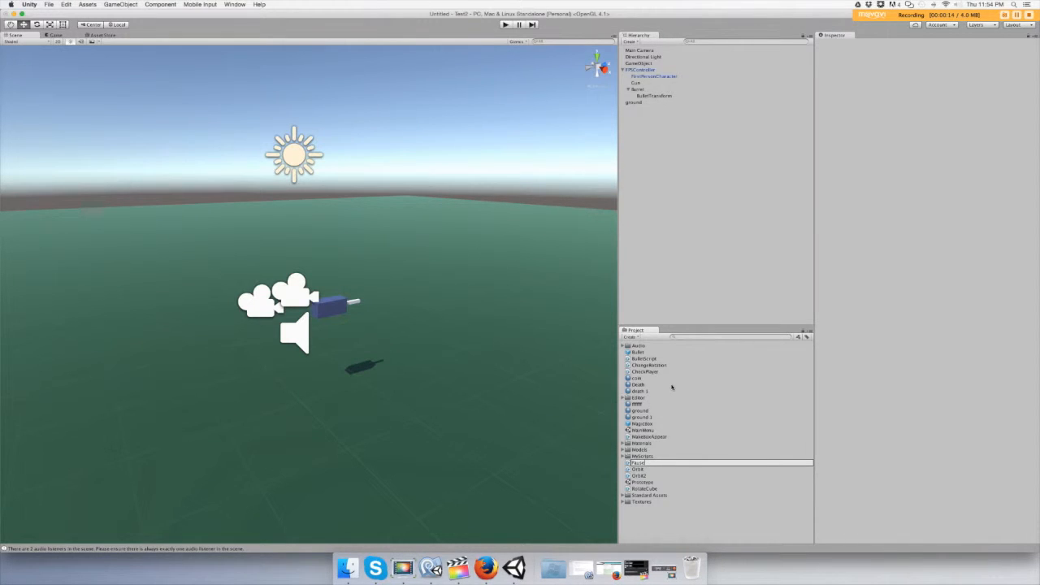
- Open the PauseGame script from the Project panel in MonoDevelop
{"action": "left_click", "coordinate": [645, 476]}
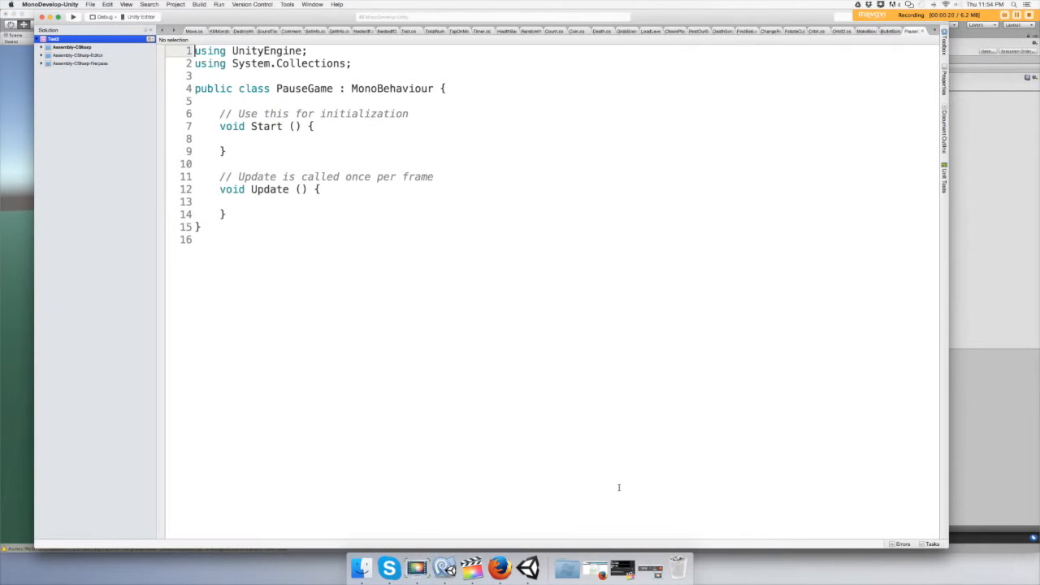
- Declare void PauseTheGame() on a new line below the Update method
{"action": "left_click", "coordinate": [41, 46]}
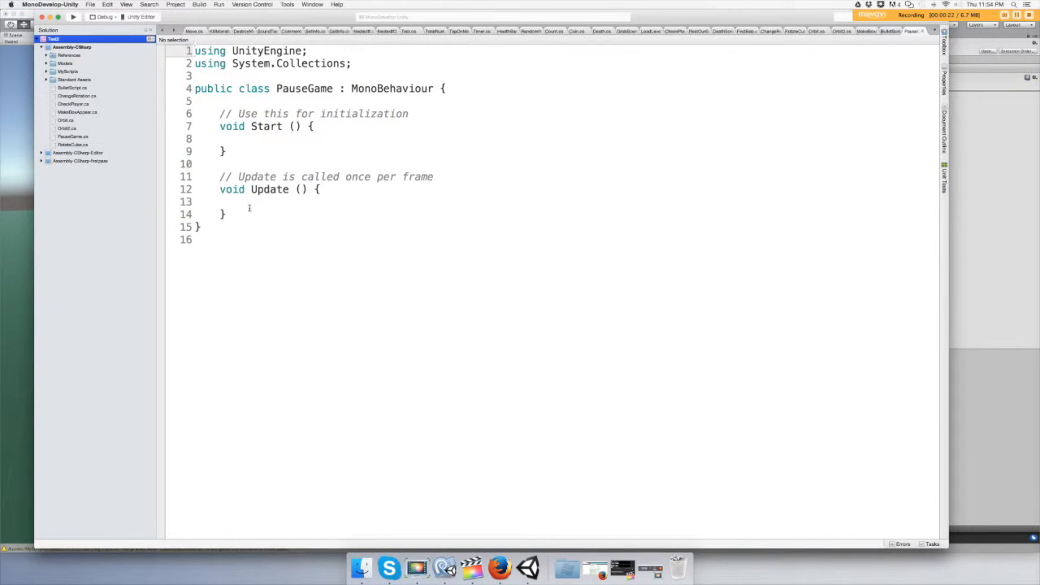
{"action": "left_click", "coordinate": [195, 227]}
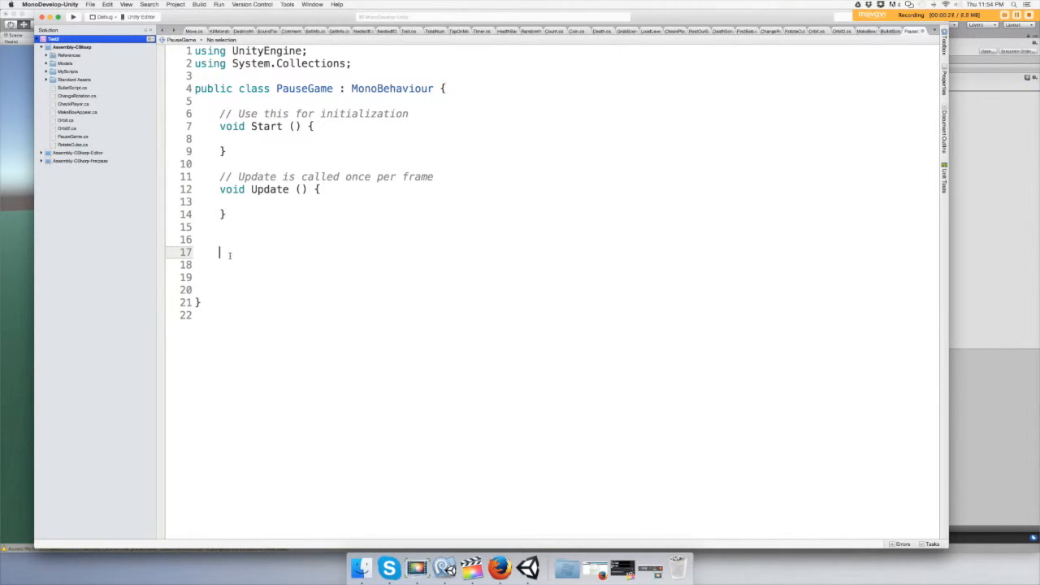
{"action": "type", "text": "void"}
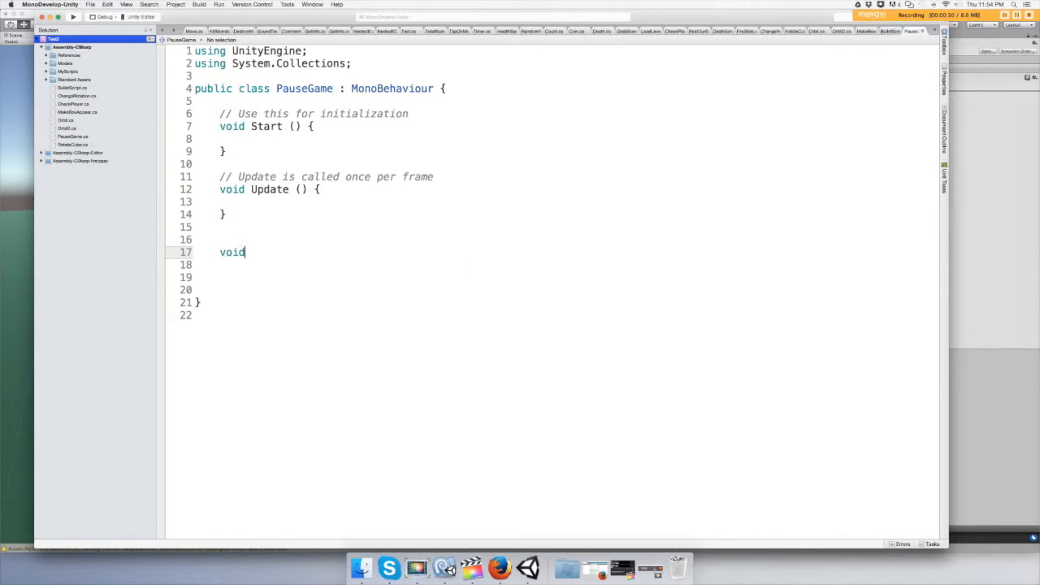
{"action": "left_click", "coordinate": [126, 4]}
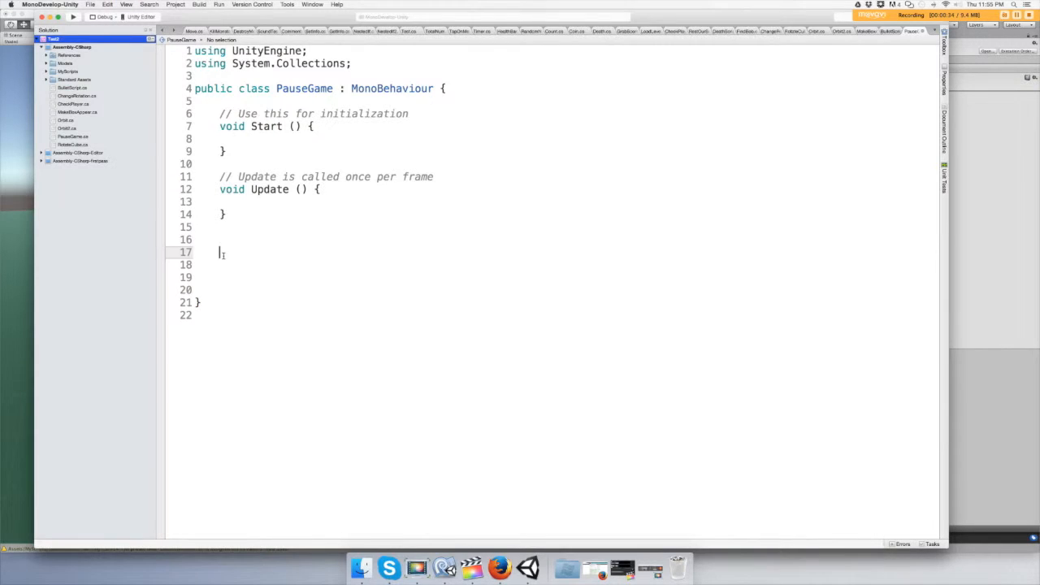
{"action": "type", "text": "void"}
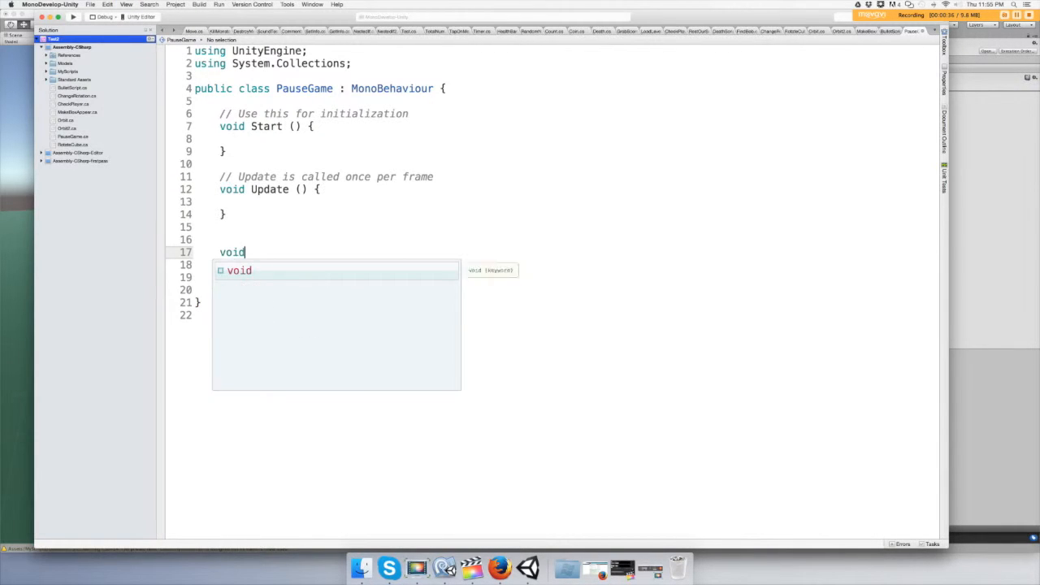
{"action": "type", "text": "Pa"}
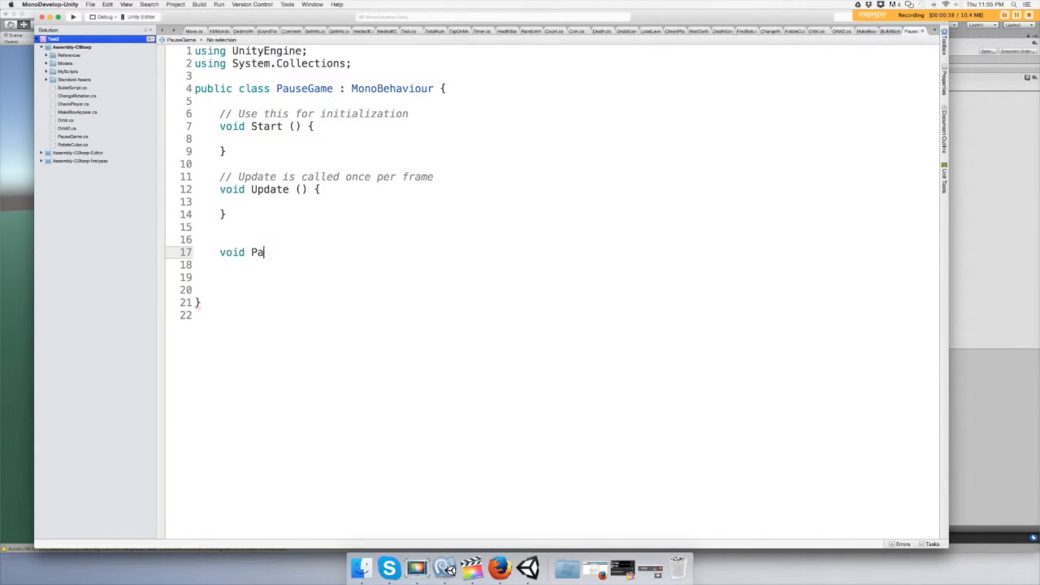
{"action": "type", "text": "useT"}
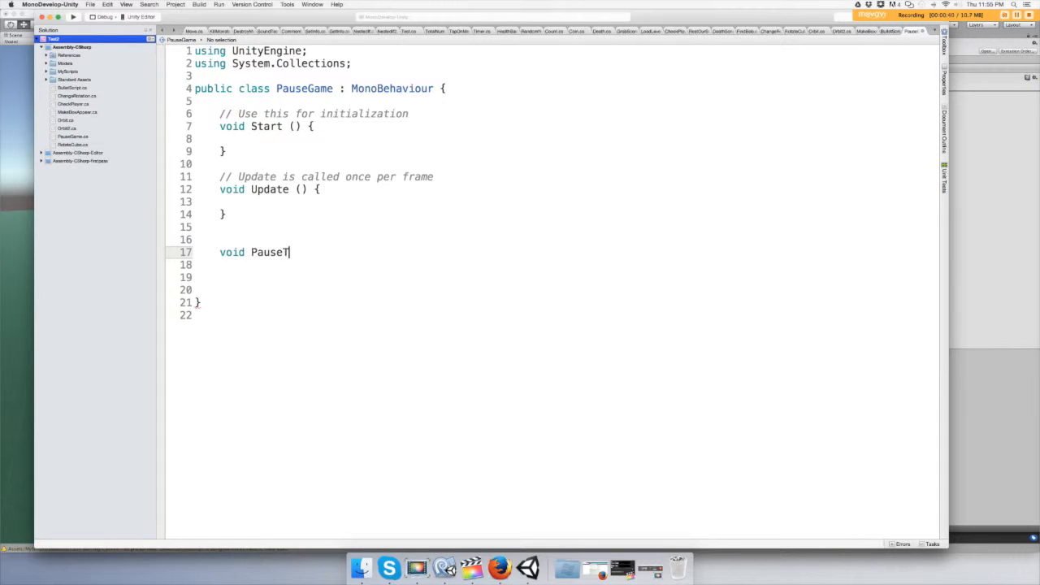
{"action": "type", "text": "heGam"}
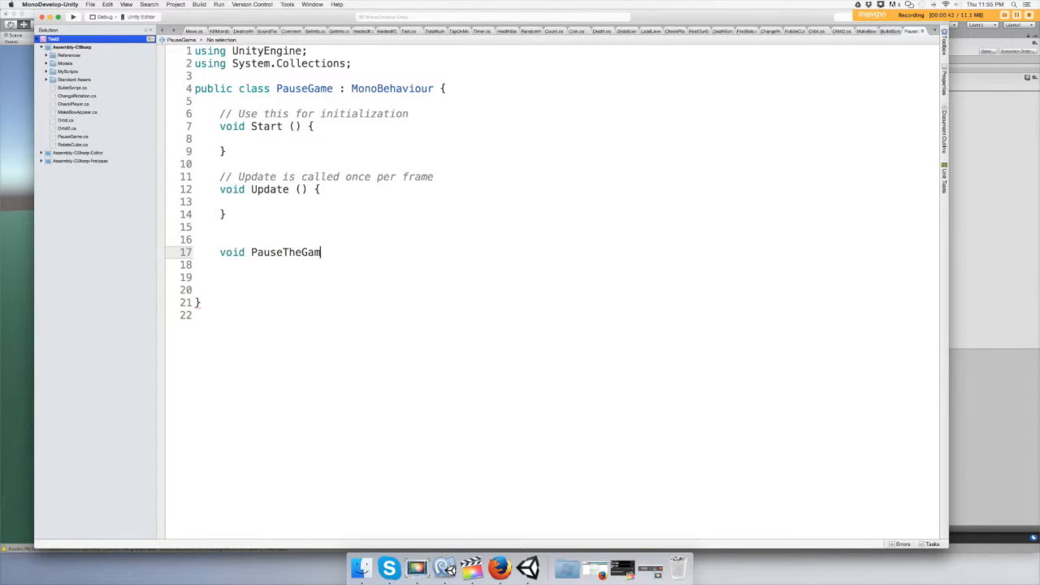
{"action": "type", "text": "e"}
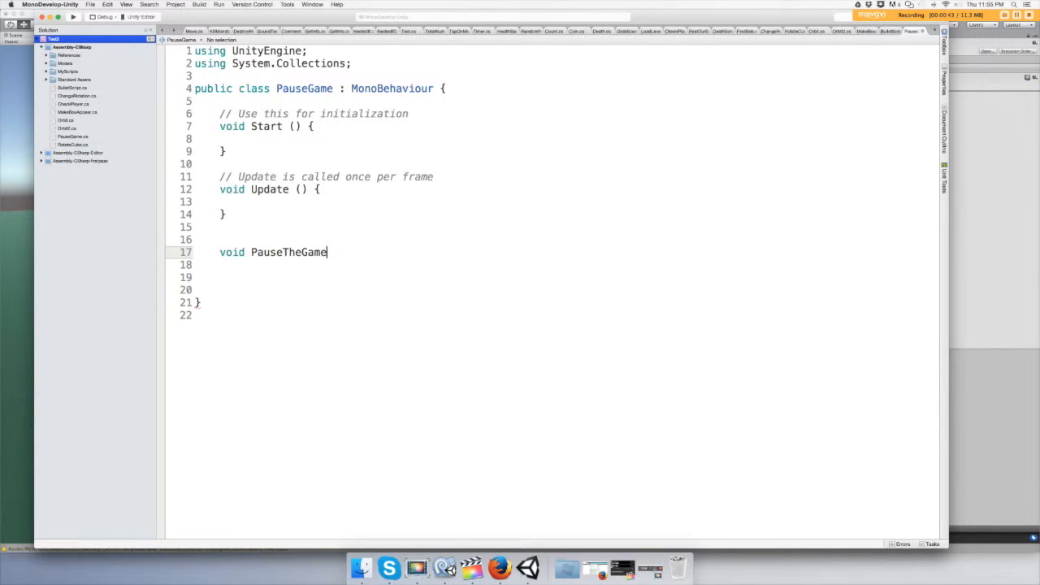
{"action": "type", "text": "()"}
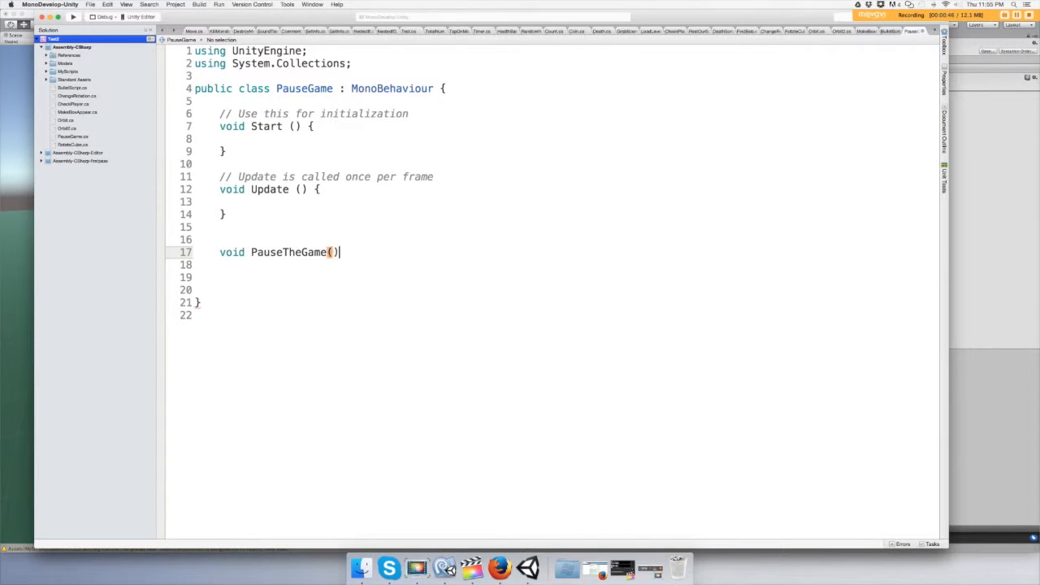
- Add a method body containing an empty if (Input.GetKey(KeyCode.P)) { } block
{"action": "key", "text": "enter"}
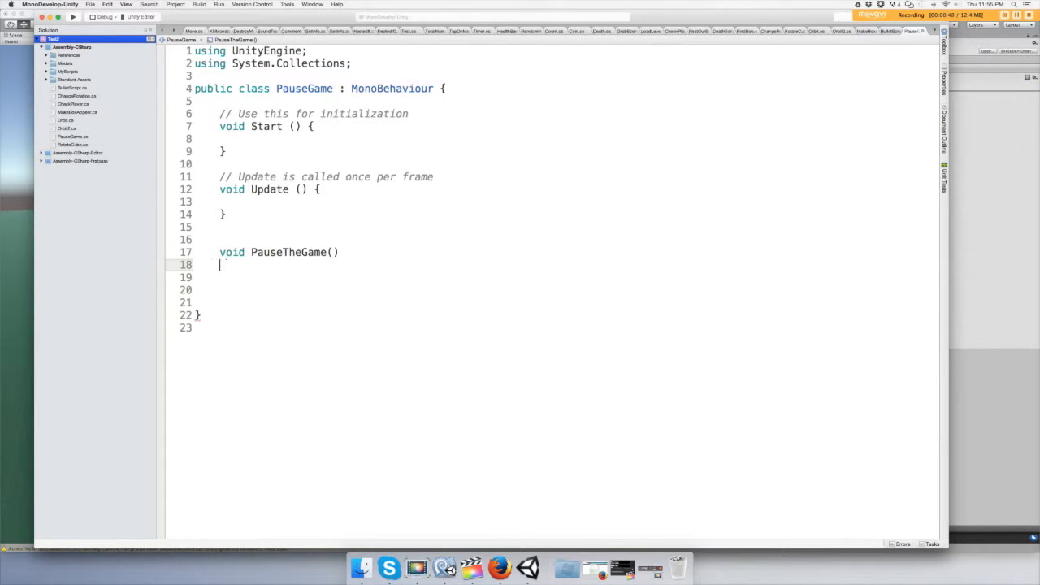
{"action": "type", "text": "{"}
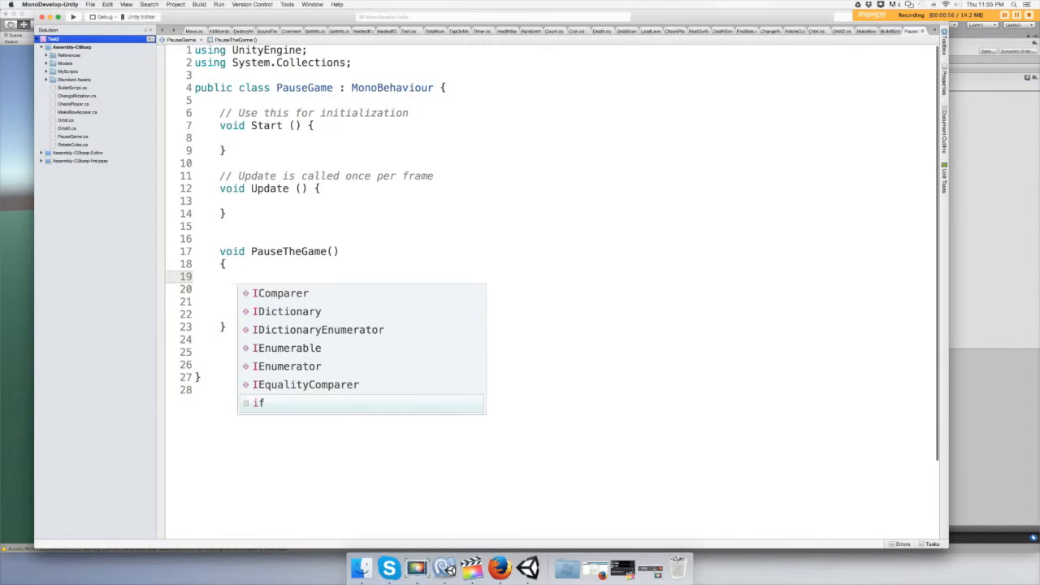
{"action": "type", "text": "if("}
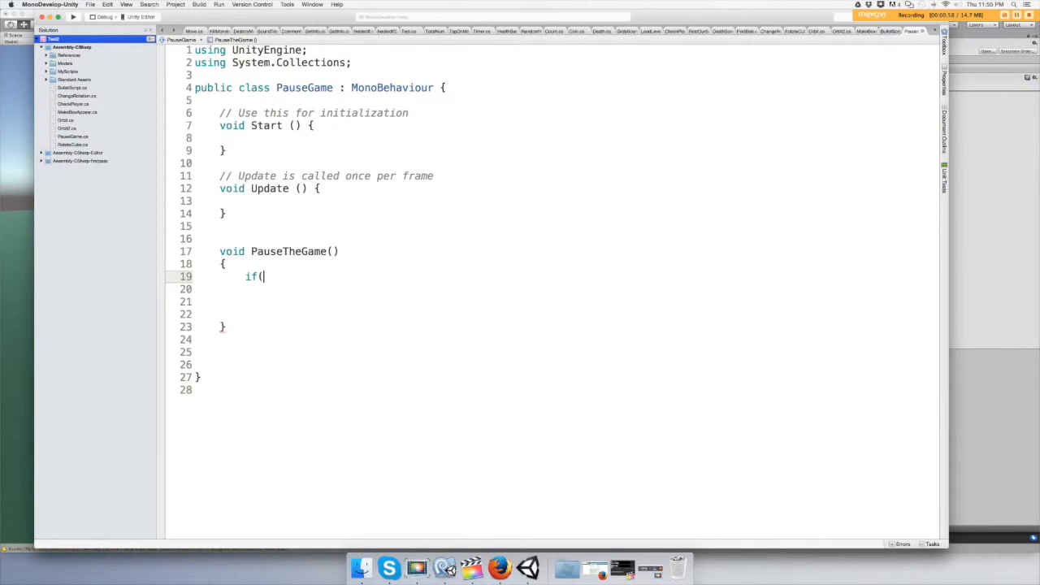
{"action": "type", "text": "Input"}
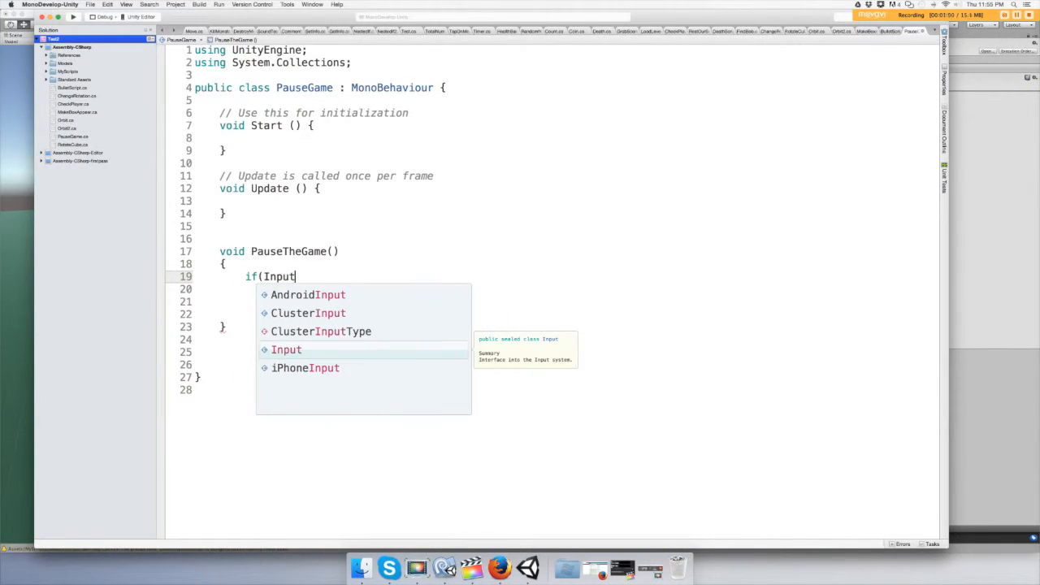
{"action": "type", "text": ".g"}
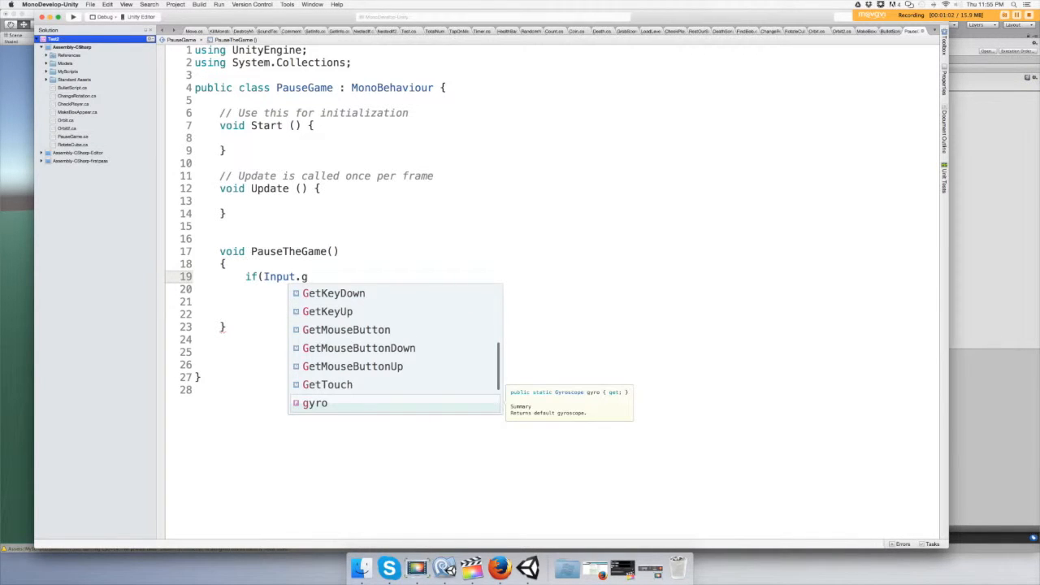
{"action": "type", "text": "etKey"}
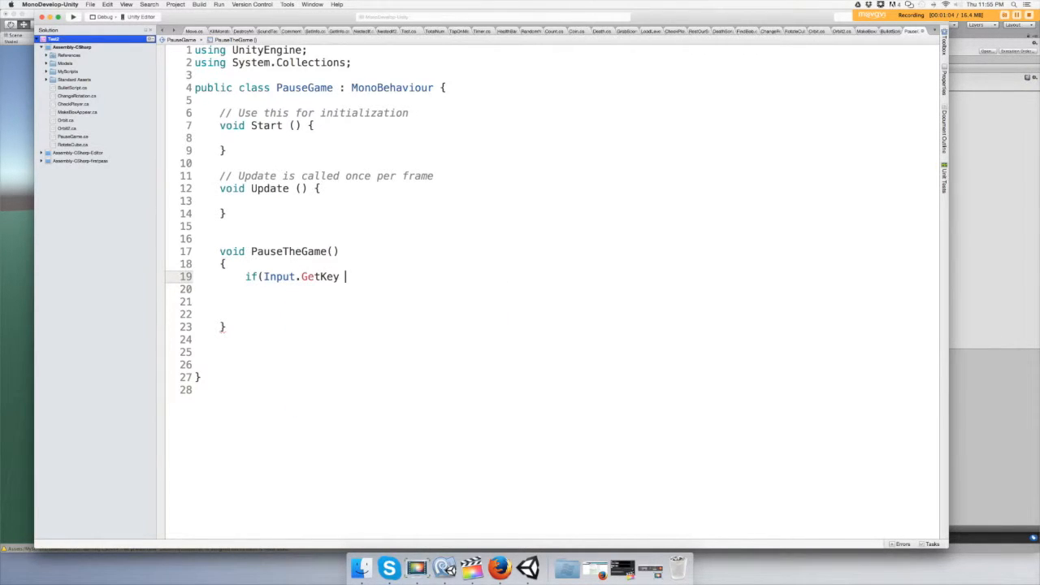
{"action": "type", "text": "("}
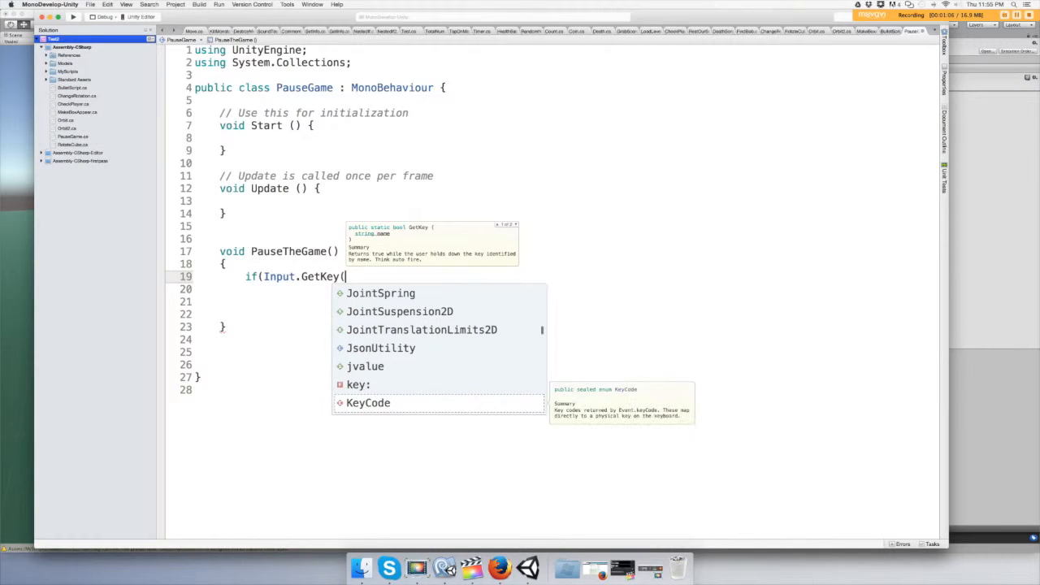
{"action": "type", "text": "KeyCode"}
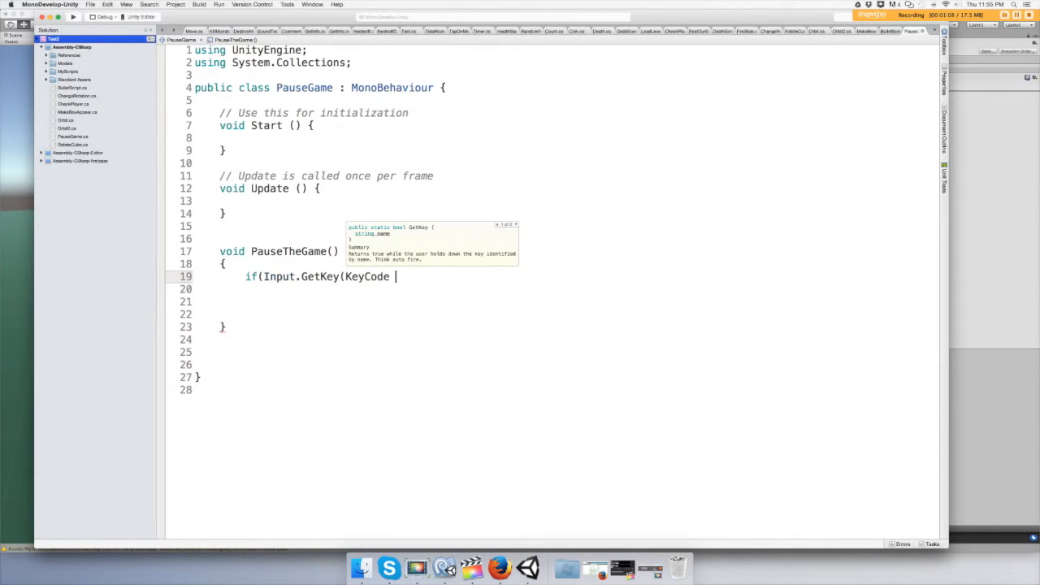
{"action": "key", "text": "Backspace"}
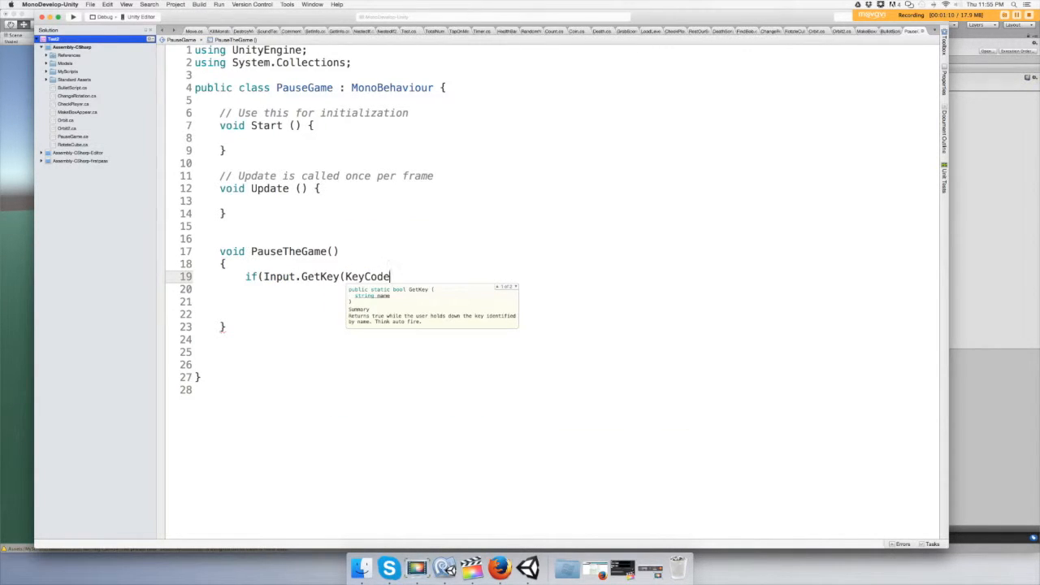
{"action": "type", "text": ".p"}
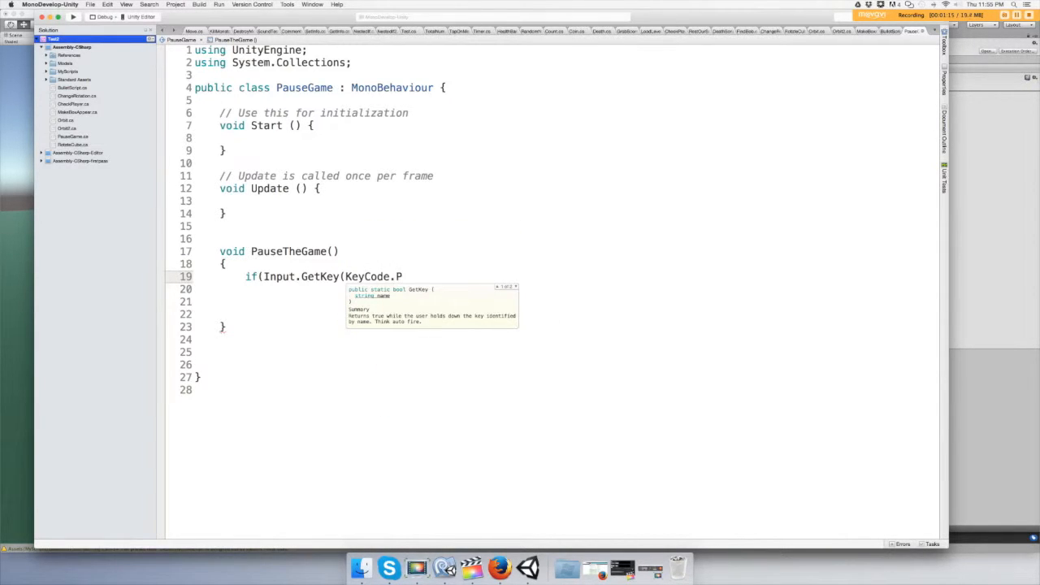
{"action": "type", "text": "))"}
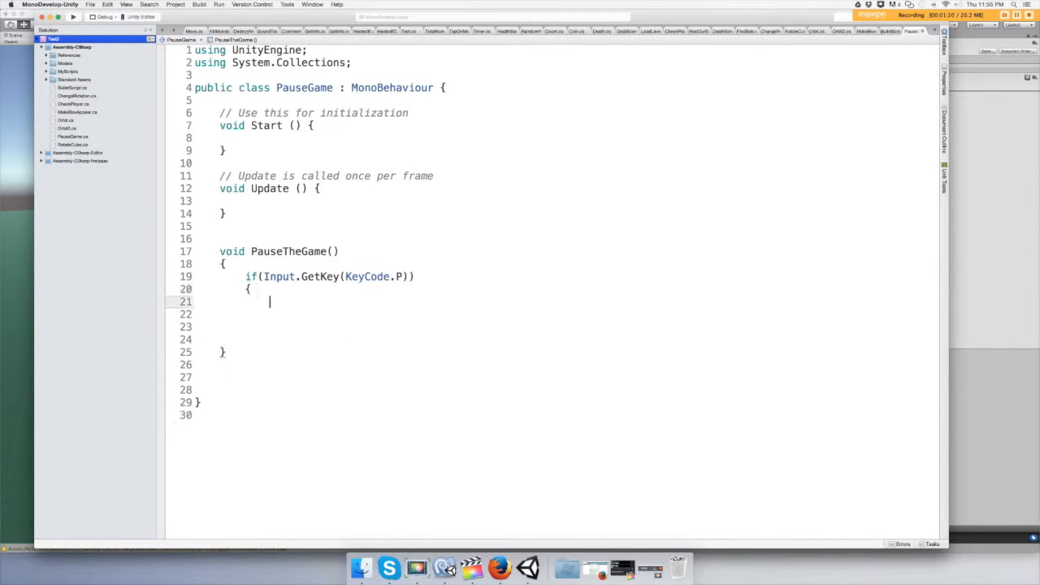
{"action": "type", "text": "{"}
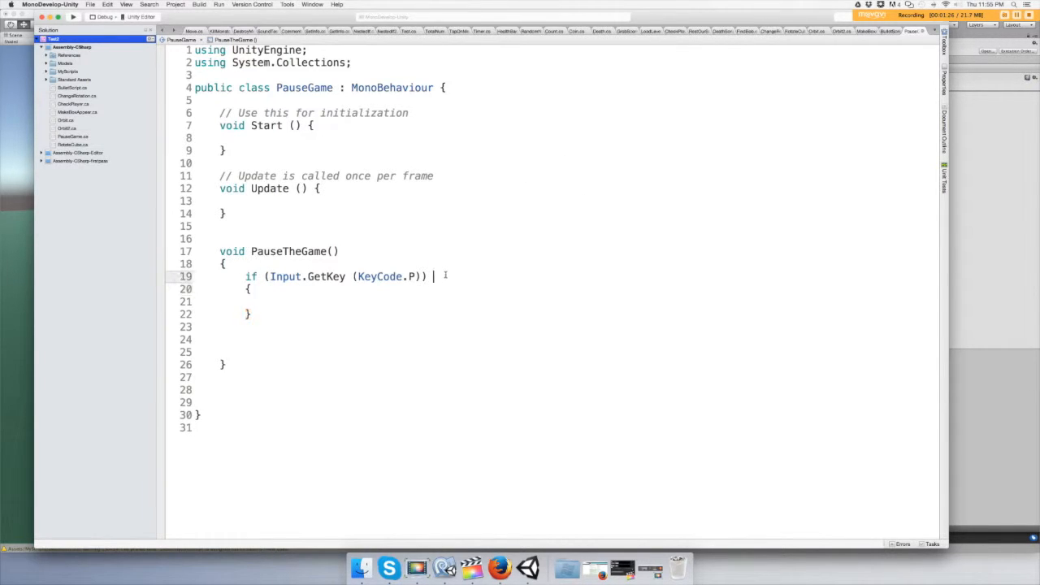
- Comment the if block with // press P to pause game
{"action": "type", "text": "// press P to p"}
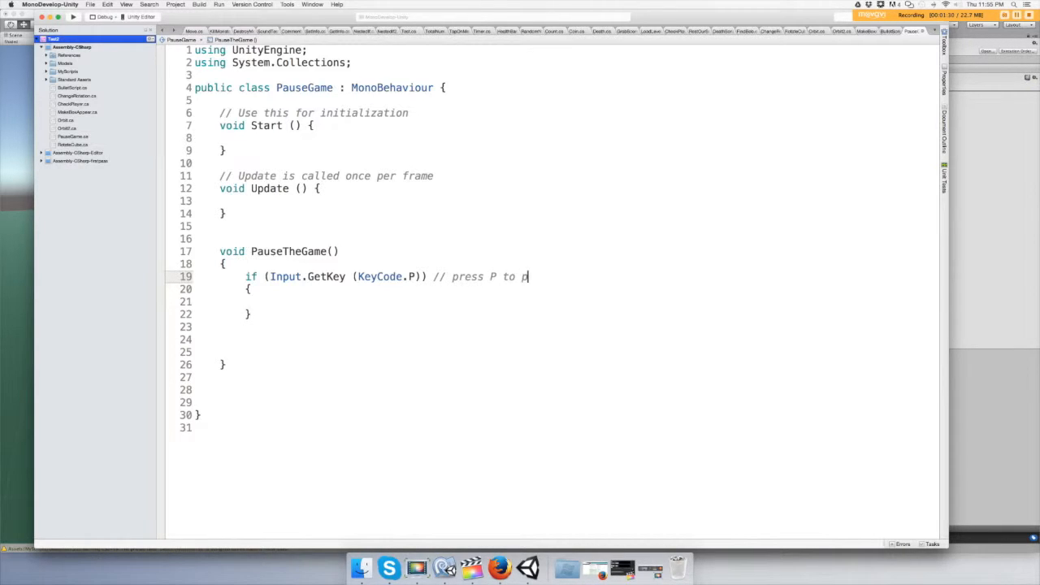
{"action": "type", "text": "ause game"}
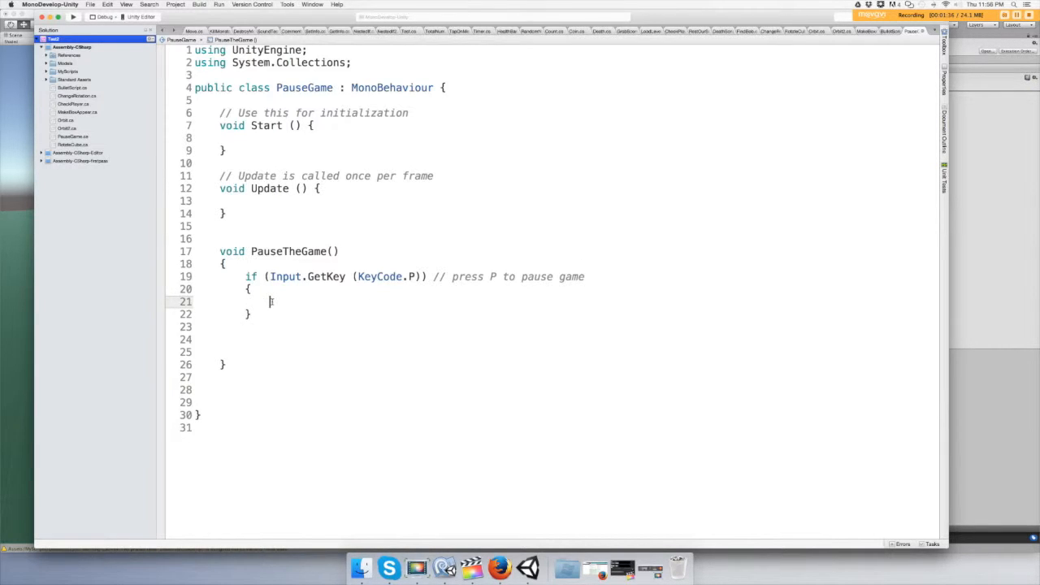
- Write Time.timeScale = 0; // pause the game inside the P-key block
{"action": "type", "text": "t"}
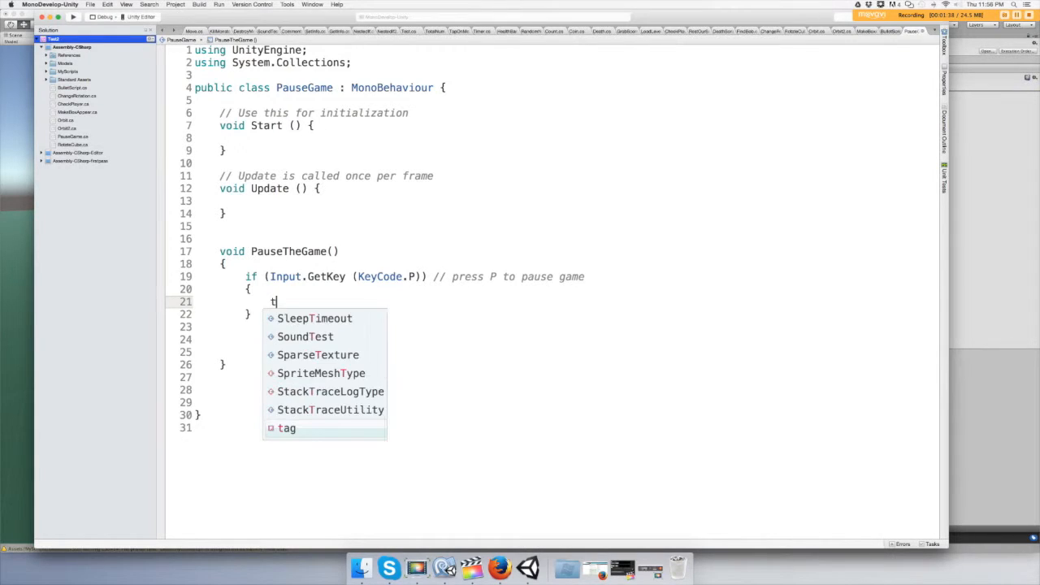
{"action": "type", "text": "ime."}
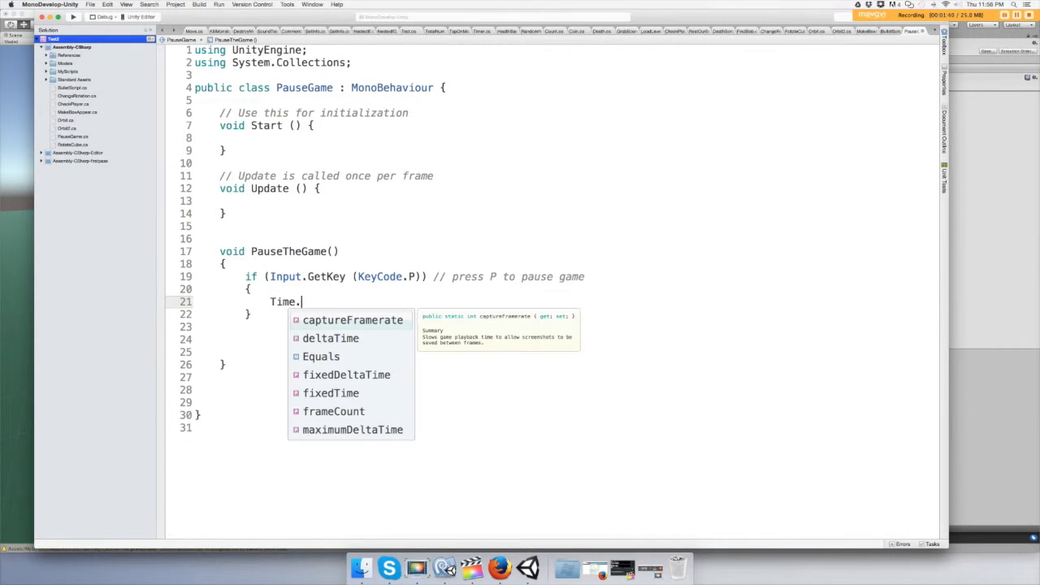
{"action": "type", "text": "t"}
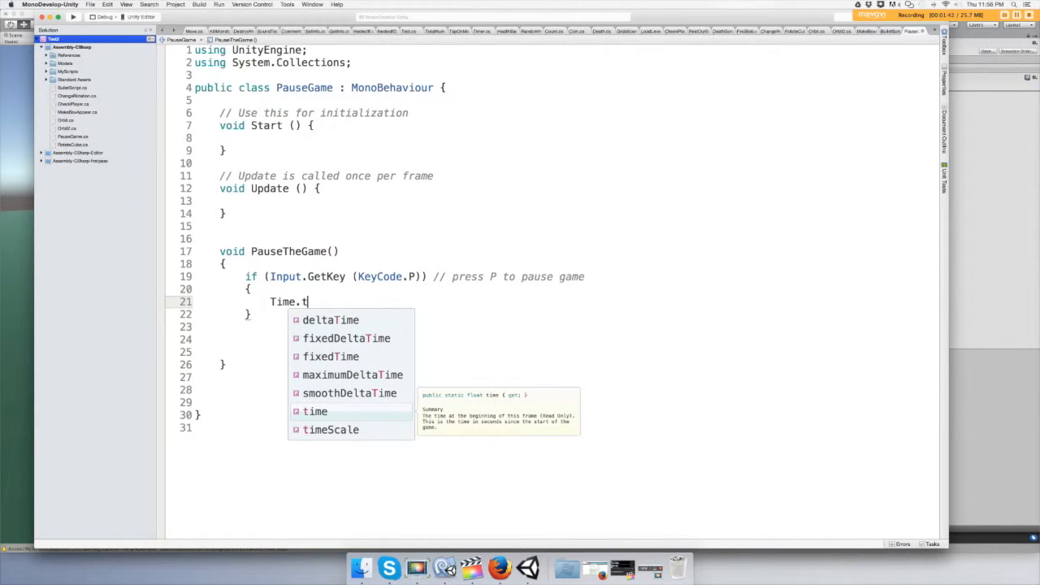
{"action": "type", "text": "imeScale ="}
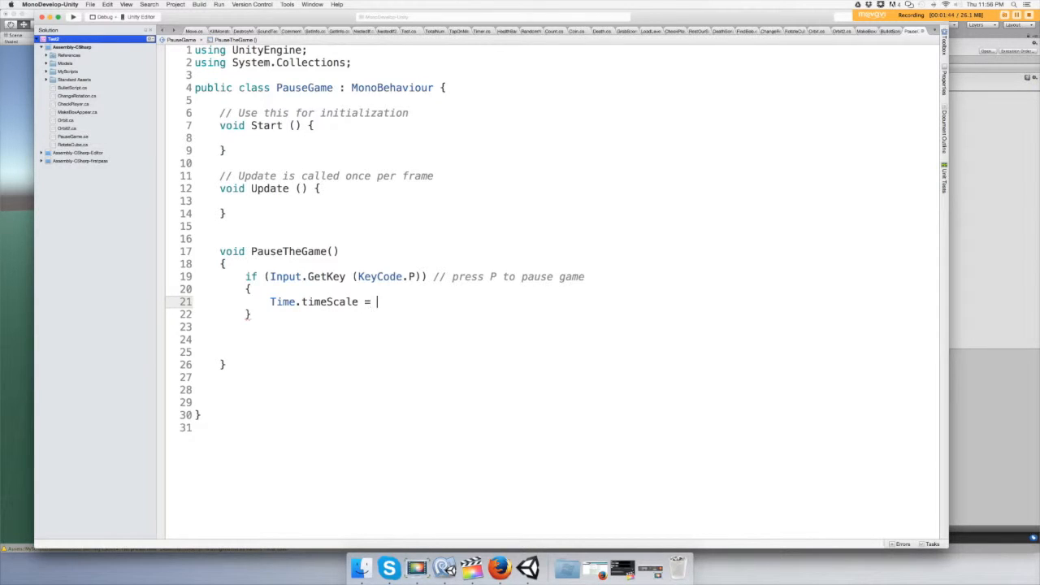
{"action": "type", "text": "0"}
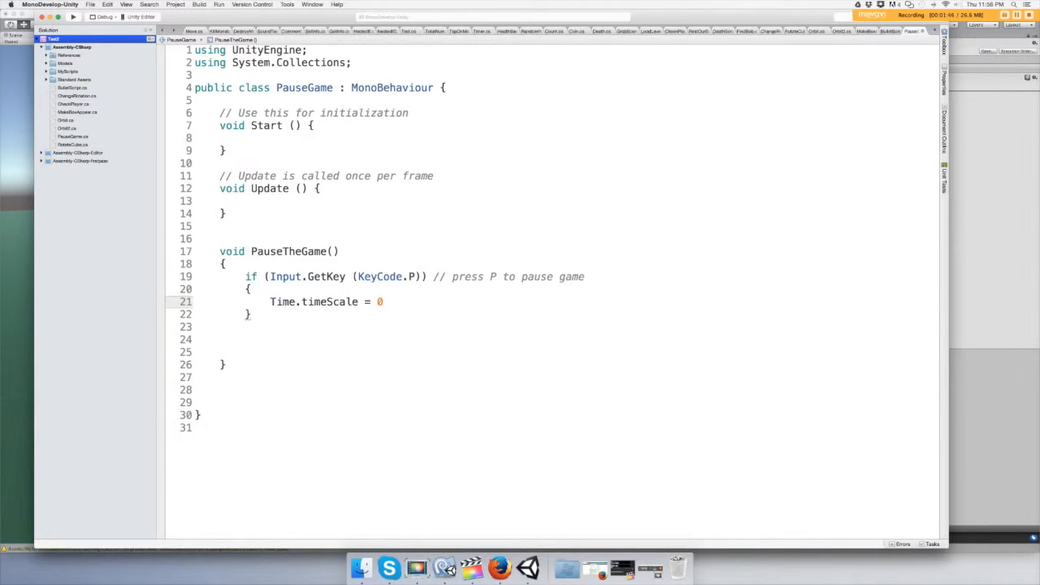
{"action": "type", "text": ";"}
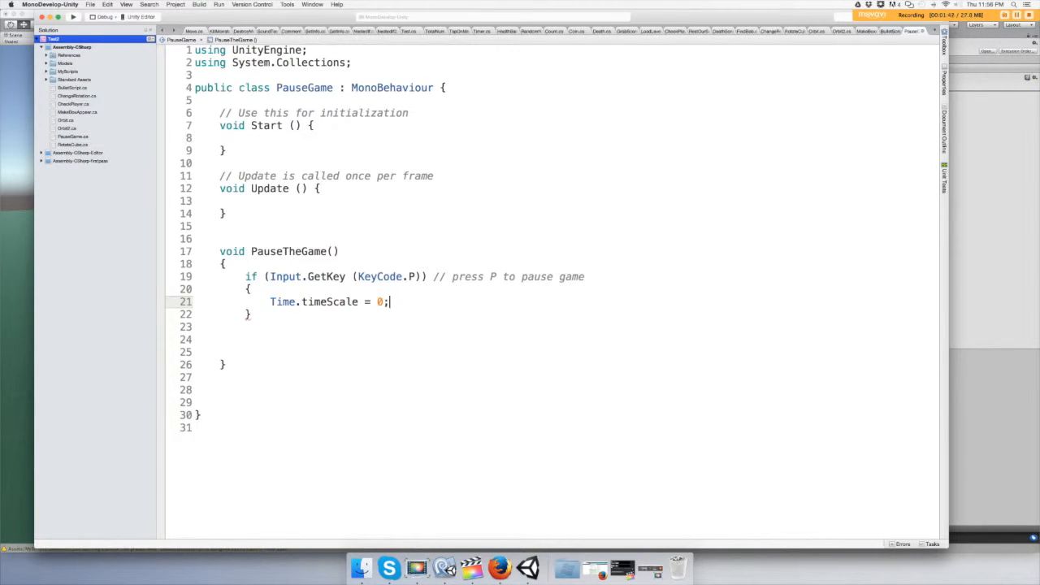
{"action": "type", "text": "// pause the g"}
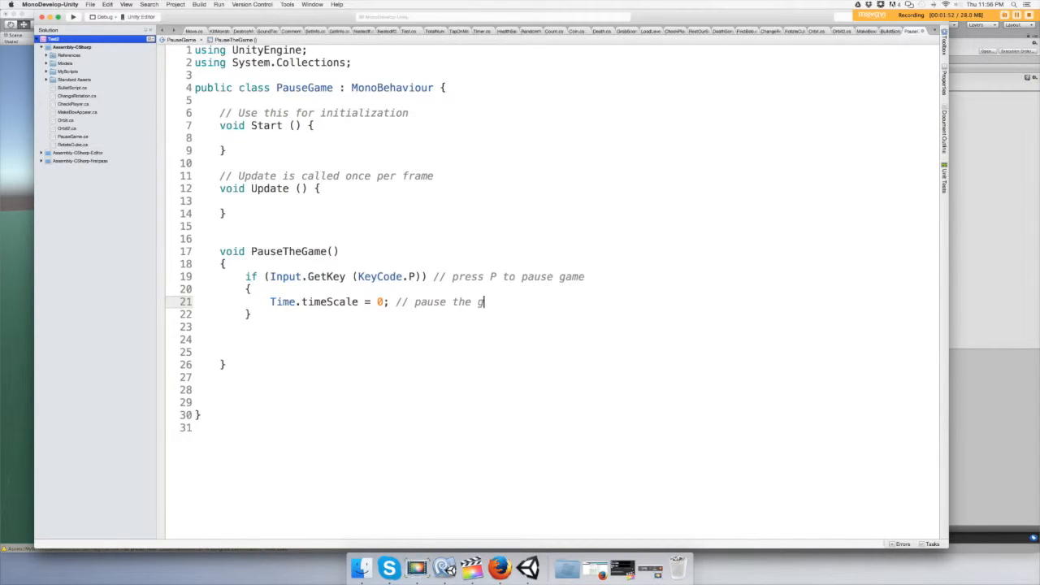
{"action": "type", "text": "ame"}
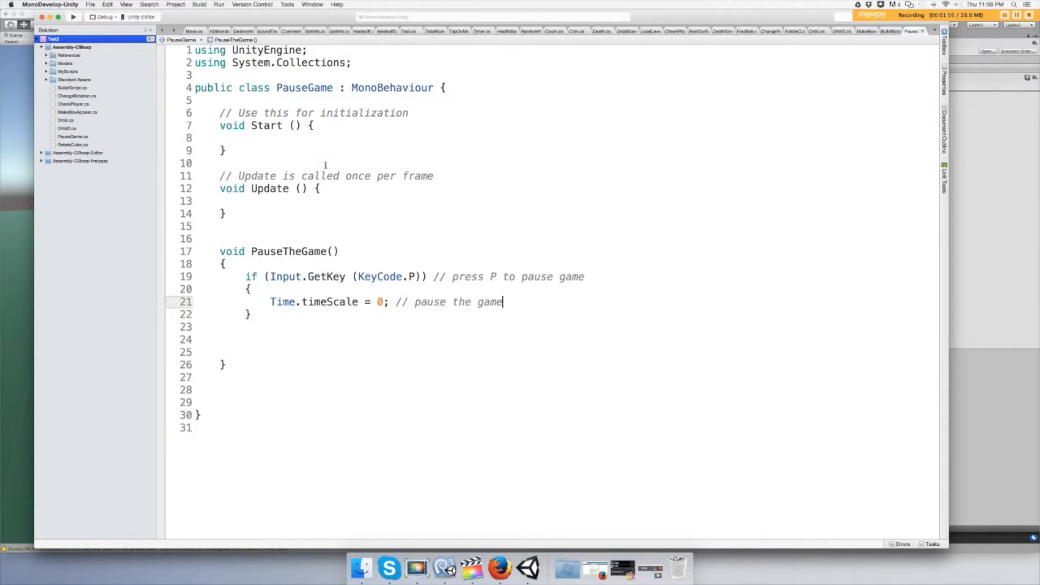
- Call PauseTheGame(); // call this function for input inside Update
{"action": "left_click", "coordinate": [238, 201]}
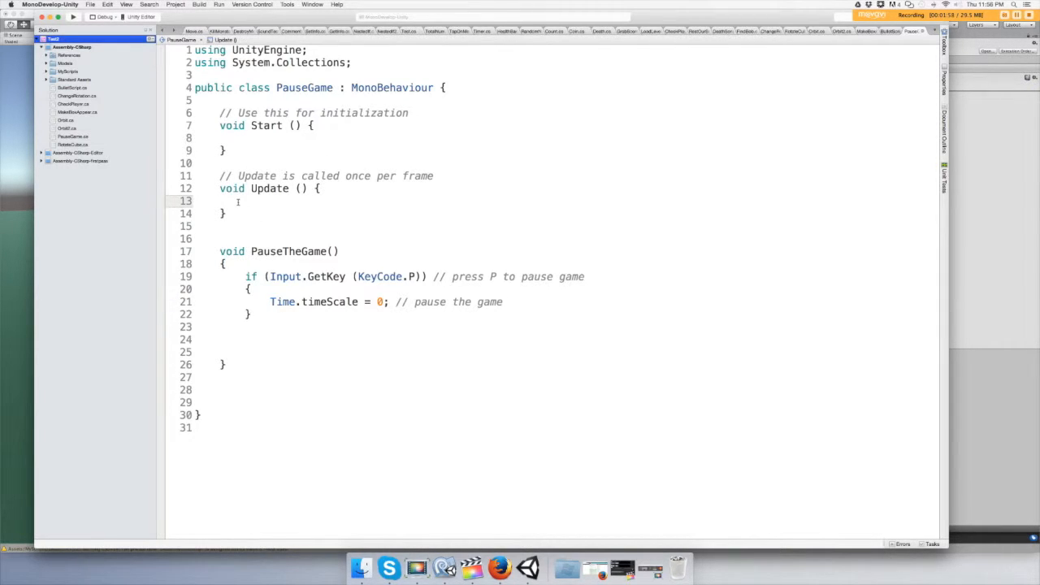
{"action": "type", "text": "Pause"}
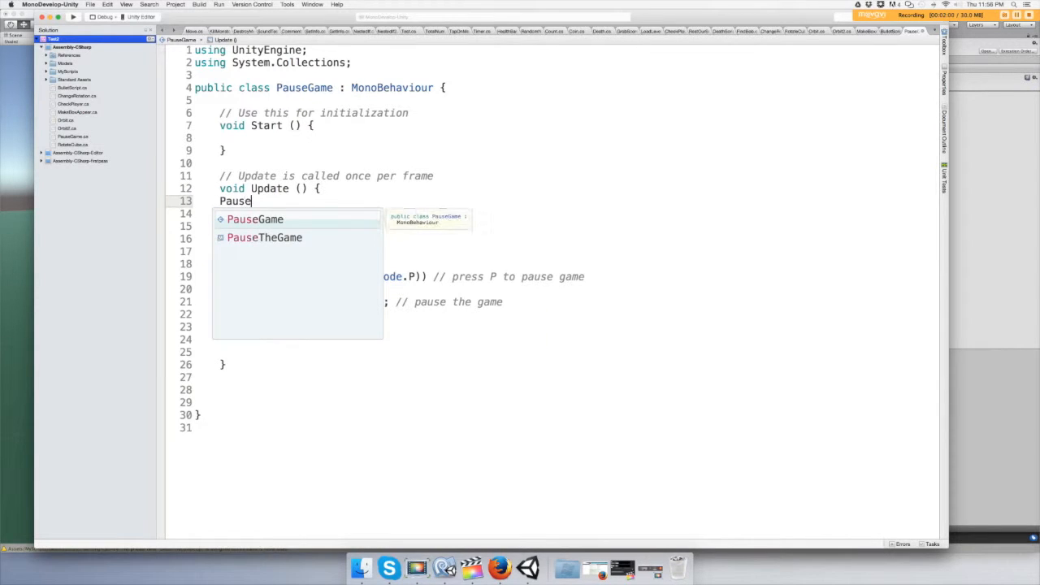
{"action": "type", "text": "TheGame ();"}
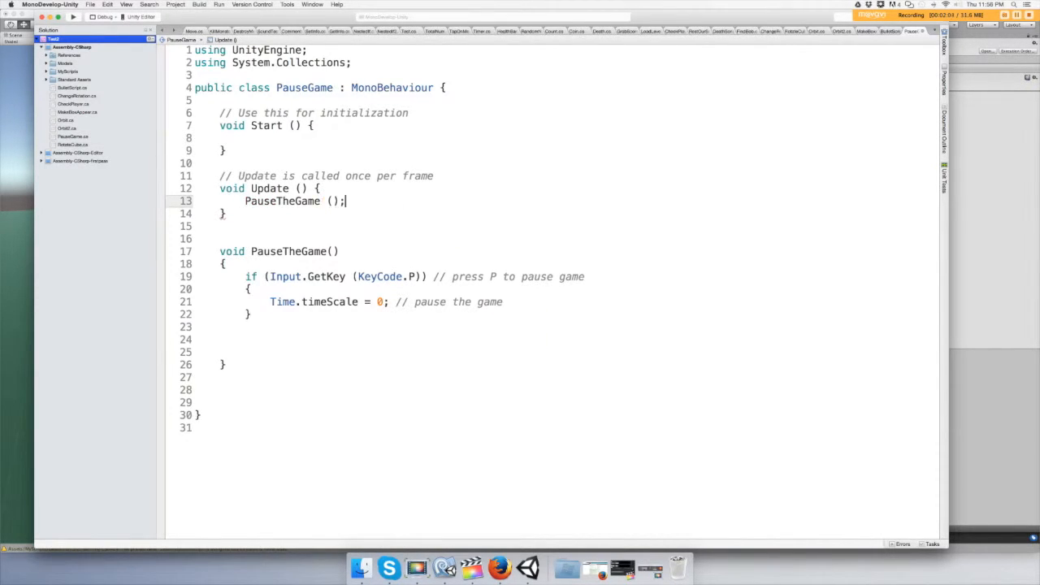
{"action": "type", "text": "//"}
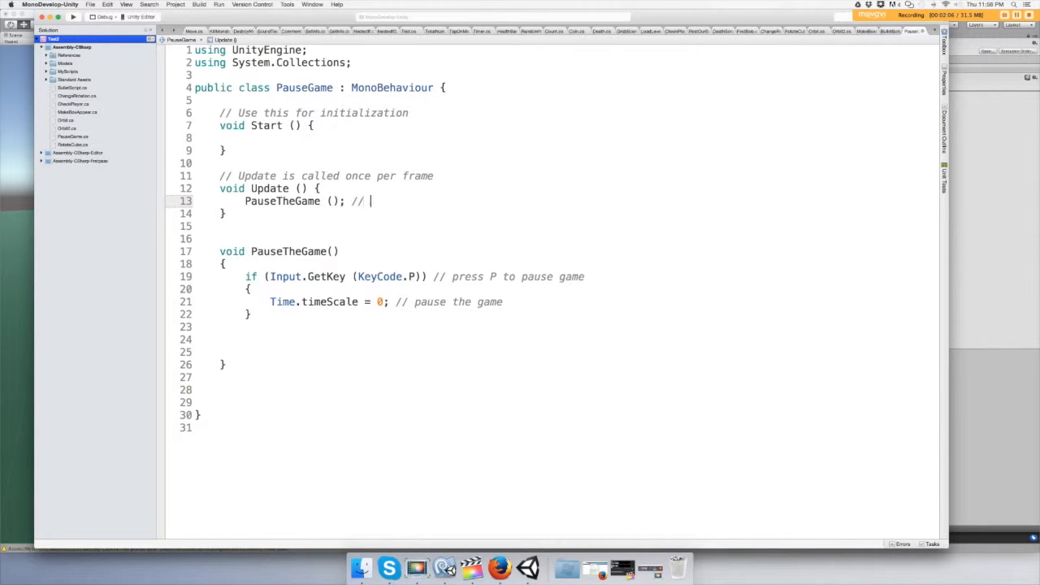
{"action": "type", "text": "call this fu"}
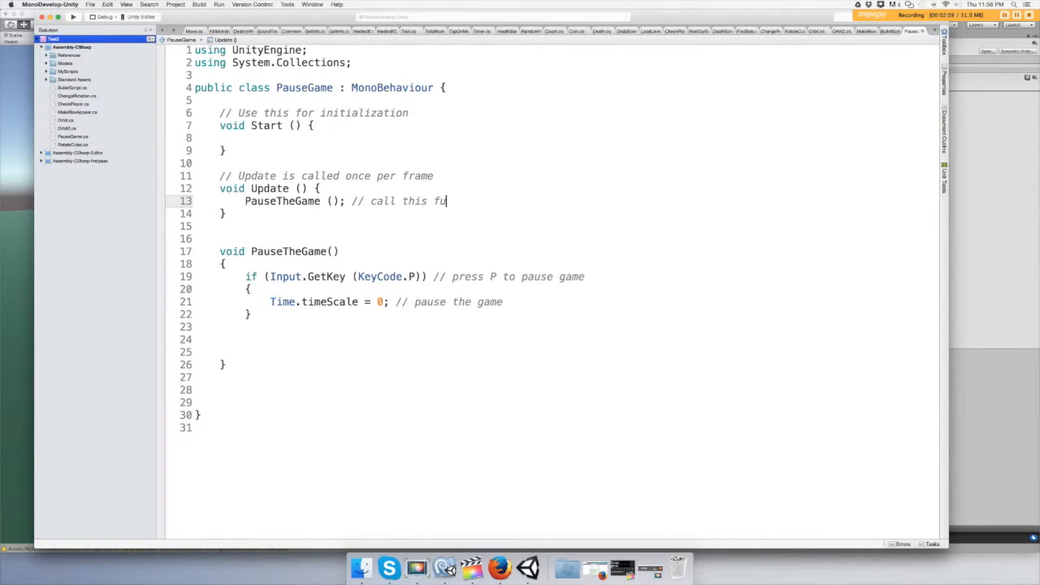
{"action": "type", "text": "nction for in"}
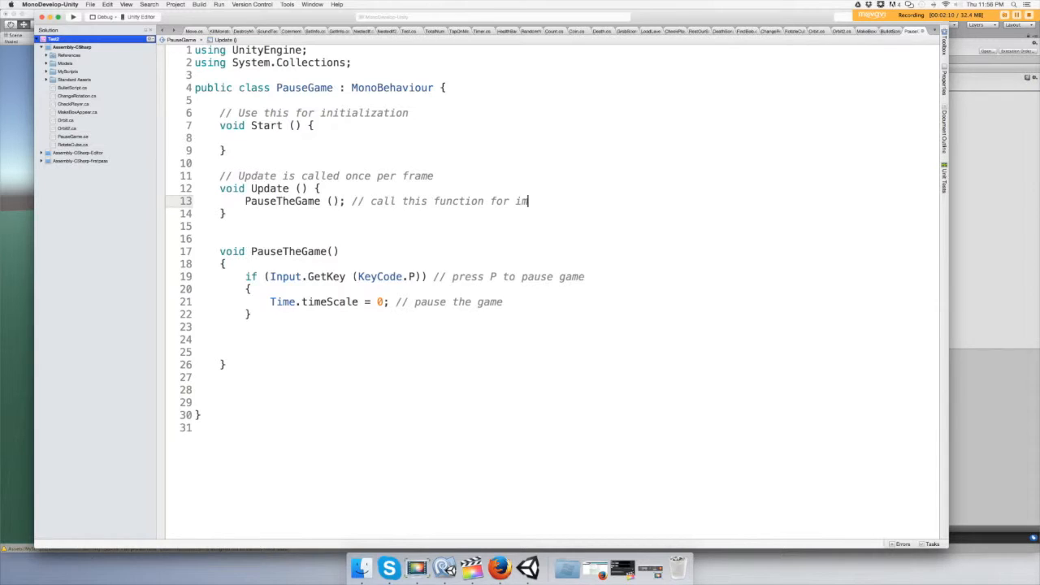
{"action": "type", "text": "p"}
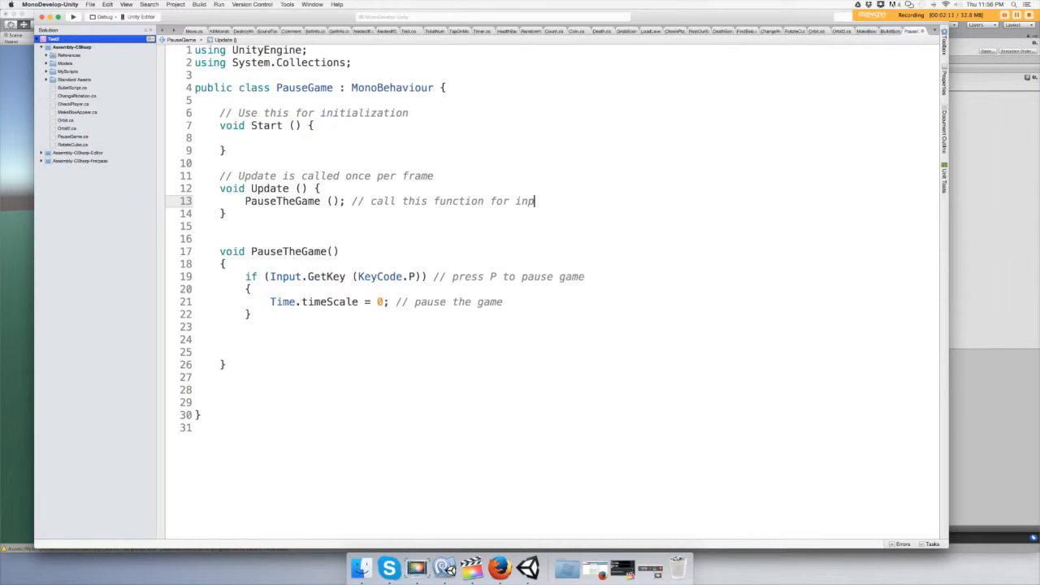
{"action": "type", "text": "ut"}
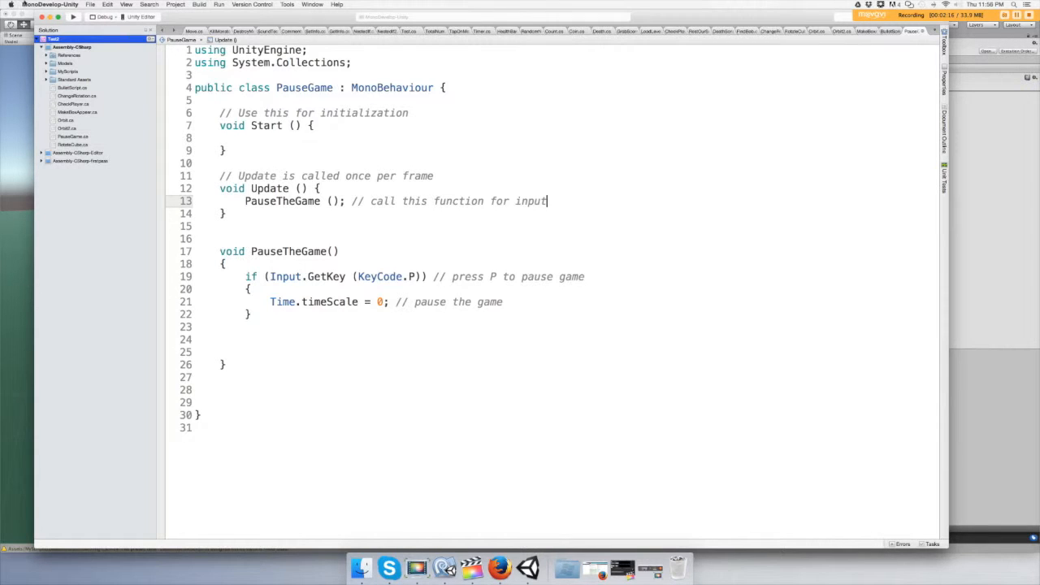
- Save all the edited scripts with File > Save All
{"action": "left_click", "coordinate": [91, 4]}
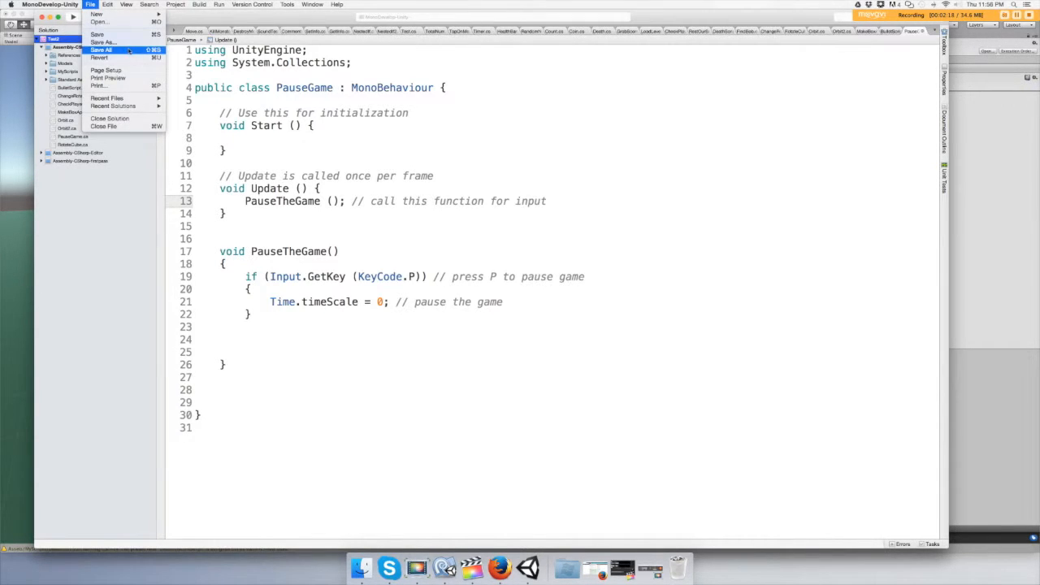
{"action": "left_click", "coordinate": [100, 50]}
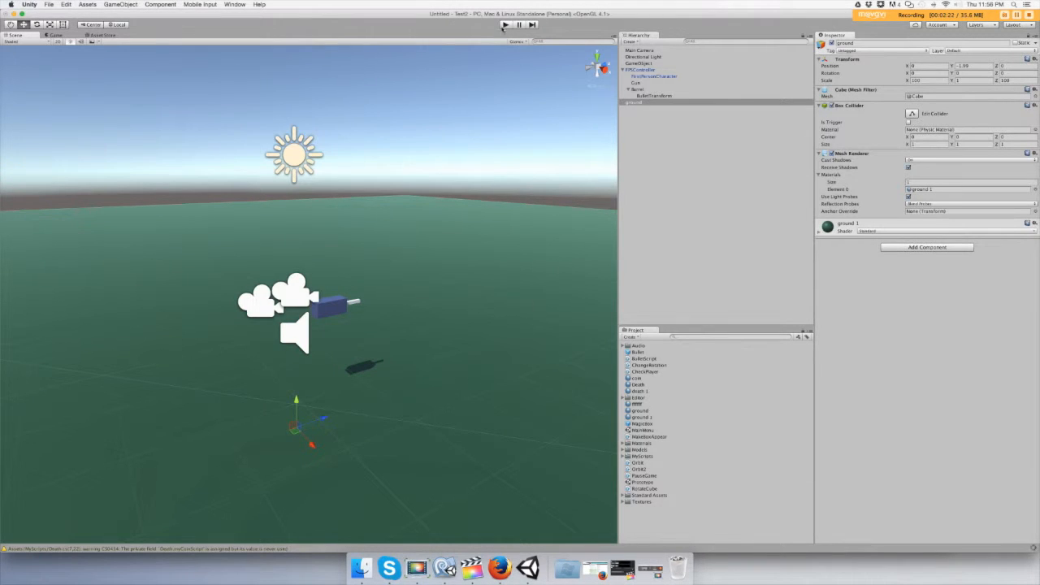
- Run the scene in Play mode, focus the Game view to test pressing P, then stop
{"action": "left_click", "coordinate": [506, 23]}
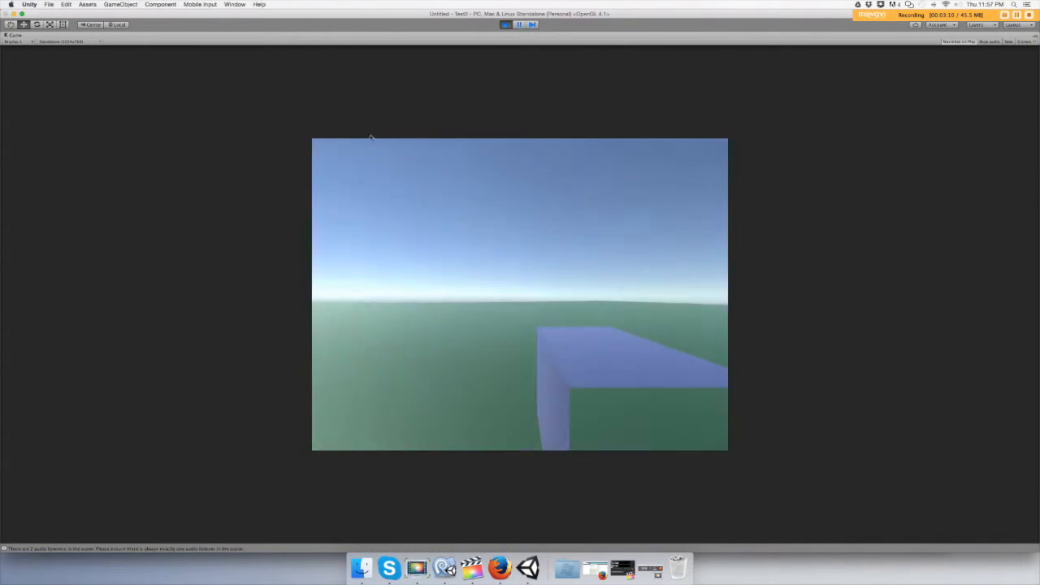
{"action": "left_click", "coordinate": [505, 24]}
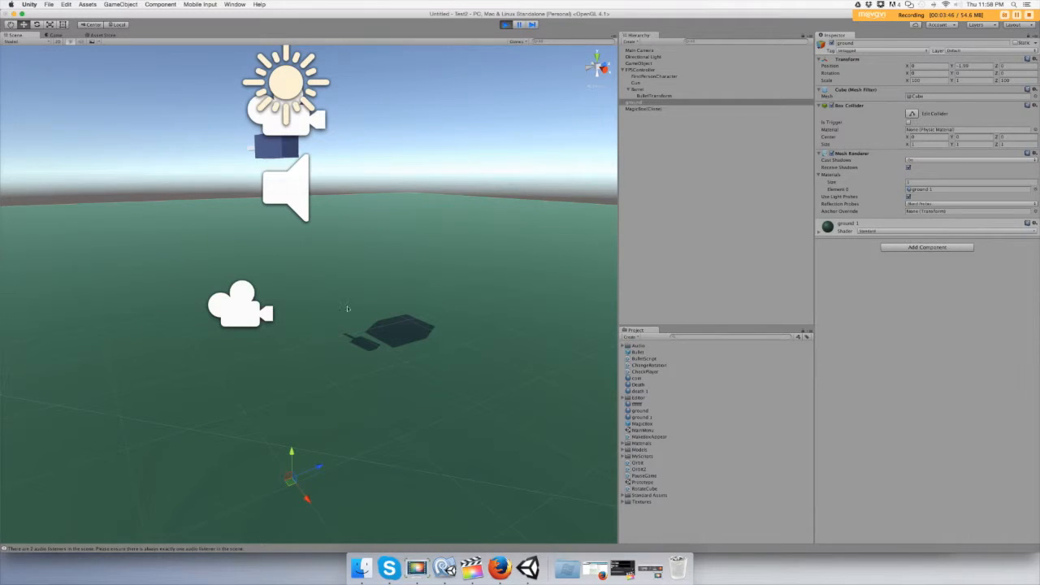
{"action": "mouse_move", "coordinate": [185, 291]}
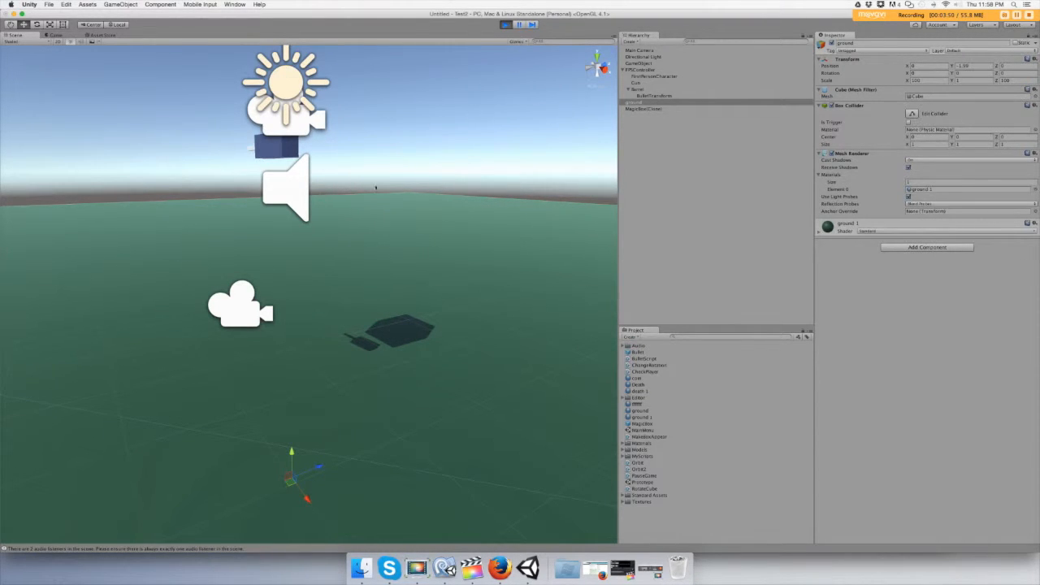
{"action": "left_click", "coordinate": [506, 25]}
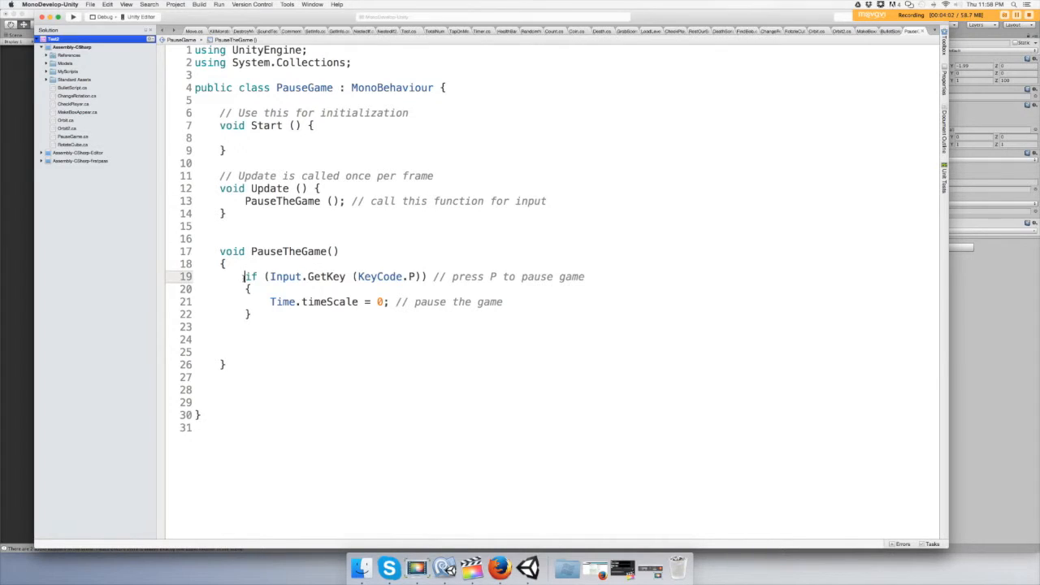
- Paste the if block as an else-if checking KeyCode.U that sets Time.timeScale to 1
{"action": "right_click", "coordinate": [325, 297]}
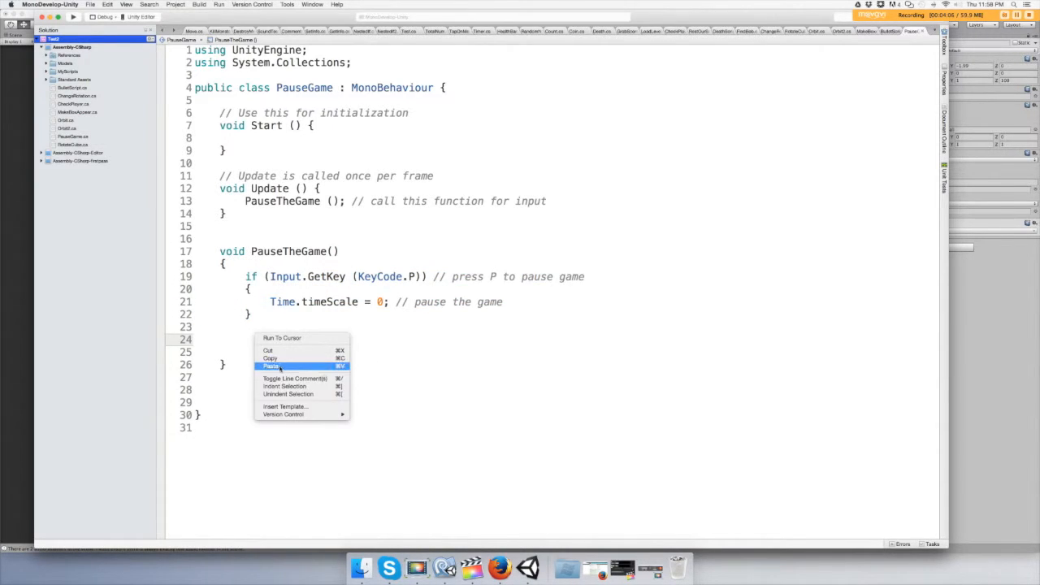
{"action": "left_click", "coordinate": [271, 366]}
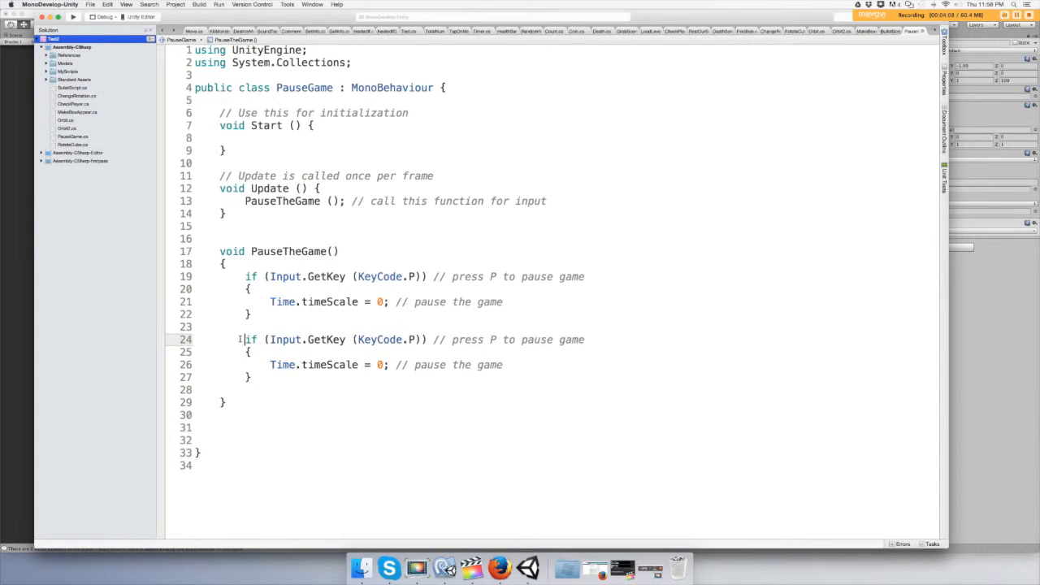
{"action": "type", "text": "else"}
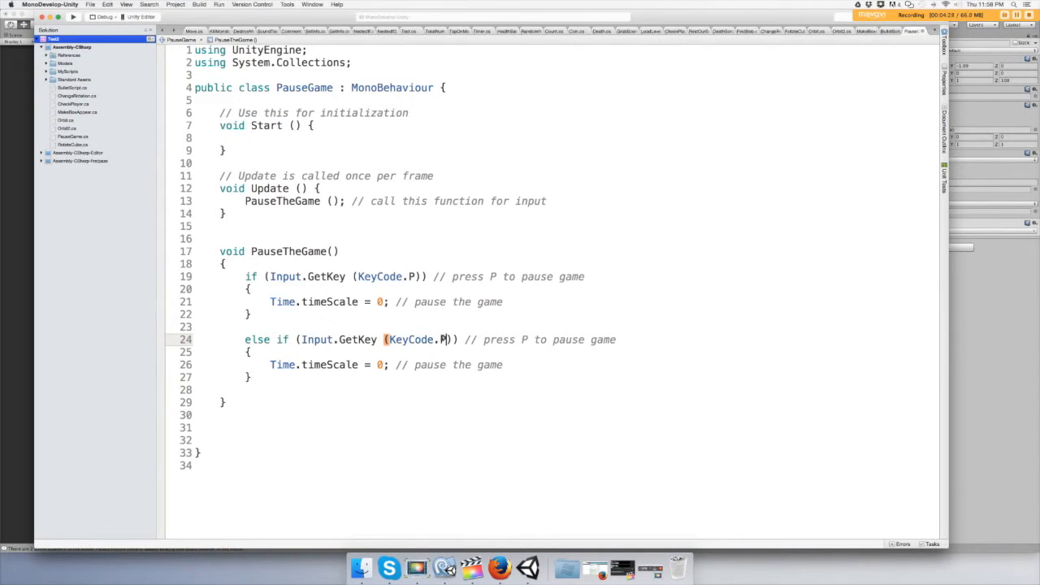
{"action": "key", "text": "Backspace"}
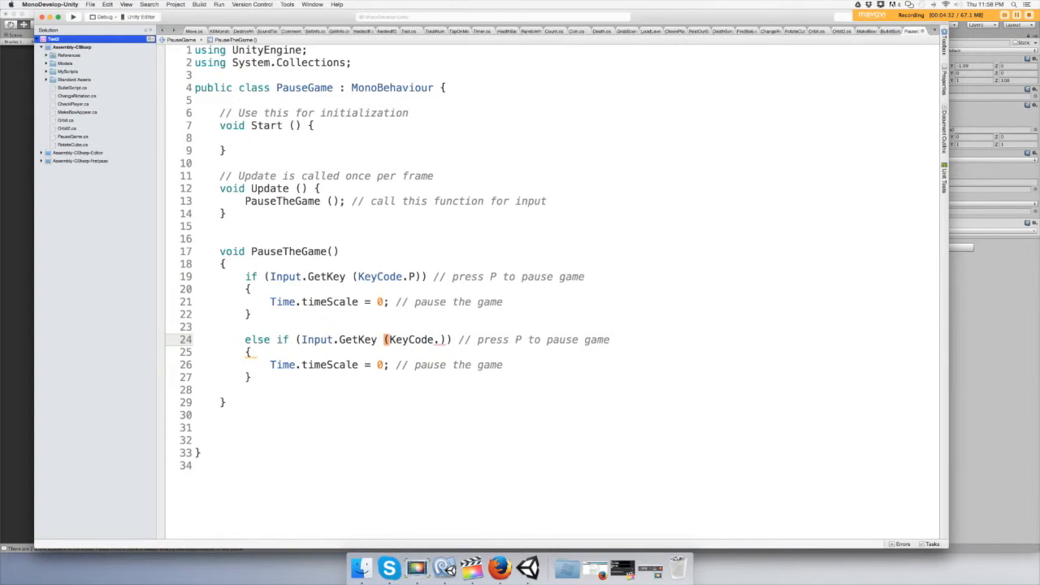
{"action": "type", "text": "U"}
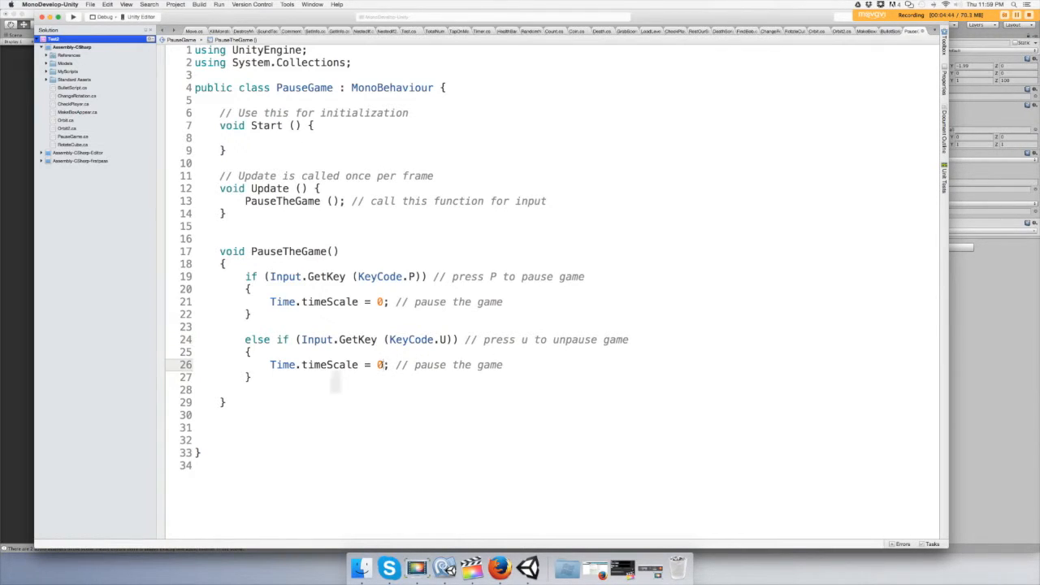
{"action": "type", "text": "1"}
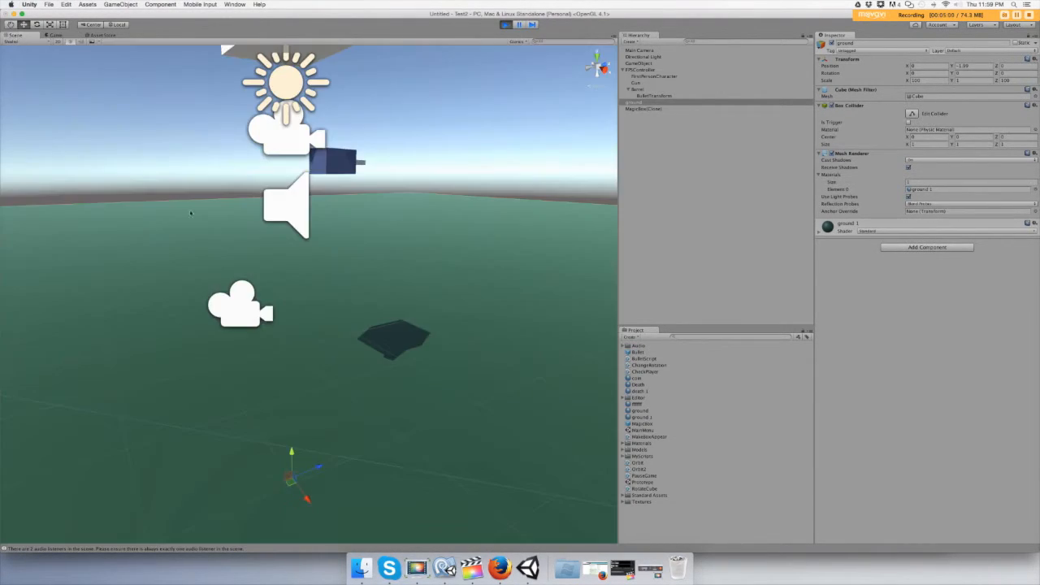
{"action": "mouse_move", "coordinate": [424, 308]}
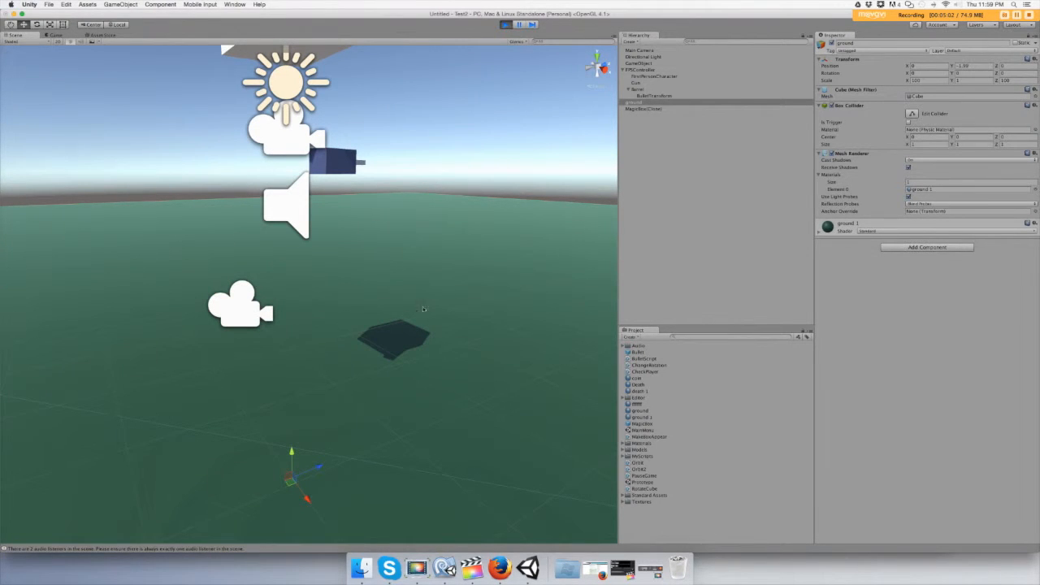
- Exit Play mode after testing pause with P and resume with U
{"action": "left_click", "coordinate": [520, 24]}
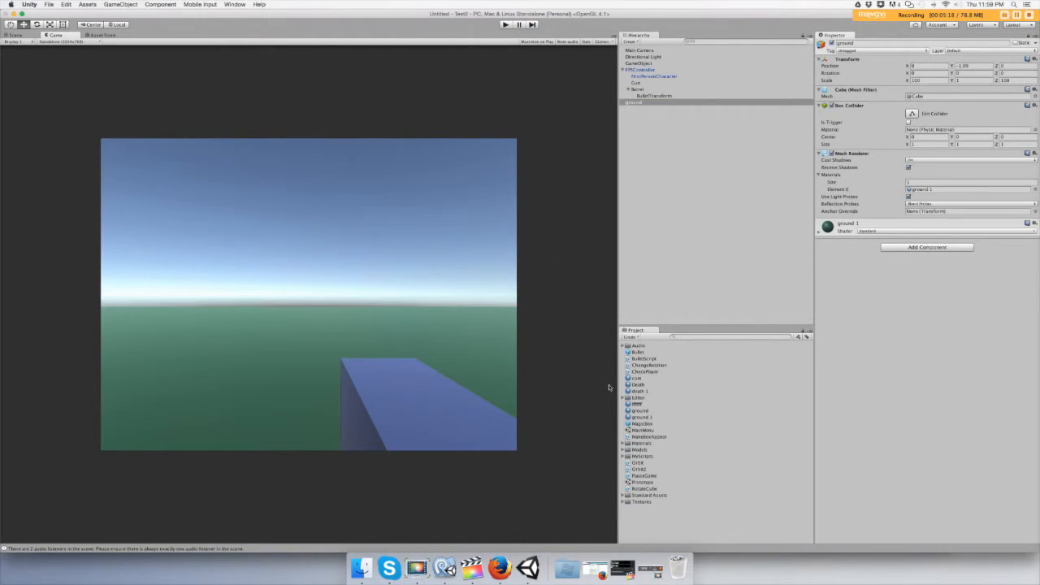
{"action": "mouse_move", "coordinate": [587, 480]}
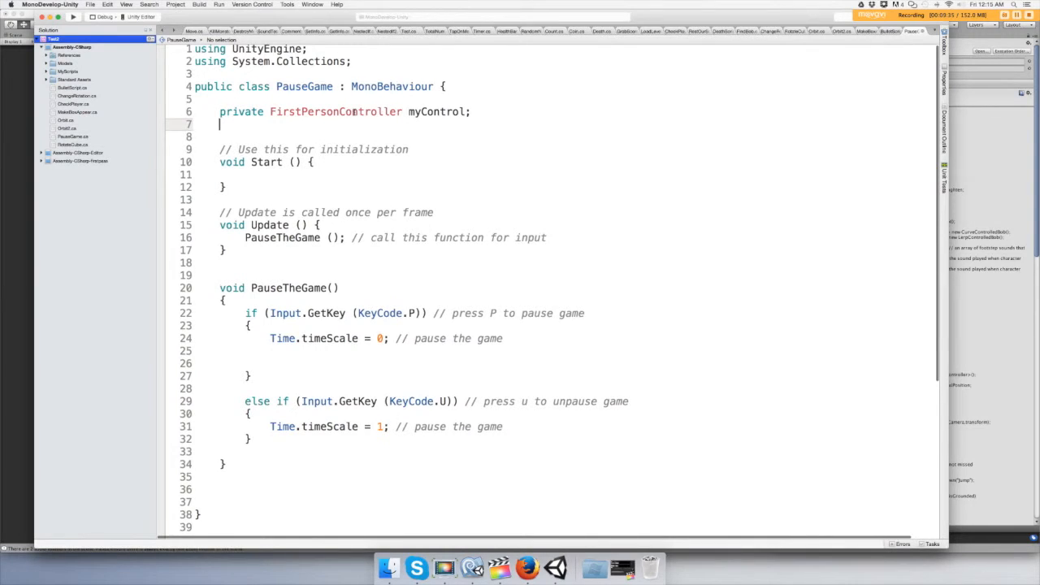
- Resolve FirstPersonController by adding using UnityStandardAssets.Characters.FirstPerson and show the new directive
{"action": "right_click", "coordinate": [354, 114]}
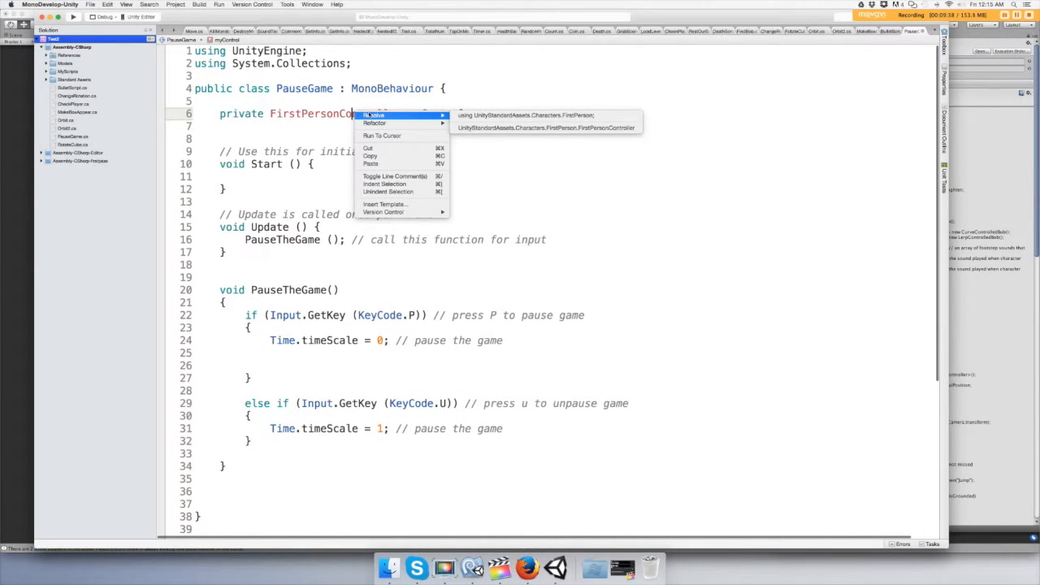
{"action": "mouse_move", "coordinate": [374, 115]}
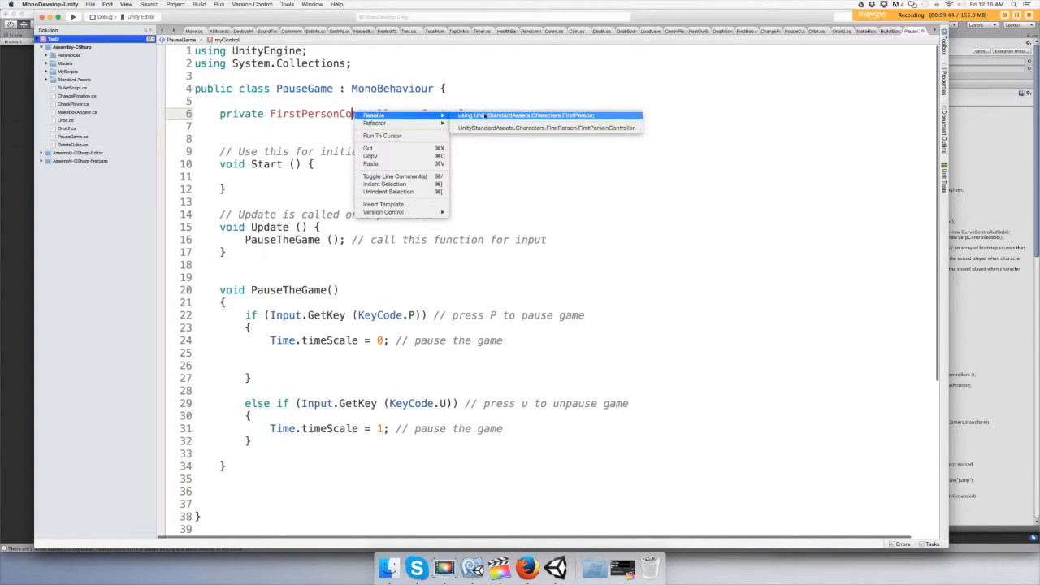
{"action": "left_click", "coordinate": [527, 115]}
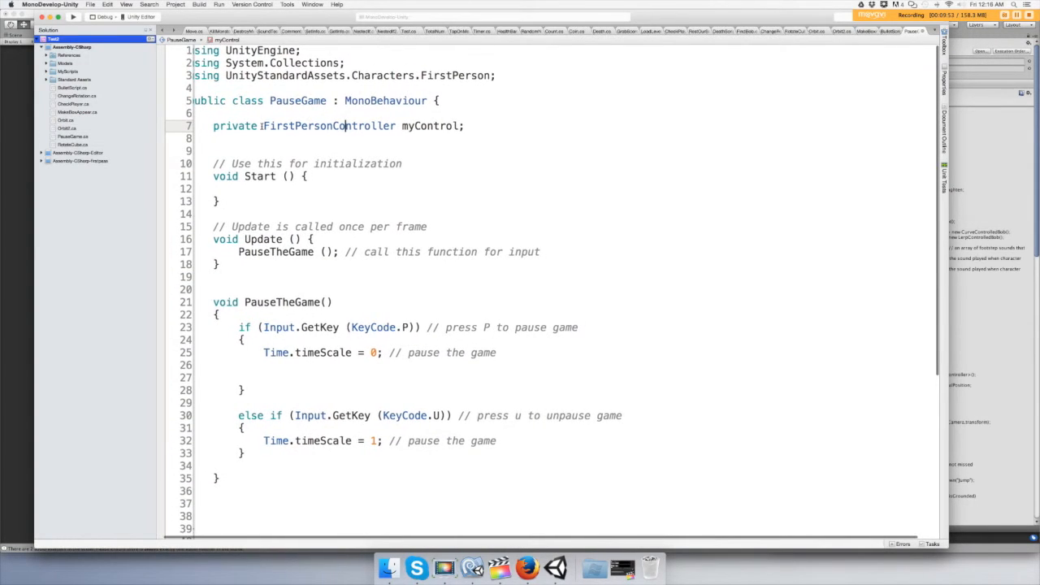
{"action": "scroll", "scroll_direction": "down", "scroll_amount": 3}
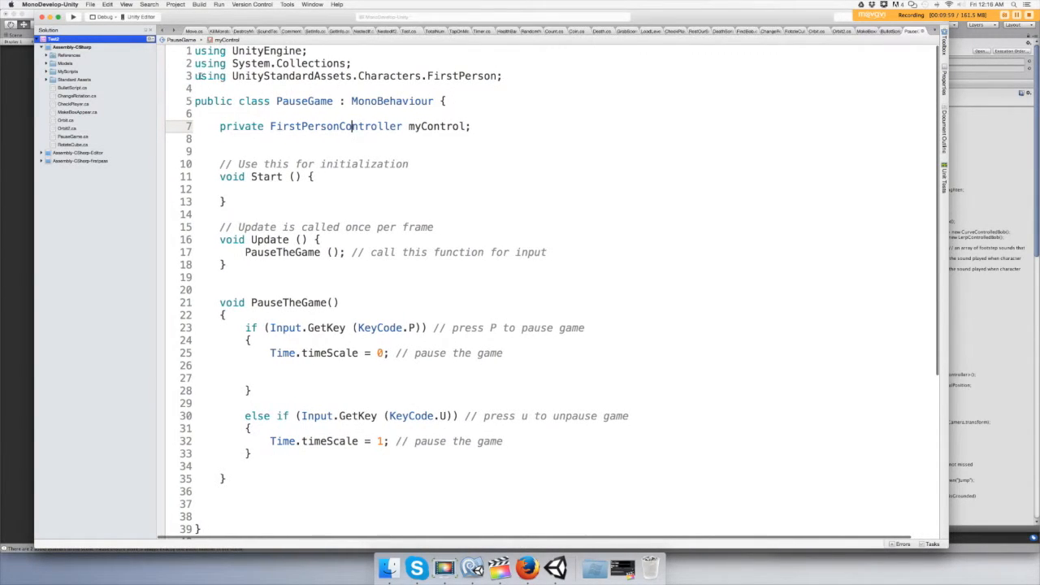
{"action": "triple_click", "coordinate": [350, 75]}
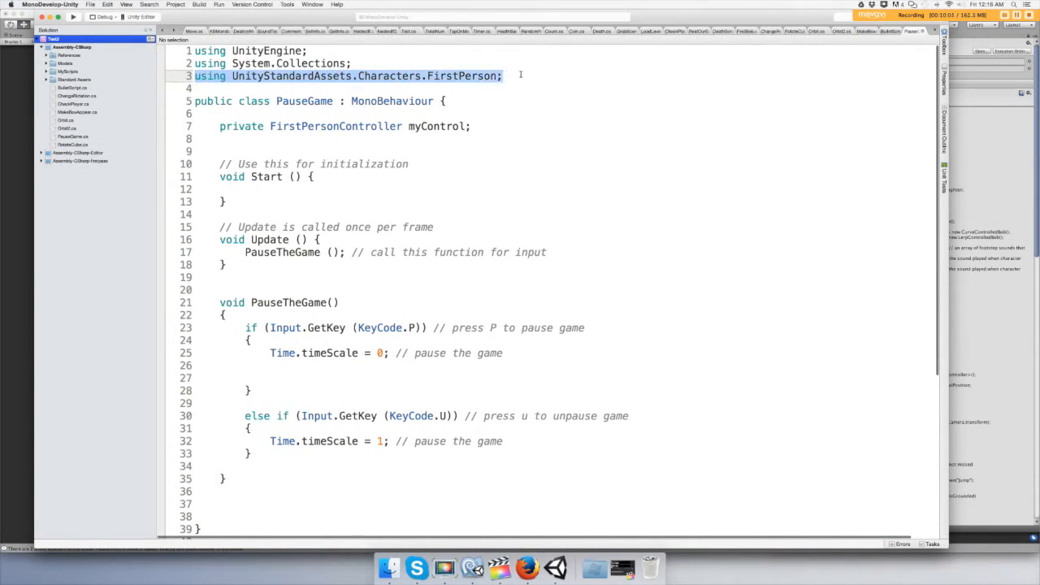
{"action": "left_click", "coordinate": [493, 152]}
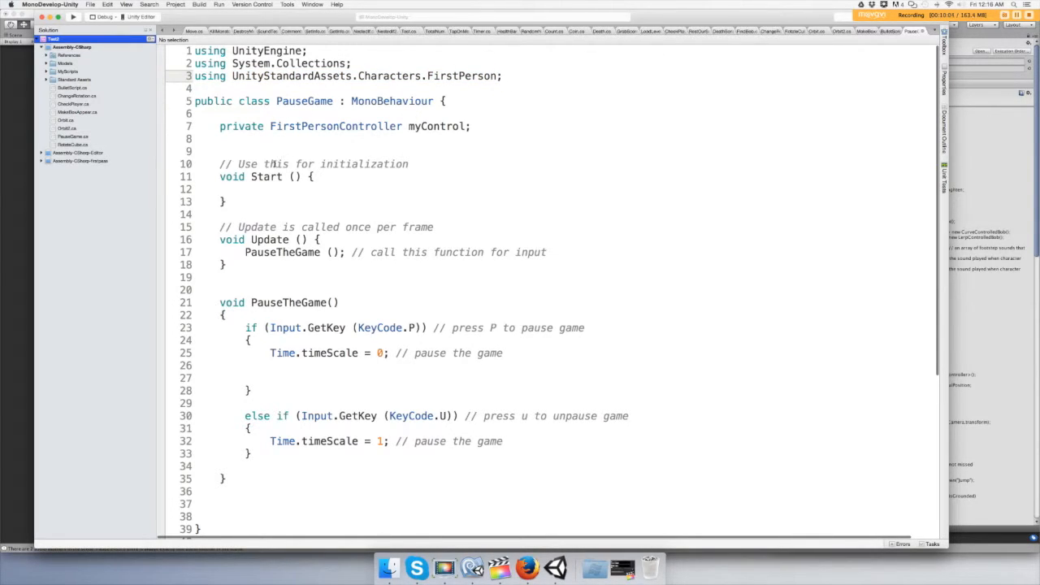
{"action": "left_click", "coordinate": [214, 164]}
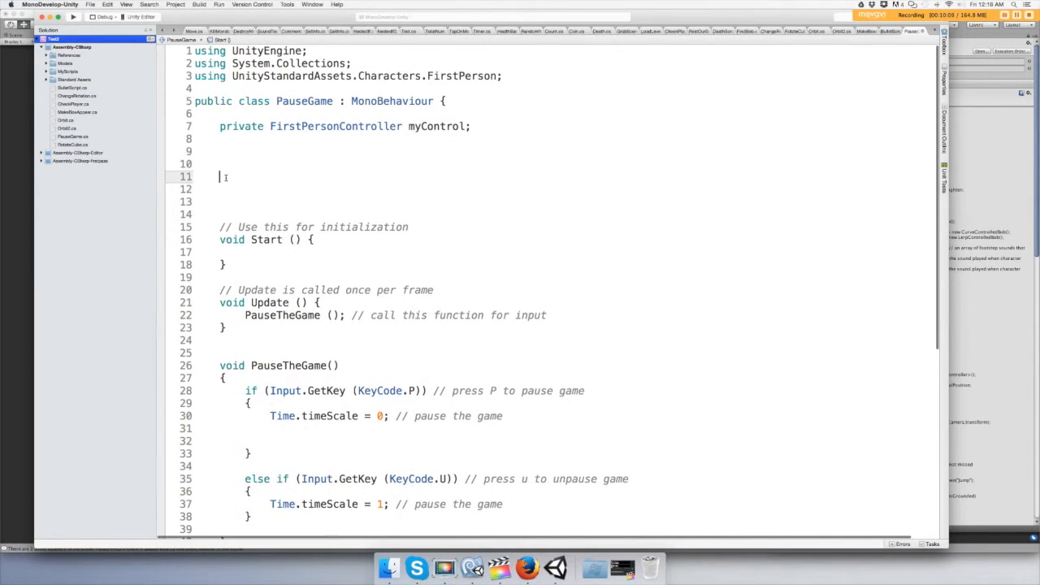
- Add void Awake() and begin the line myControl = GameObject.Find() inside it
{"action": "type", "text": "vp"}
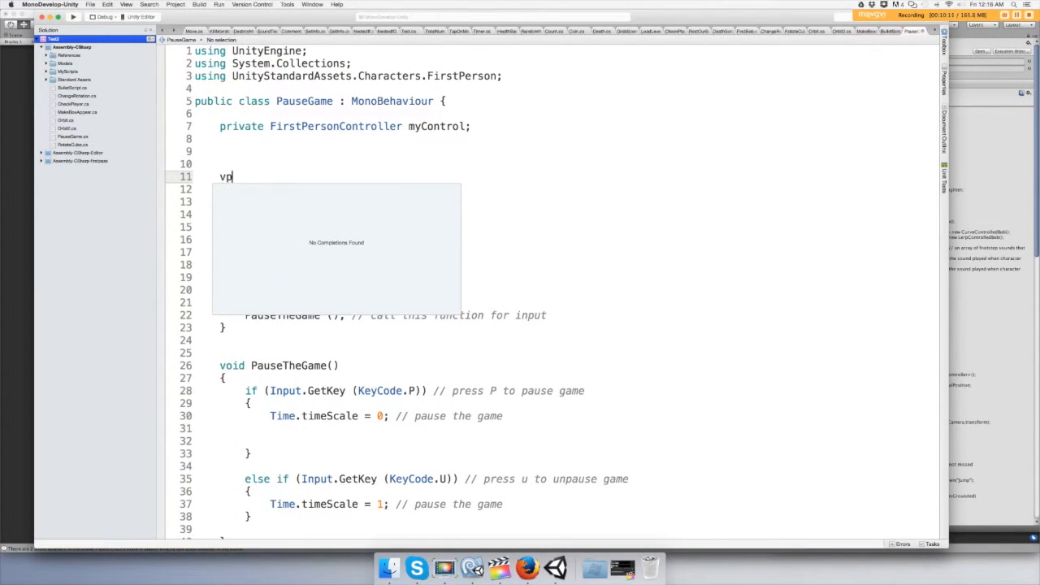
{"action": "type", "text": "oid"}
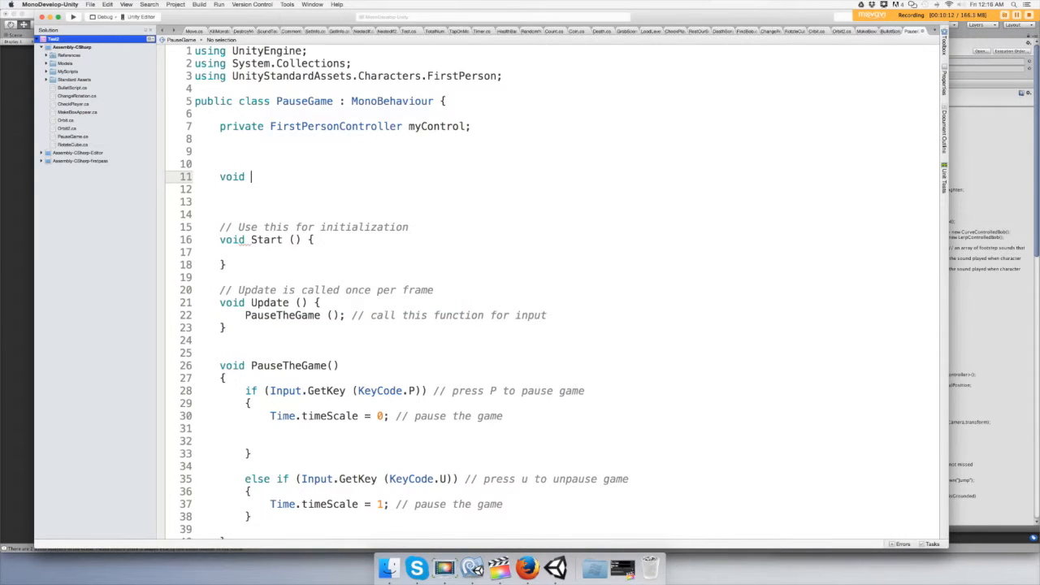
{"action": "type", "text": "Awake("}
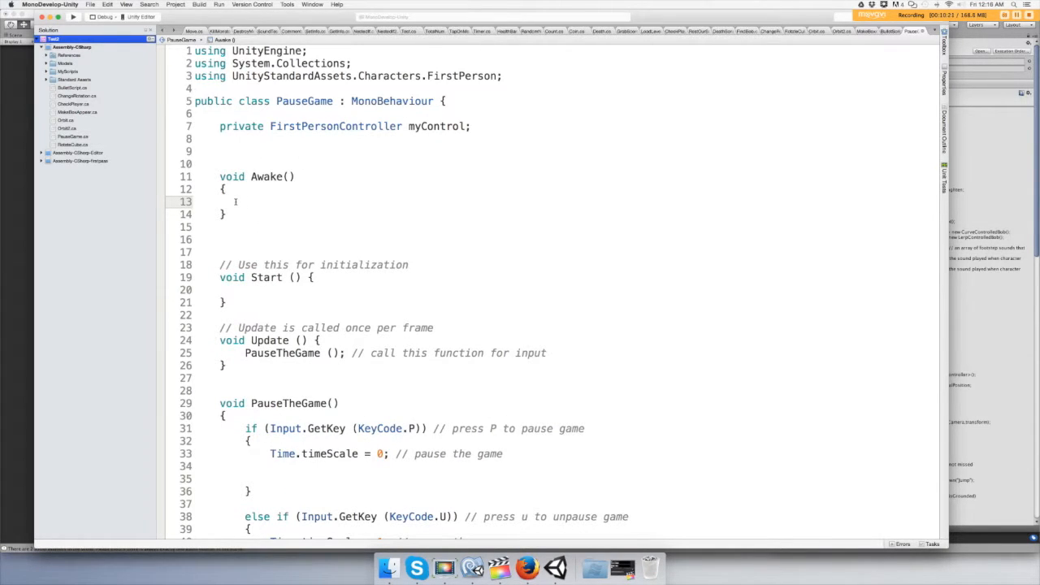
{"action": "type", "text": "myControl ="}
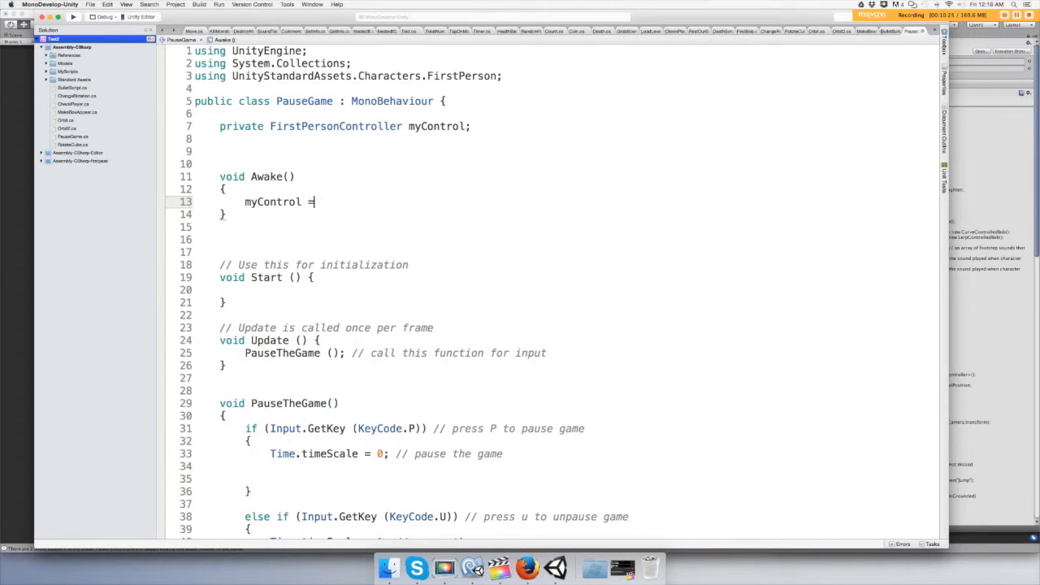
{"action": "type", "text": "game"}
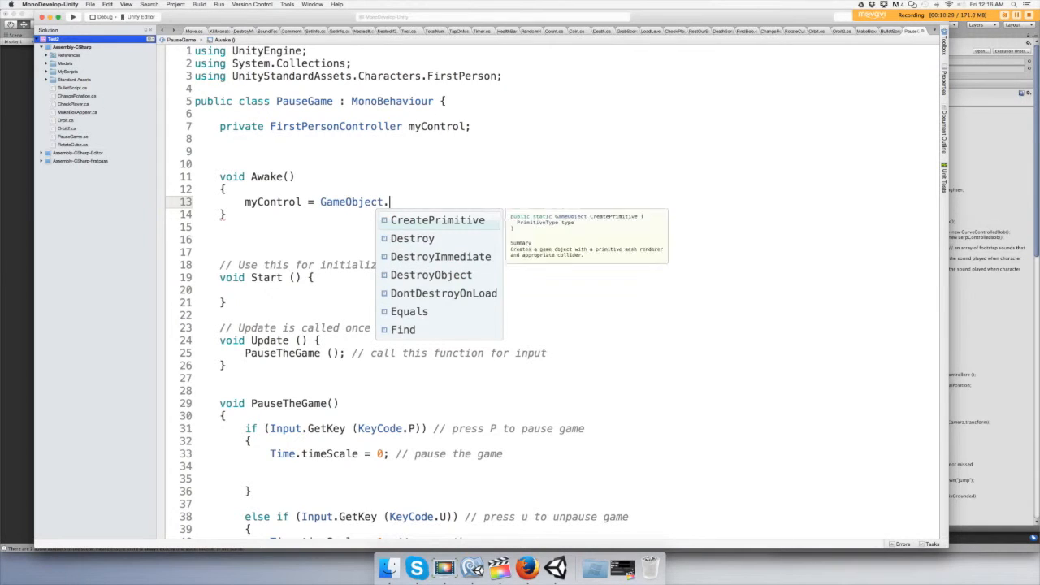
{"action": "type", "text": "Find"}
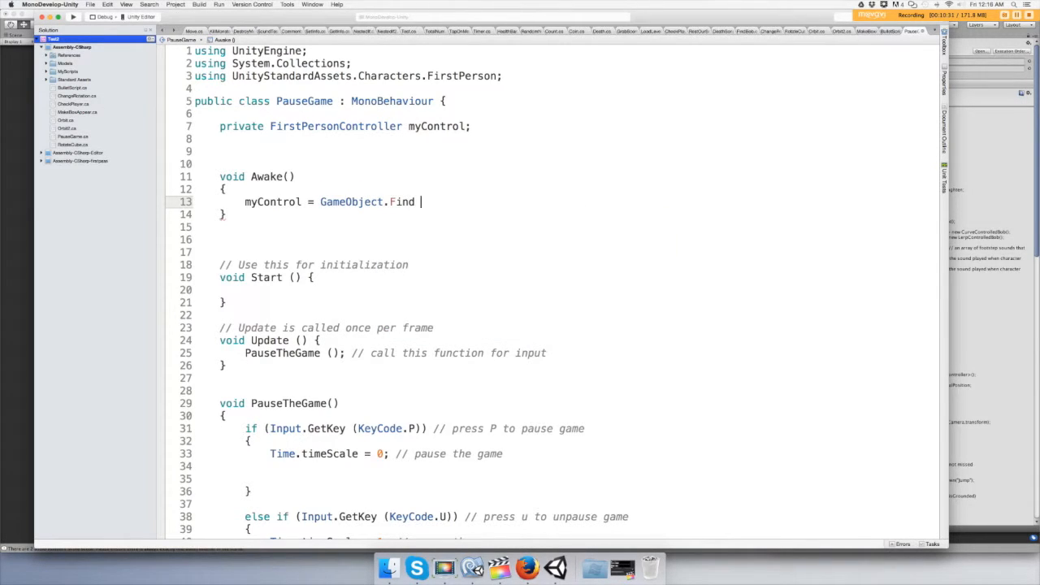
{"action": "key", "text": "backspace"}
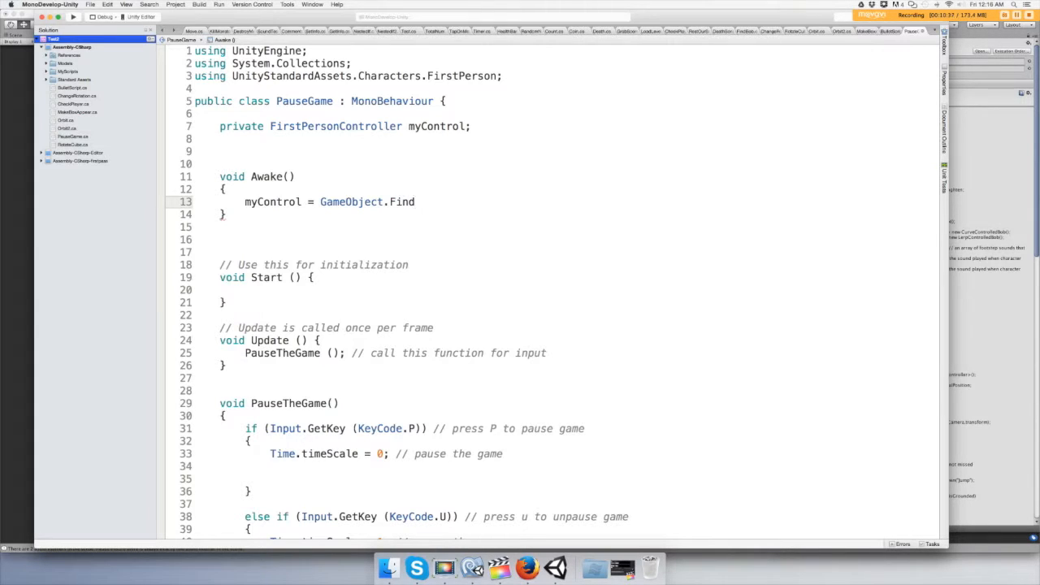
{"action": "type", "text": "()"}
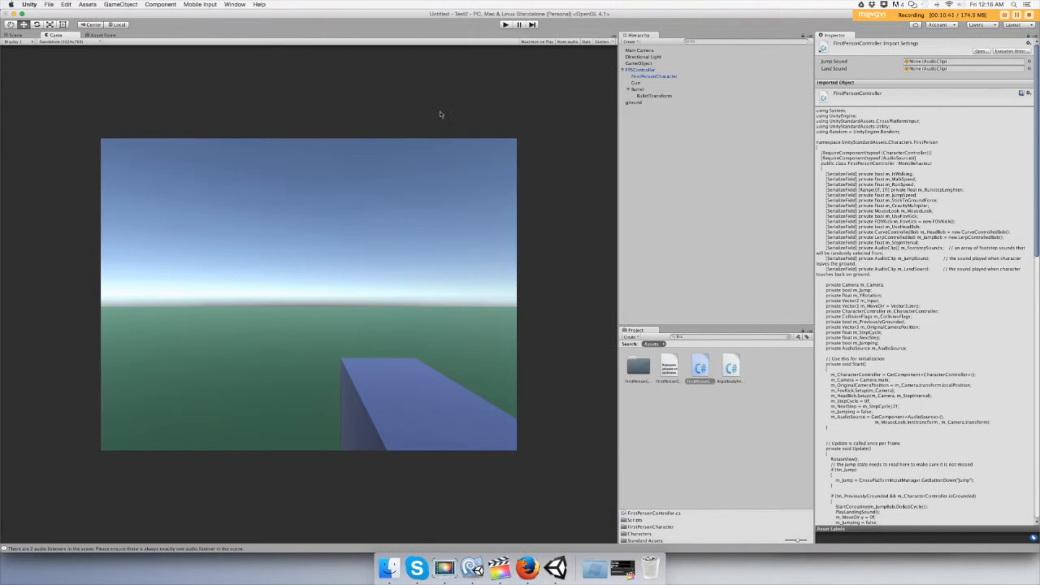
- Select the FPSController object in the Hierarchy and copy its name from the Inspector
{"action": "left_click", "coordinate": [642, 69]}
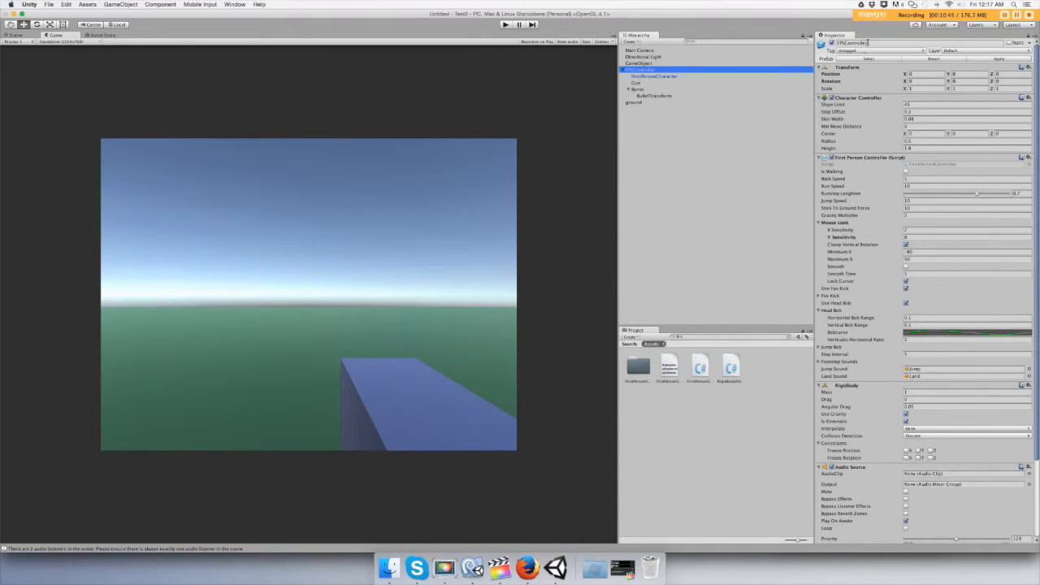
{"action": "left_click", "coordinate": [655, 76]}
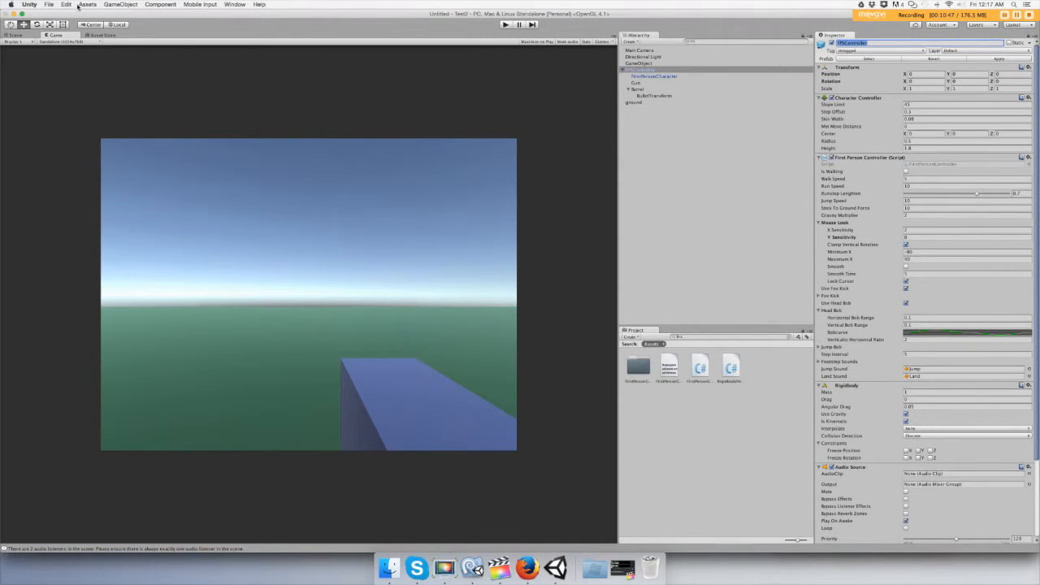
{"action": "left_click", "coordinate": [66, 5]}
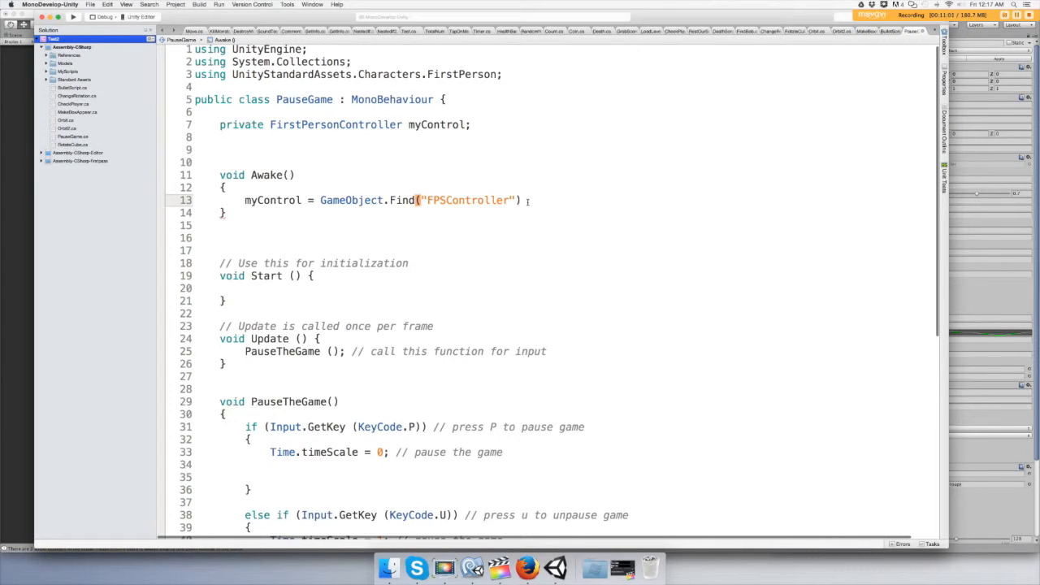
- Append .GetComponent<FirstPersonController>() so myControl holds the player's controller component
{"action": "type", "text": ".ge"}
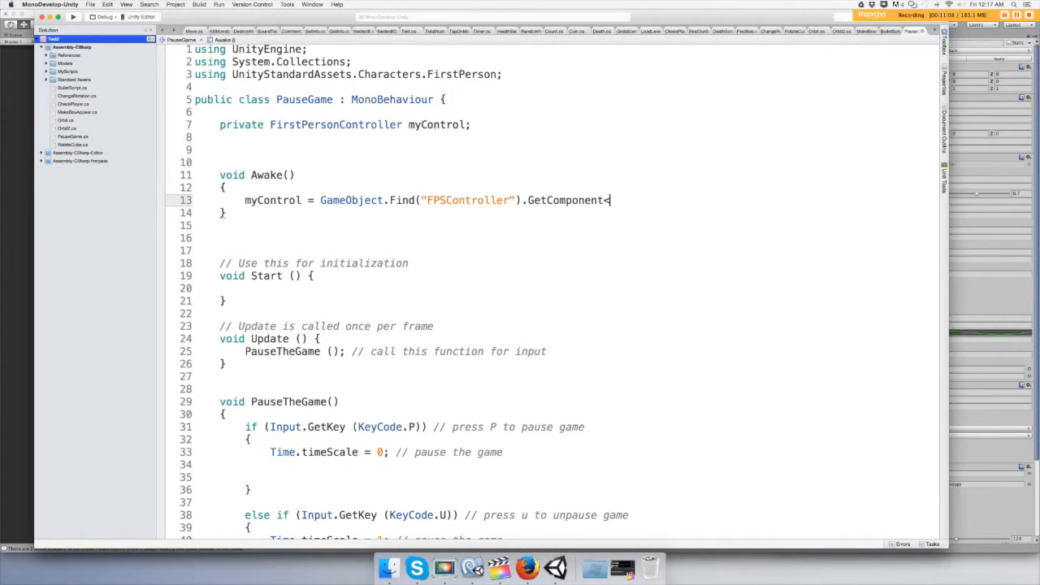
{"action": "type", "text": "<>"}
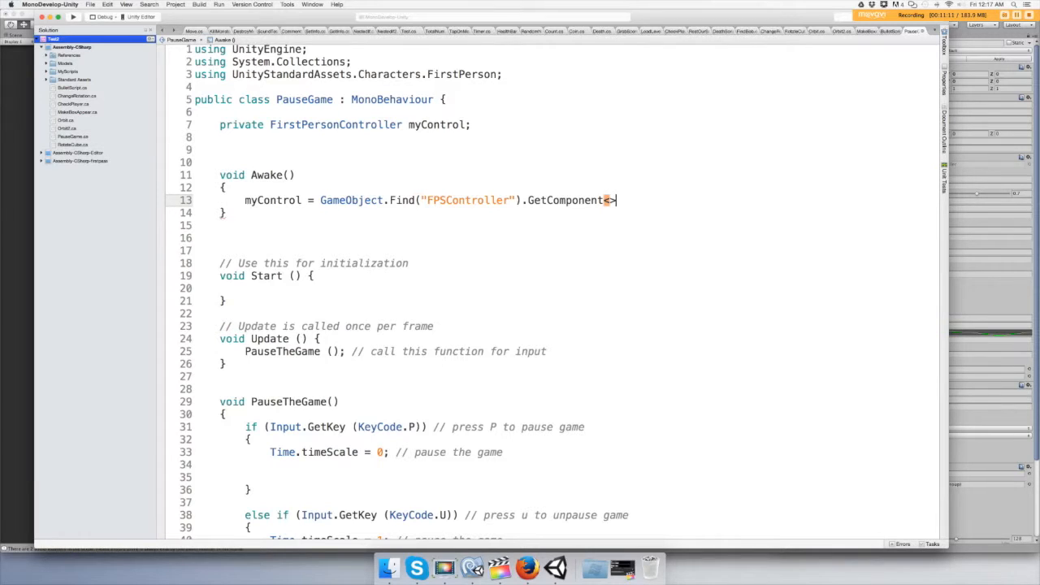
{"action": "type", "text": "();"}
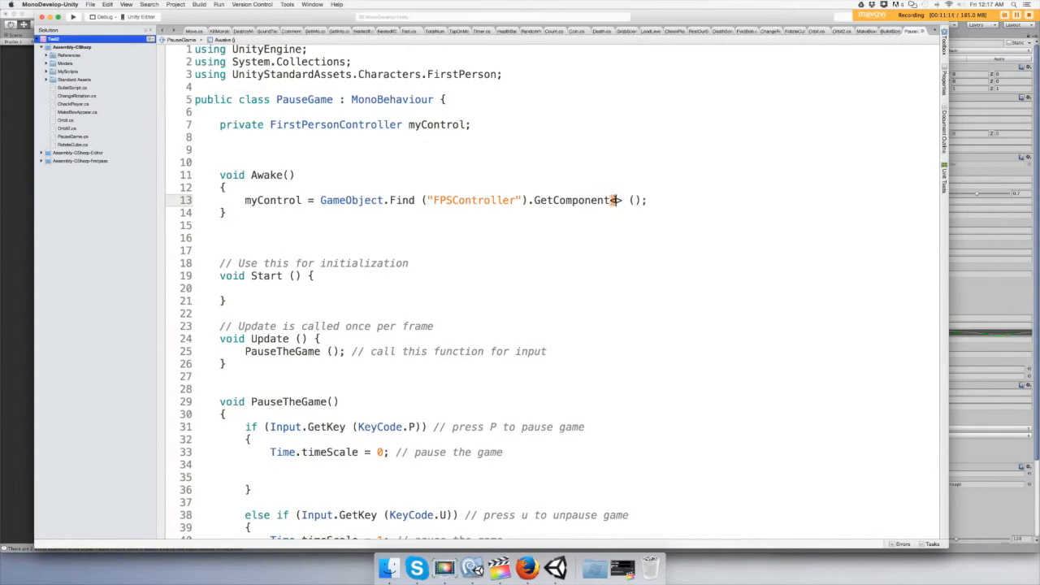
{"action": "mouse_move", "coordinate": [618, 200]}
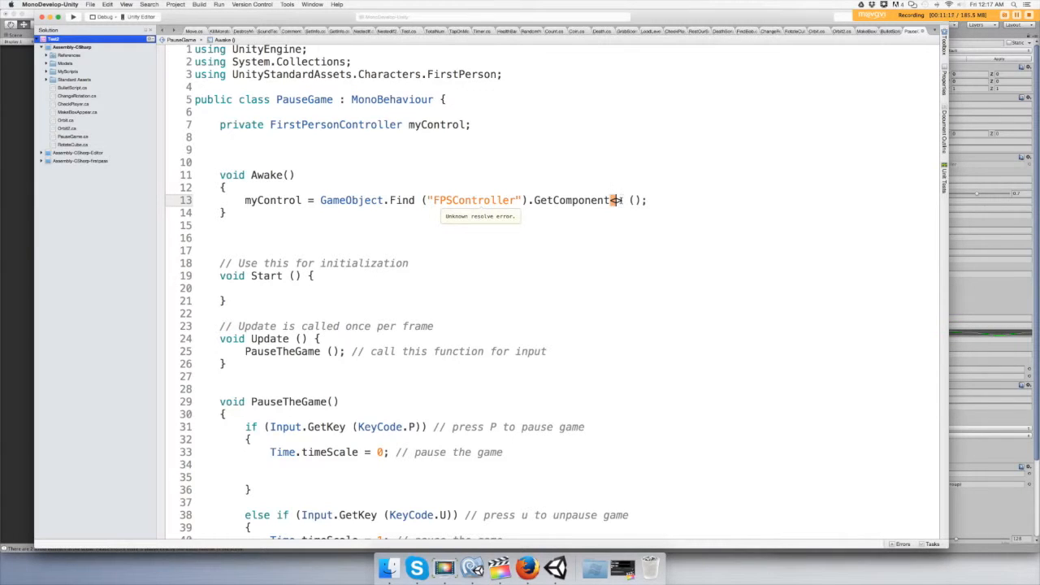
{"action": "type", "text": "FirstPersonController"}
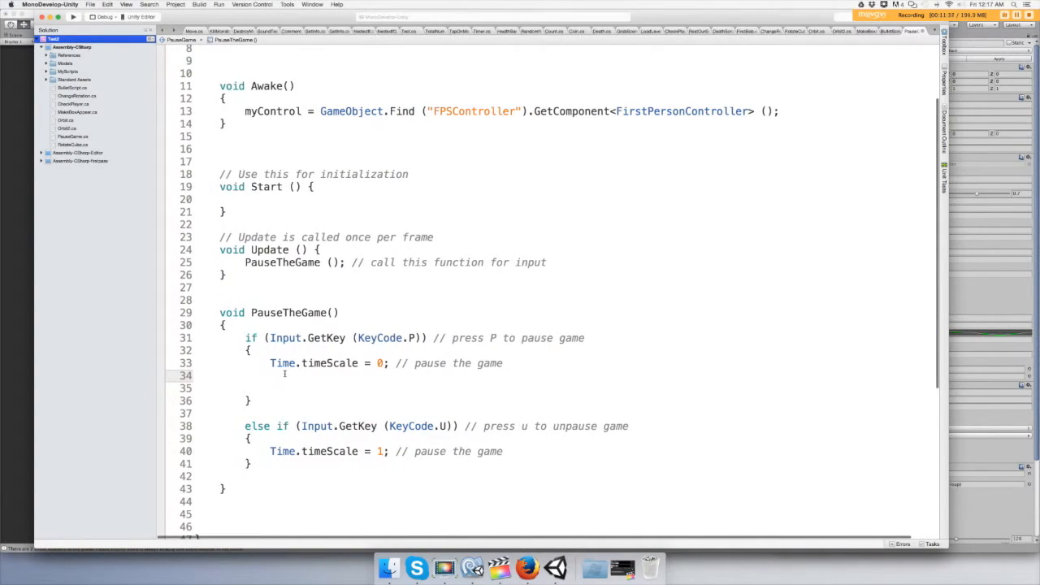
- Start a myControl. member access in the P-key branch after Time.timeScale = 0
{"action": "type", "text": "m"}
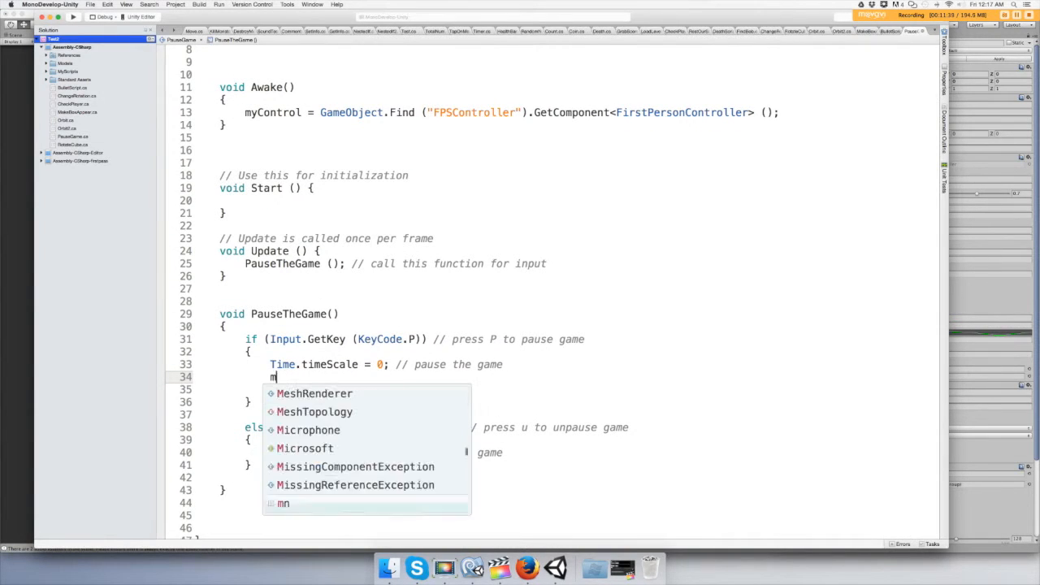
{"action": "type", "text": "yControl"}
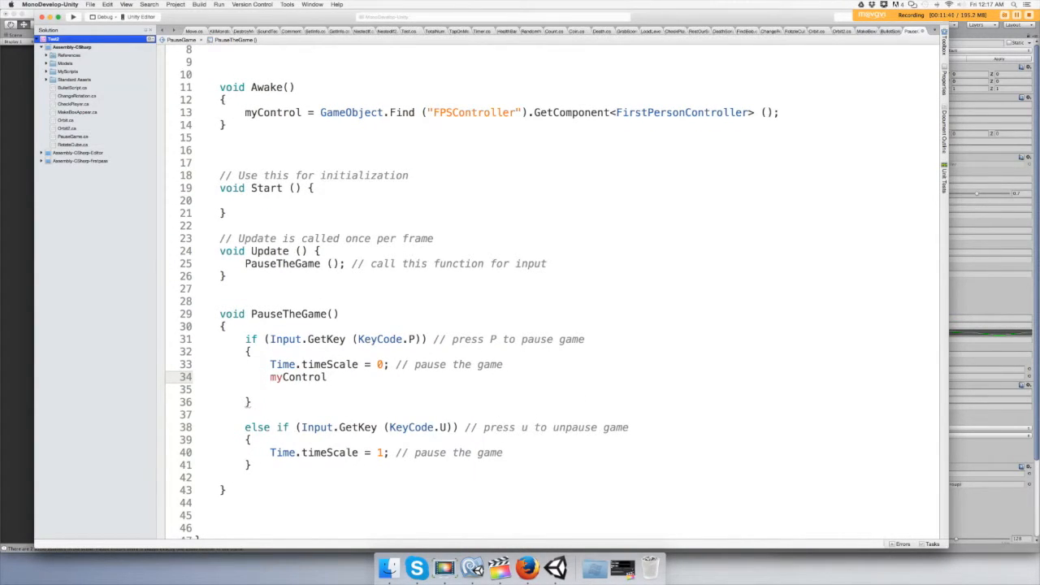
{"action": "type", "text": "."}
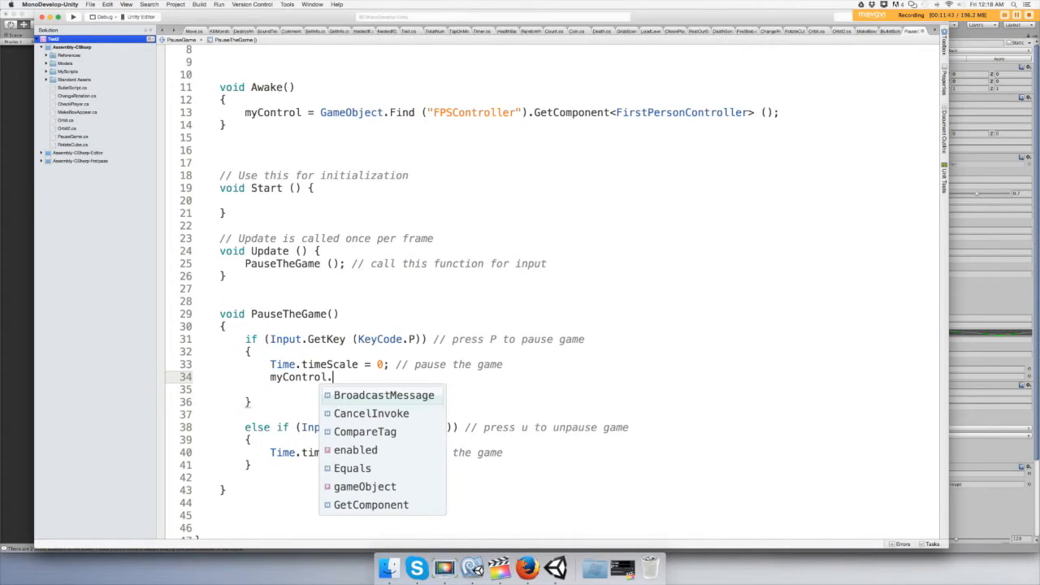
{"action": "type", "text": "x"}
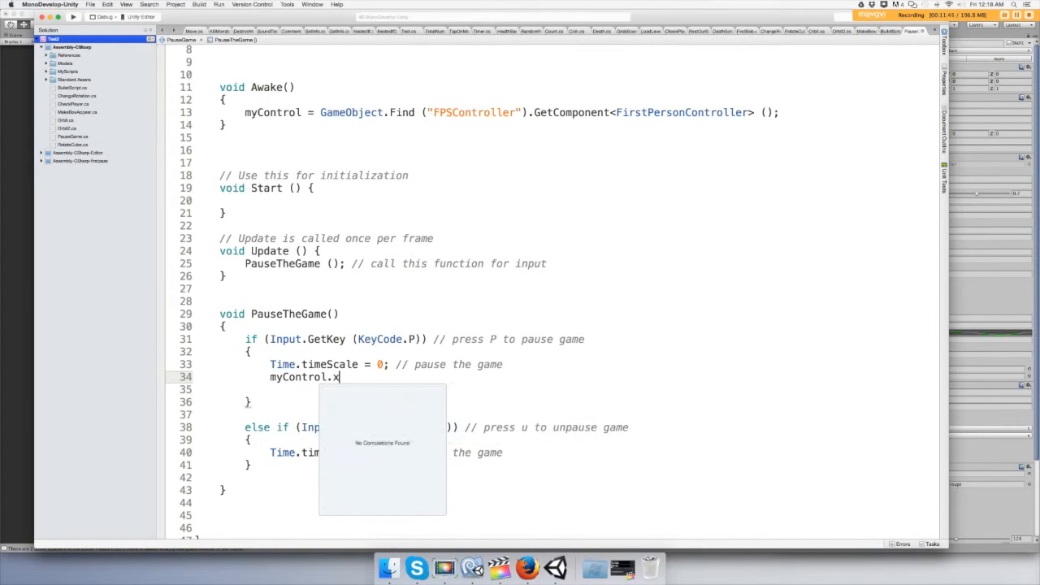
{"action": "type", "text": "s"}
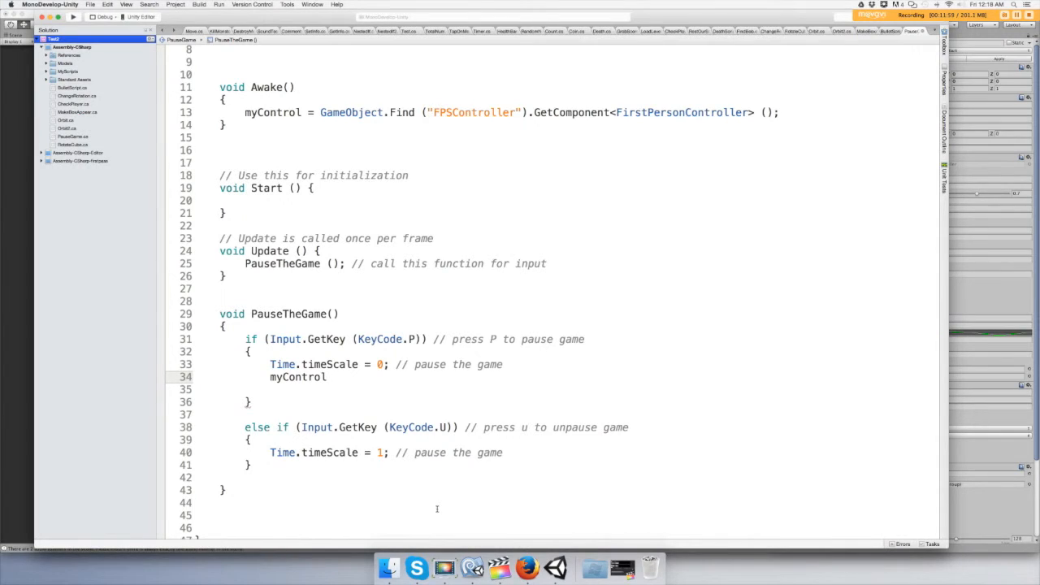
{"action": "type", "text": "m"}
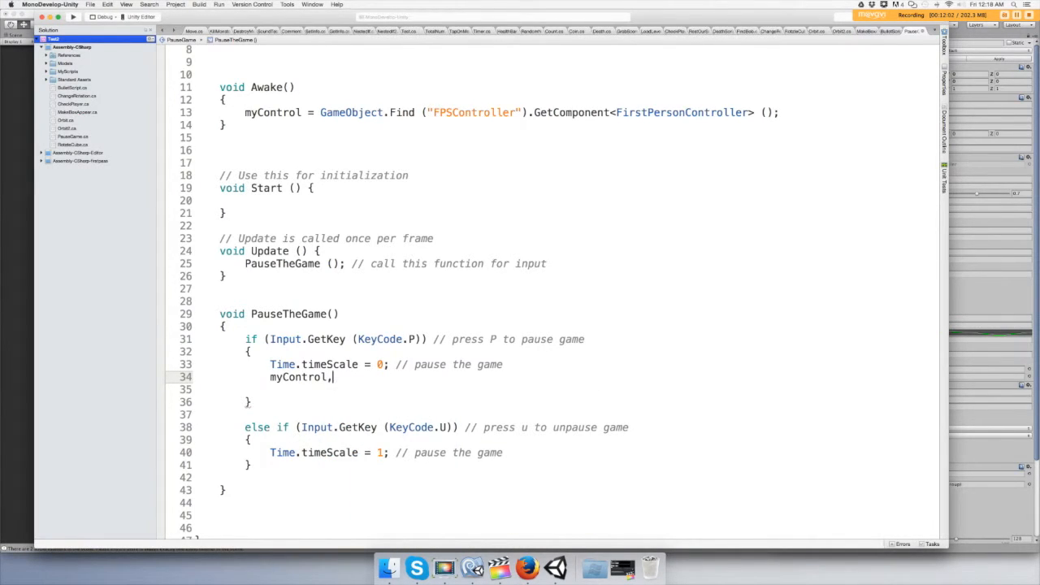
{"action": "key", "text": "Backspace"}
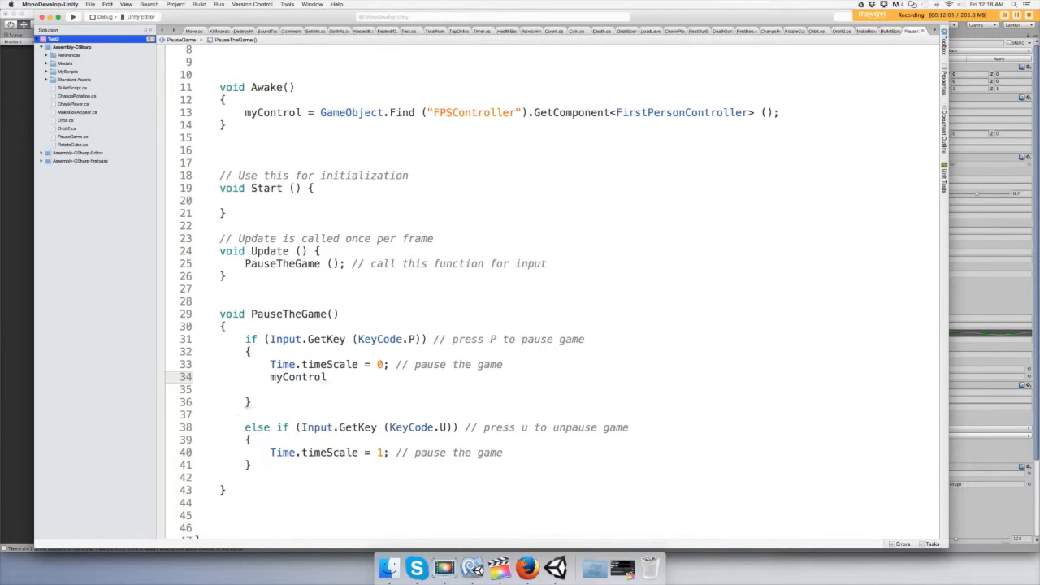
{"action": "type", "text": "."}
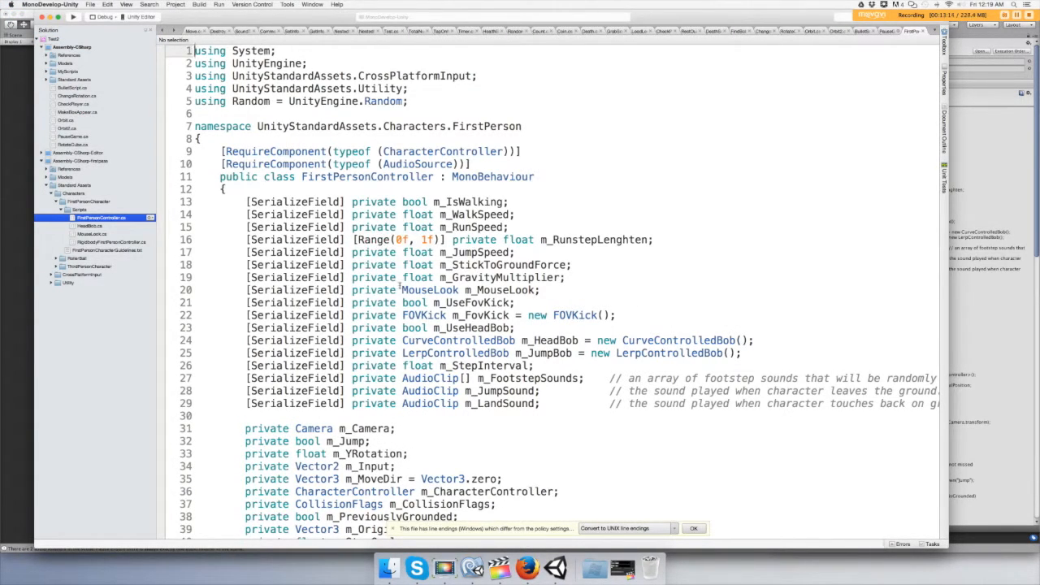
- Change the m_MouseLook field in FirstPersonController.cs from private to public
{"action": "scroll", "scroll_direction": "down", "scroll_amount": 3}
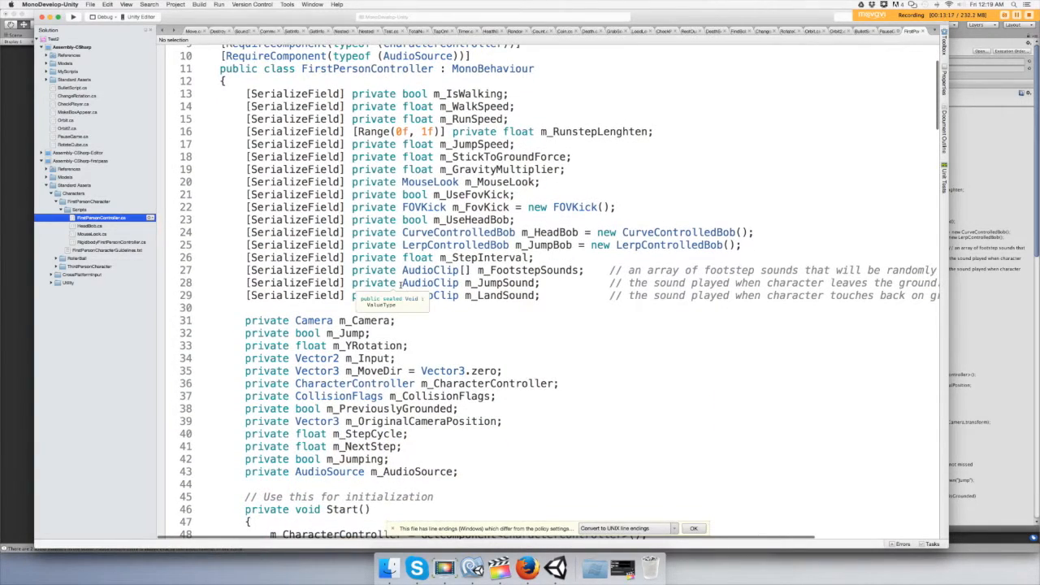
{"action": "scroll", "scroll_direction": "down", "scroll_amount": 3}
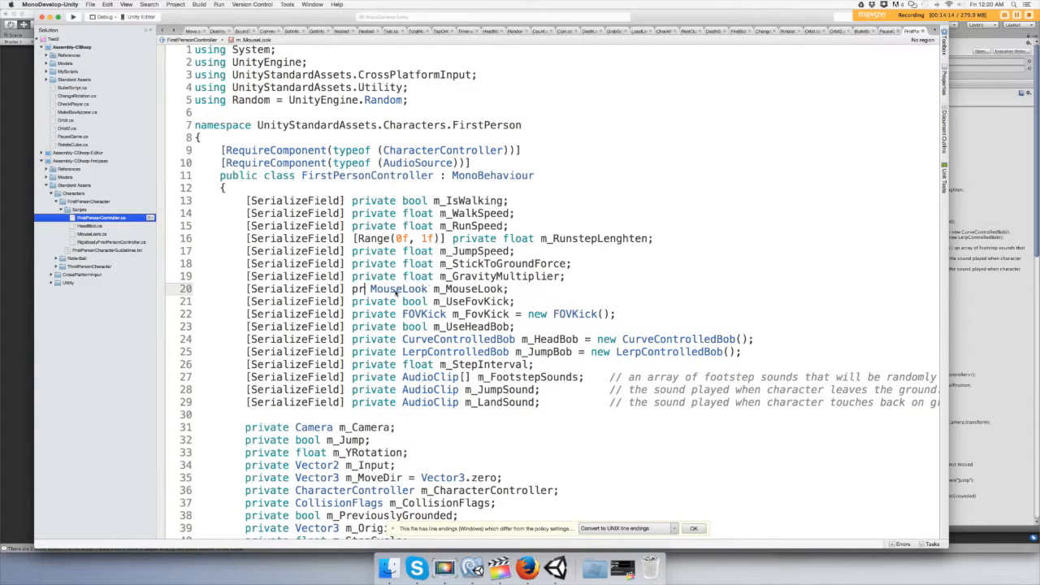
{"action": "type", "text": "ublic"}
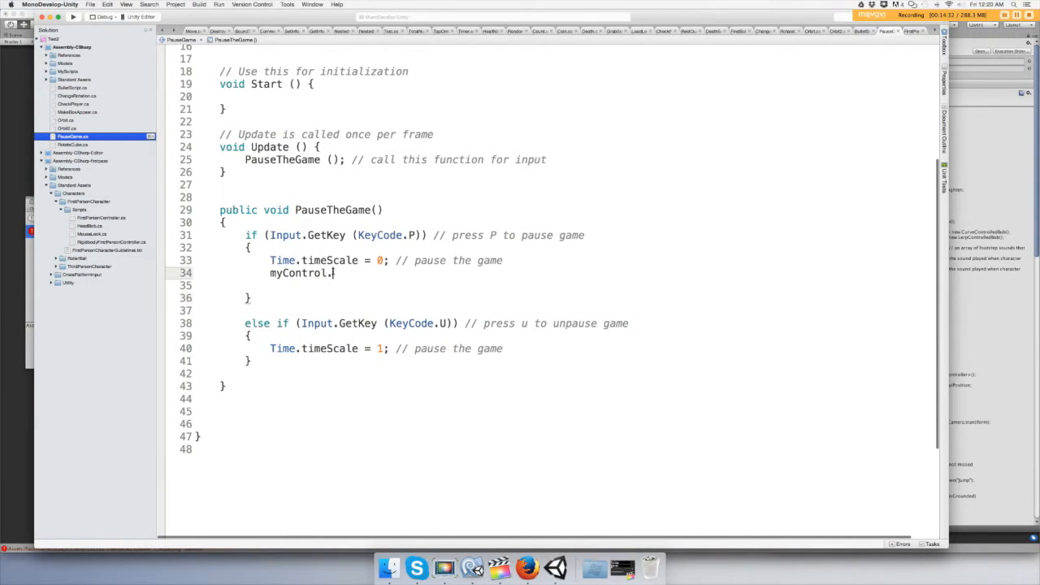
- Complete the pause line as myControl.m_MouseLook.XSensitivity = 0;
{"action": "type", "text": "eLook"}
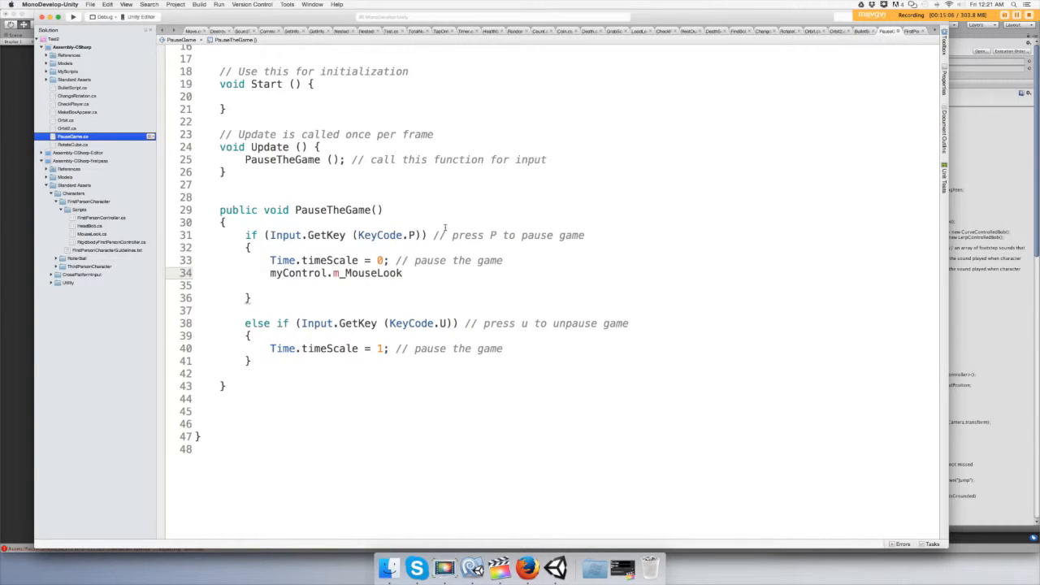
{"action": "type", "text": "."}
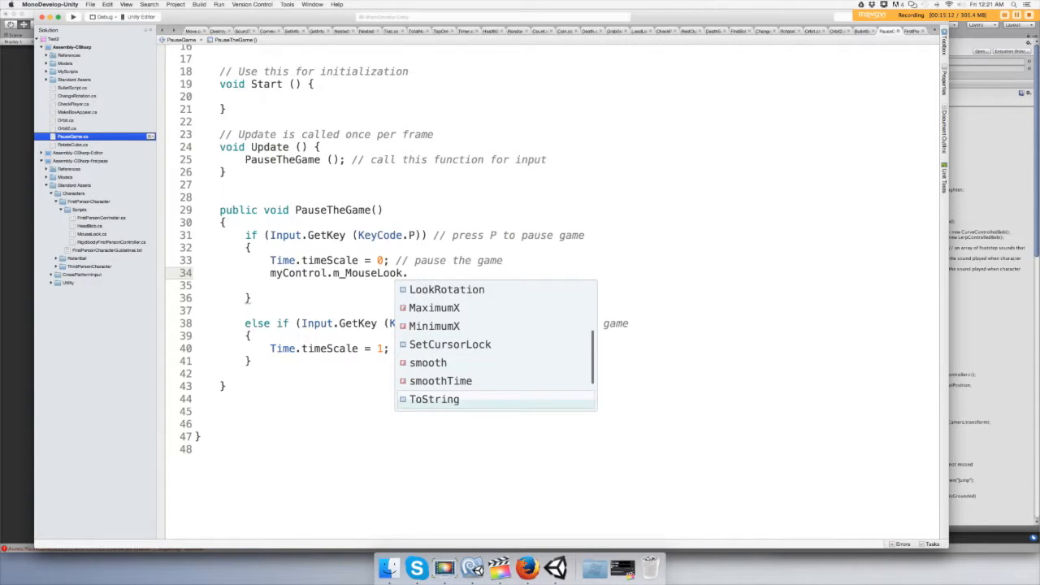
{"action": "type", "text": "XSensitivity"}
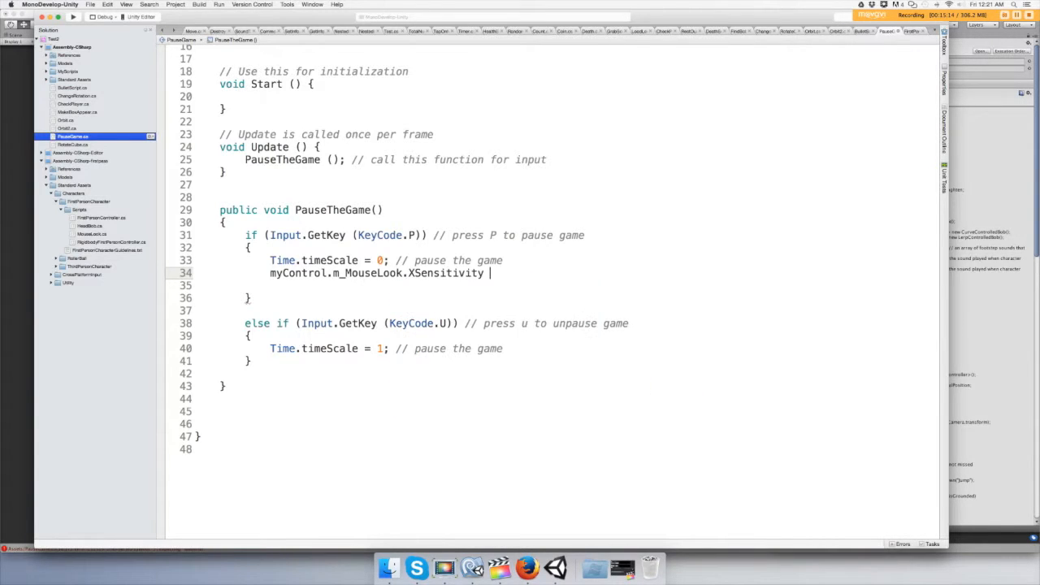
{"action": "type", "text": "="}
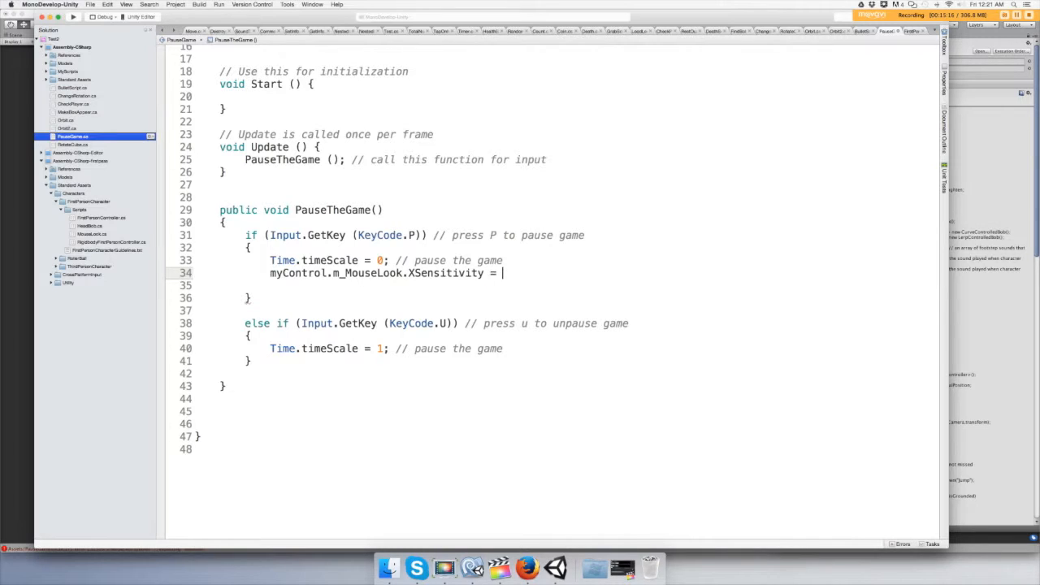
{"action": "type", "text": "0;"}
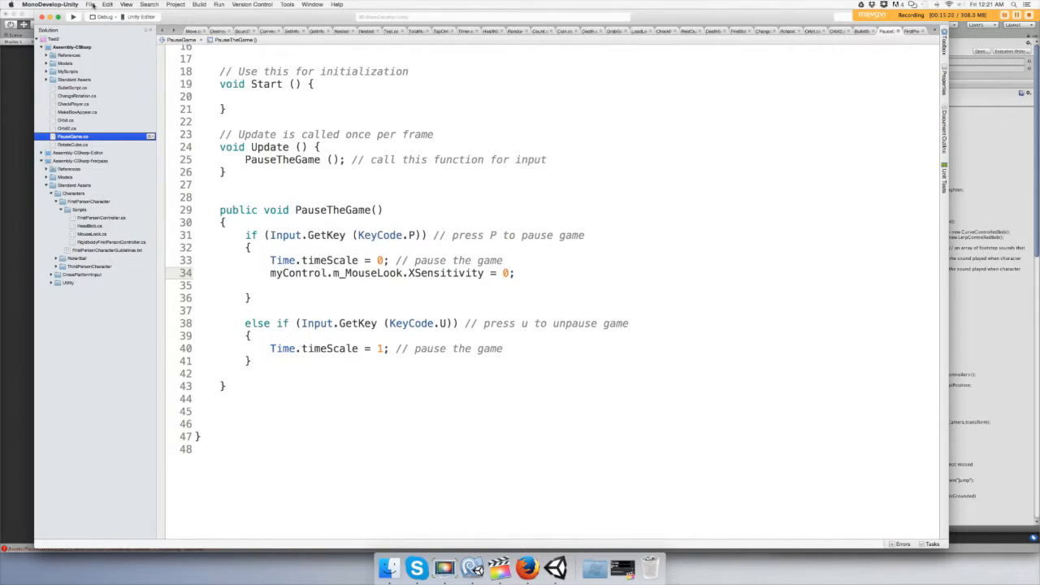
- Add the comment '// stop the camera from rotating' after the sensitivity line
{"action": "type", "text": "//"}
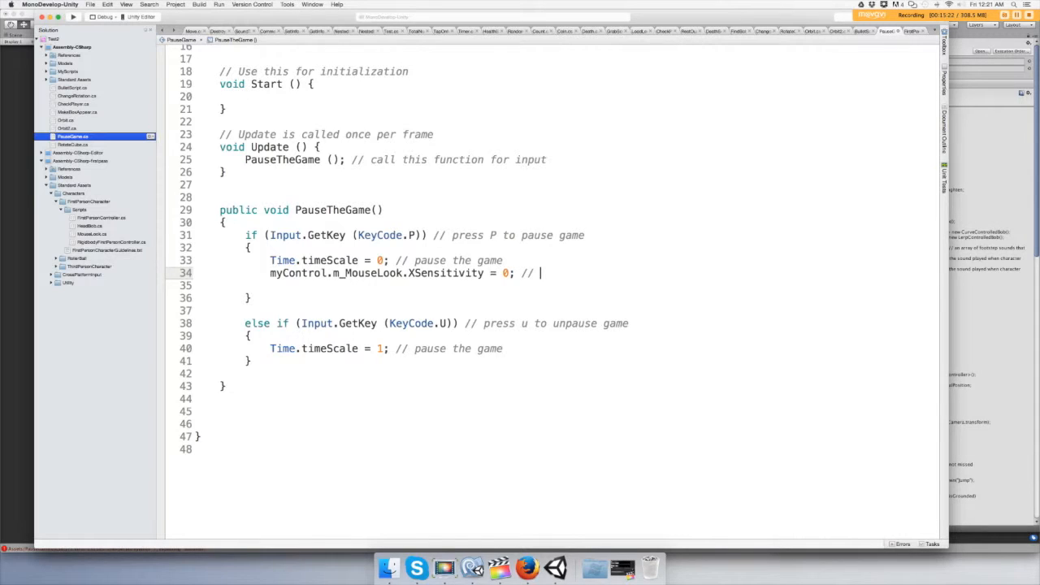
{"action": "type", "text": "stop the"}
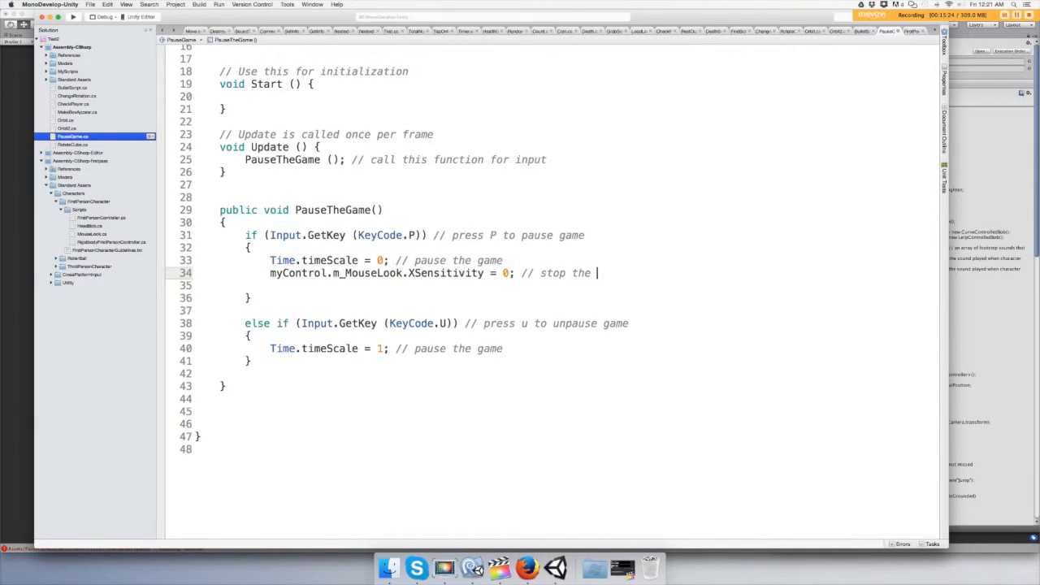
{"action": "type", "text": "camera"}
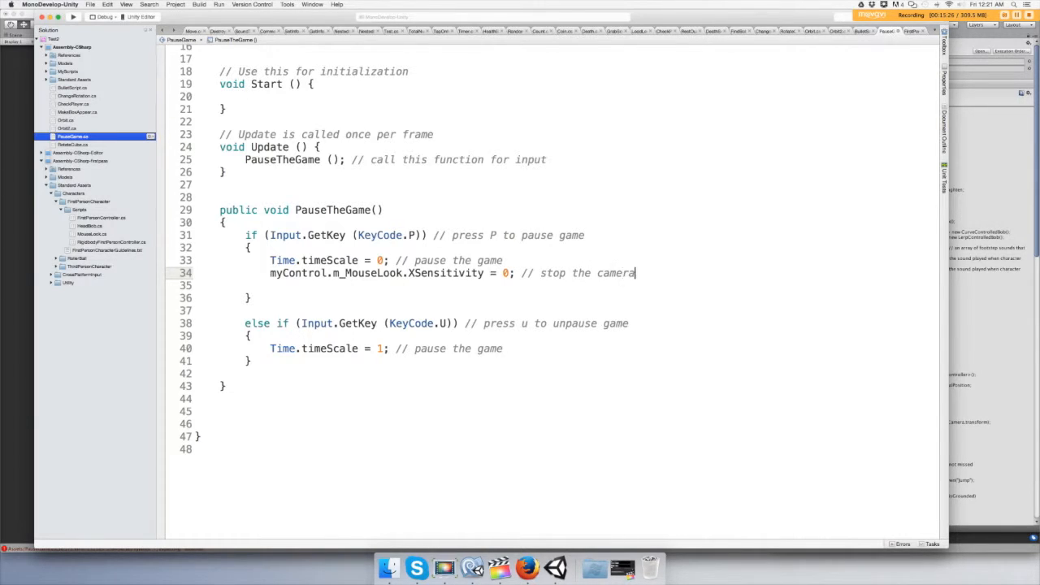
{"action": "type", "text": "from rot"}
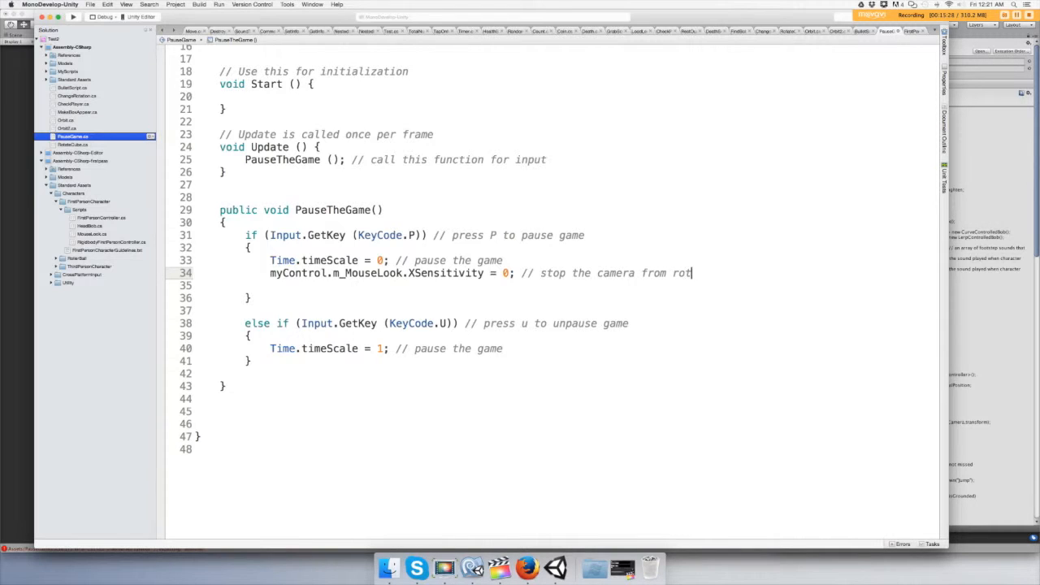
{"action": "type", "text": "ation"}
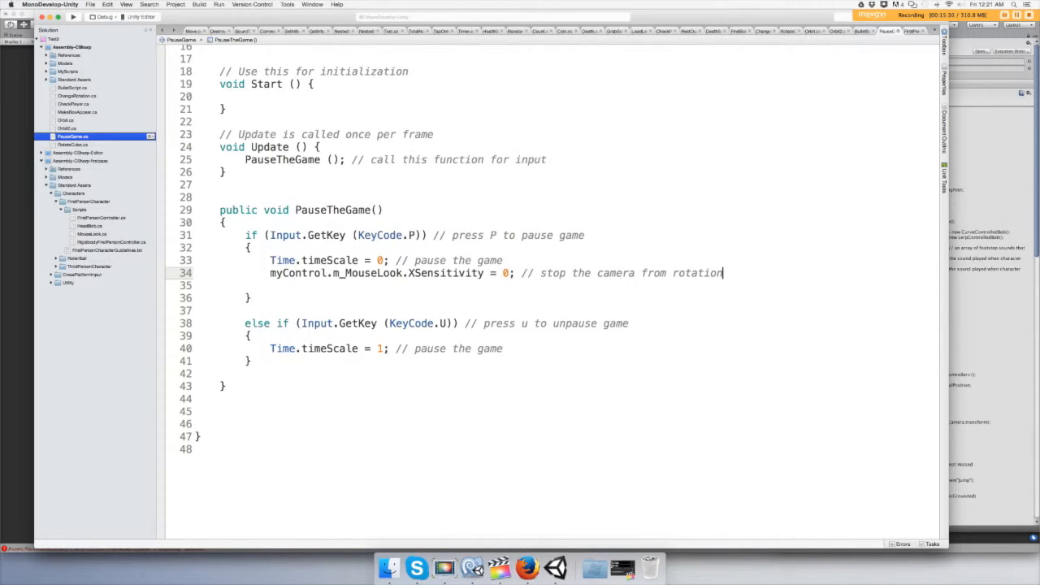
{"action": "key", "text": "Backspace"}
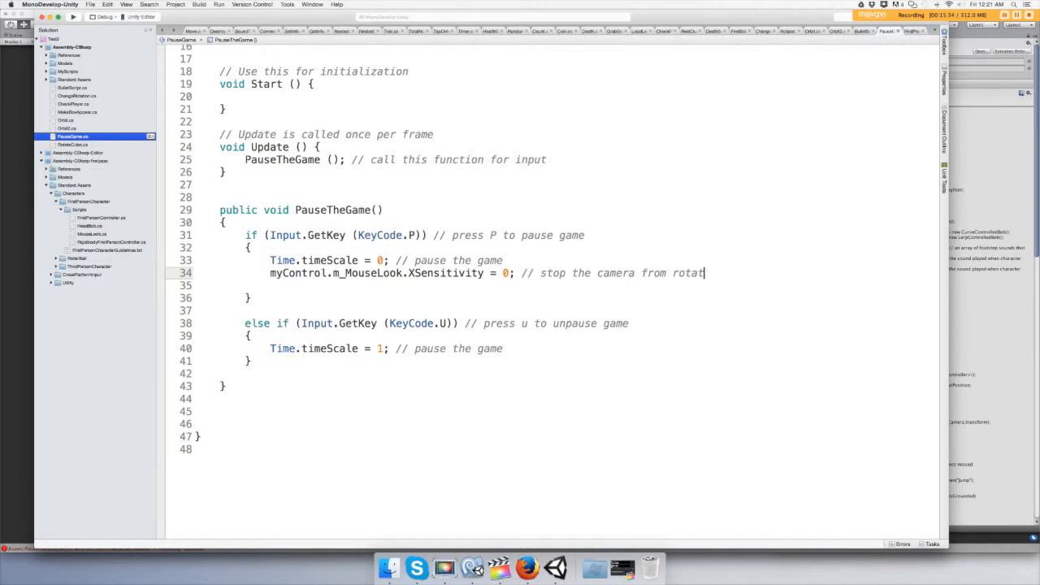
{"action": "type", "text": "ing"}
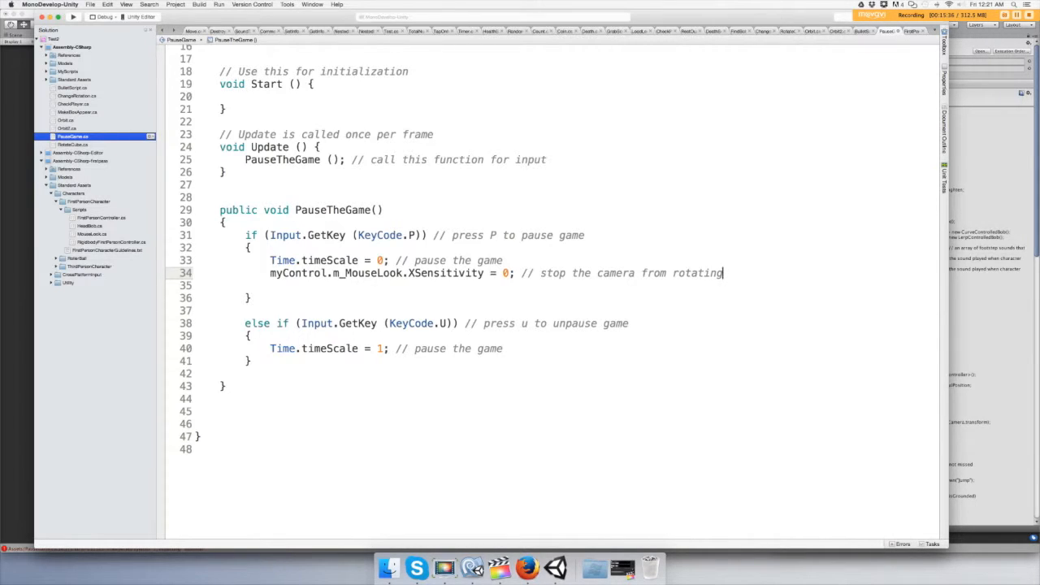
{"action": "left_click", "coordinate": [91, 5]}
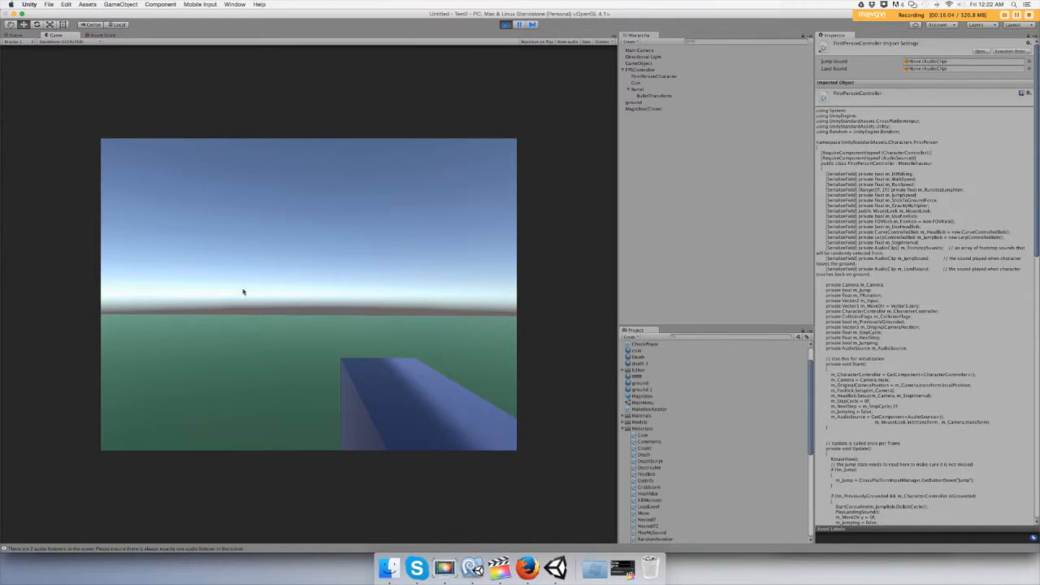
{"action": "mouse_move", "coordinate": [331, 274]}
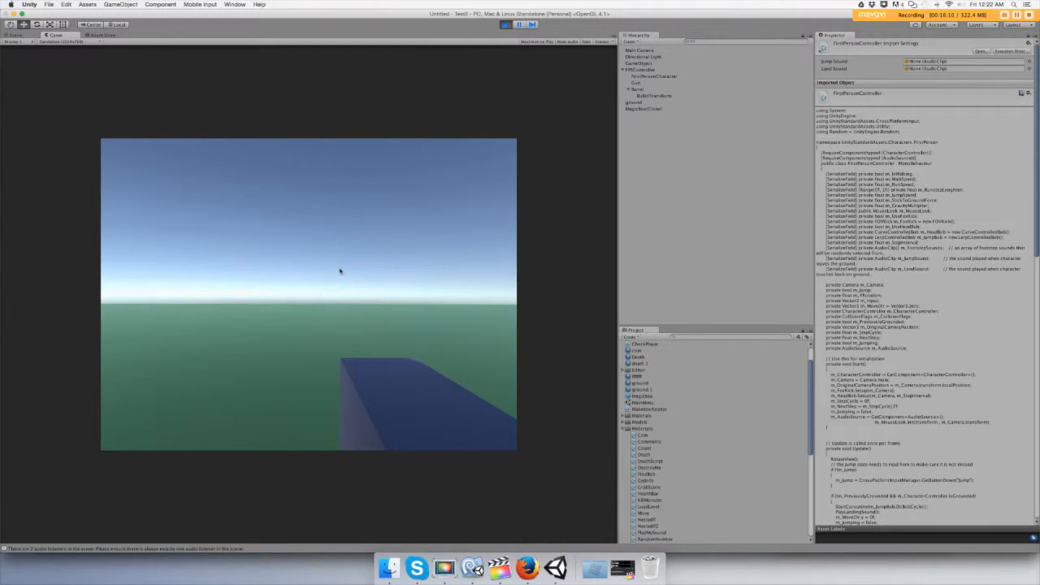
{"action": "mouse_move", "coordinate": [237, 340]}
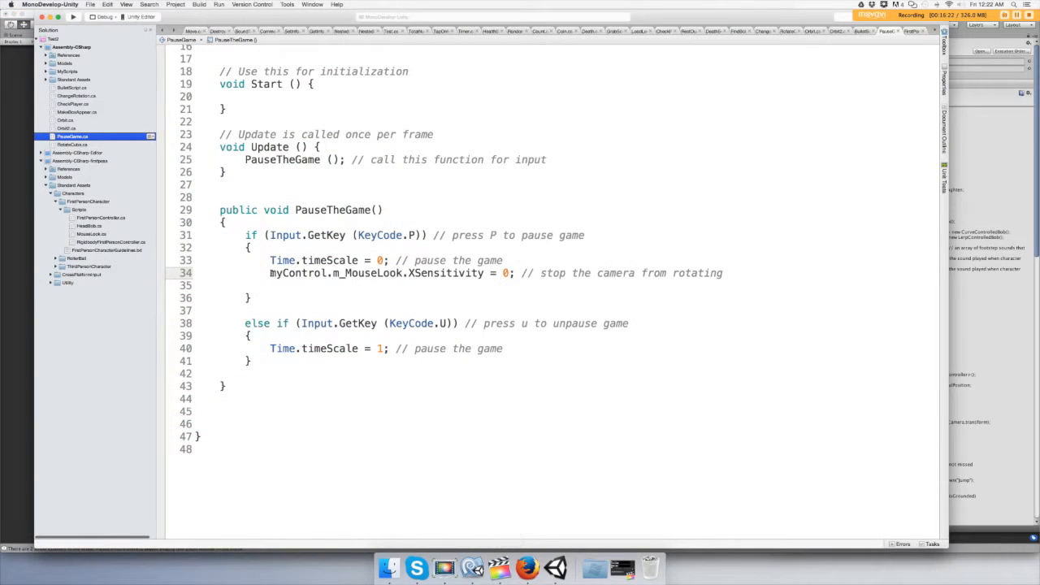
- In the U-key branch set XSensitivity = 2 with comment 'allow the camera to rotate', then save
{"action": "right_click", "coordinate": [488, 273]}
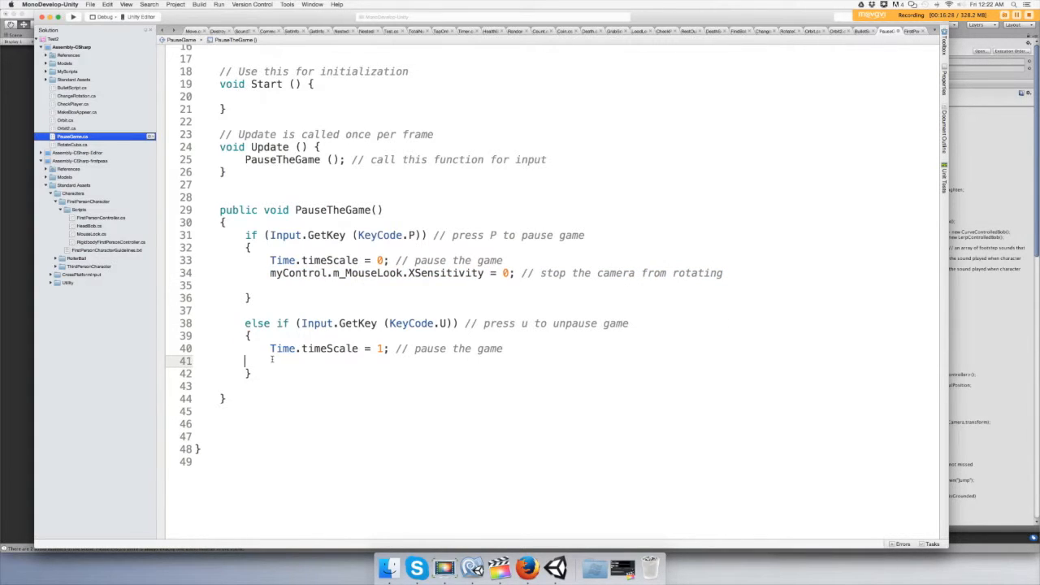
{"action": "type", "text": "myControl.m_MouseLook.XSensitivity = 0; // stop the camera from rotating"}
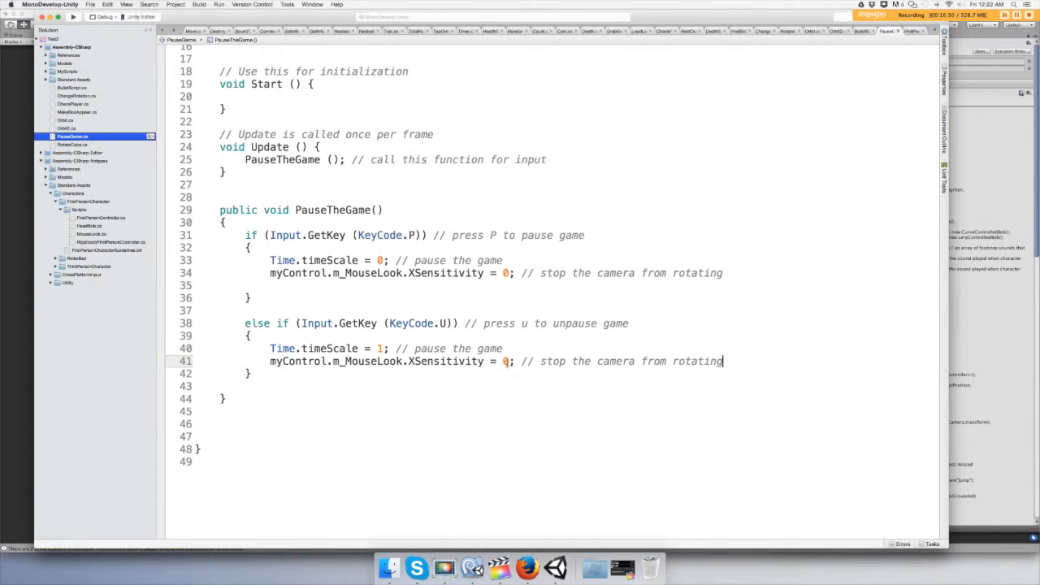
{"action": "type", "text": "2"}
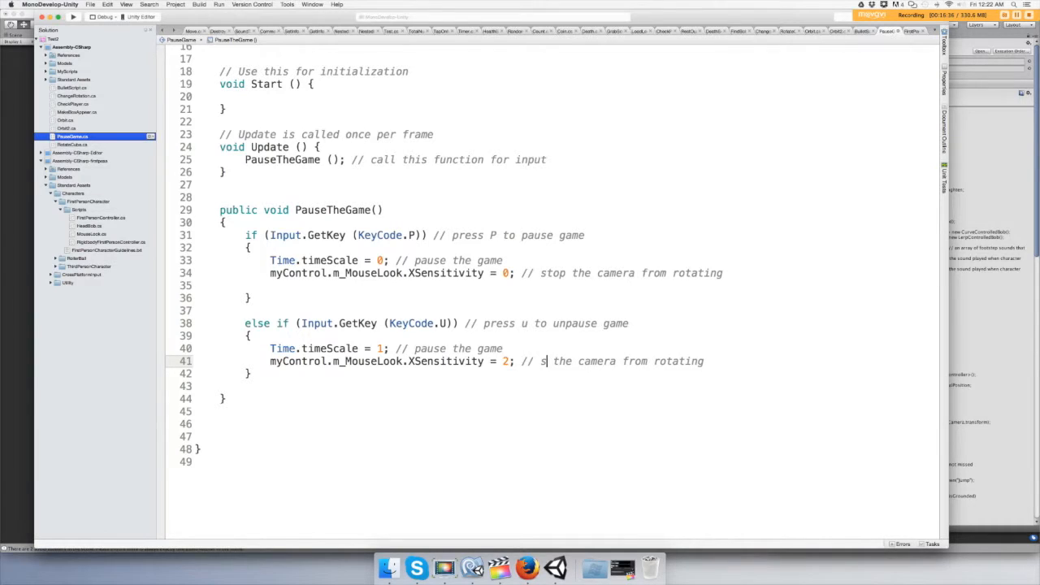
{"action": "type", "text": "allow"}
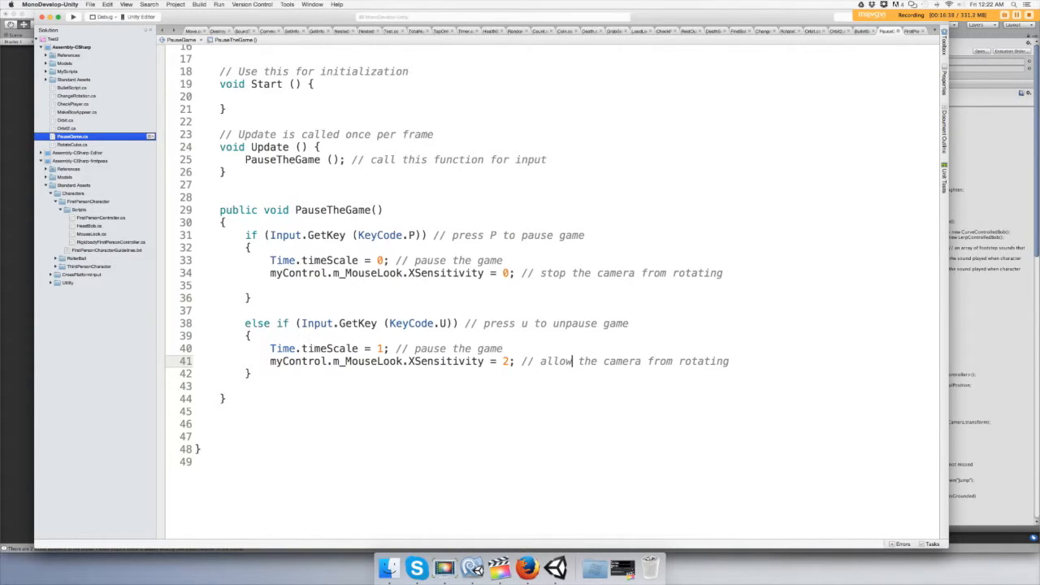
{"action": "mouse_move", "coordinate": [674, 382]}
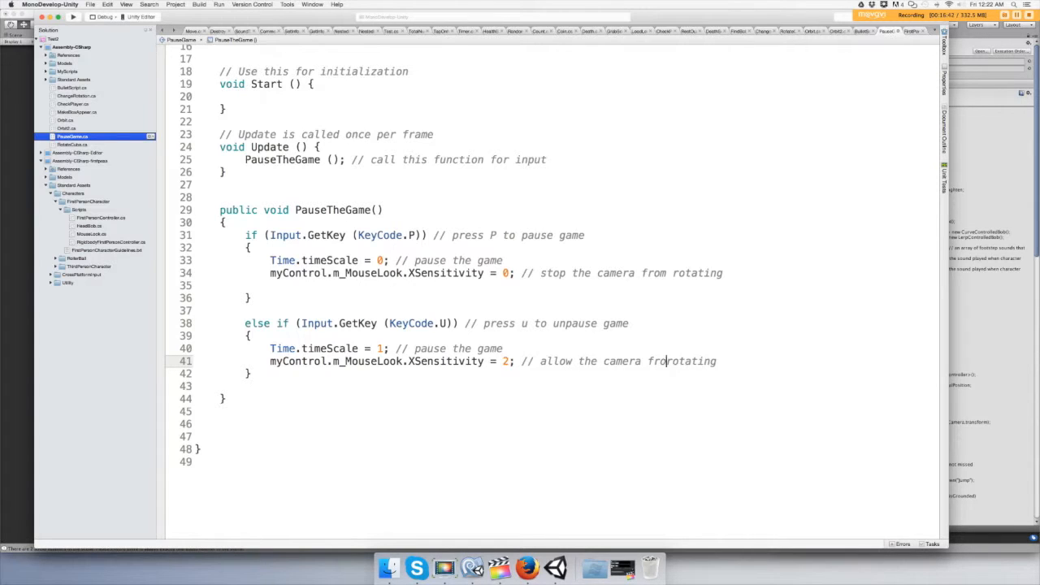
{"action": "type", "text": "to"}
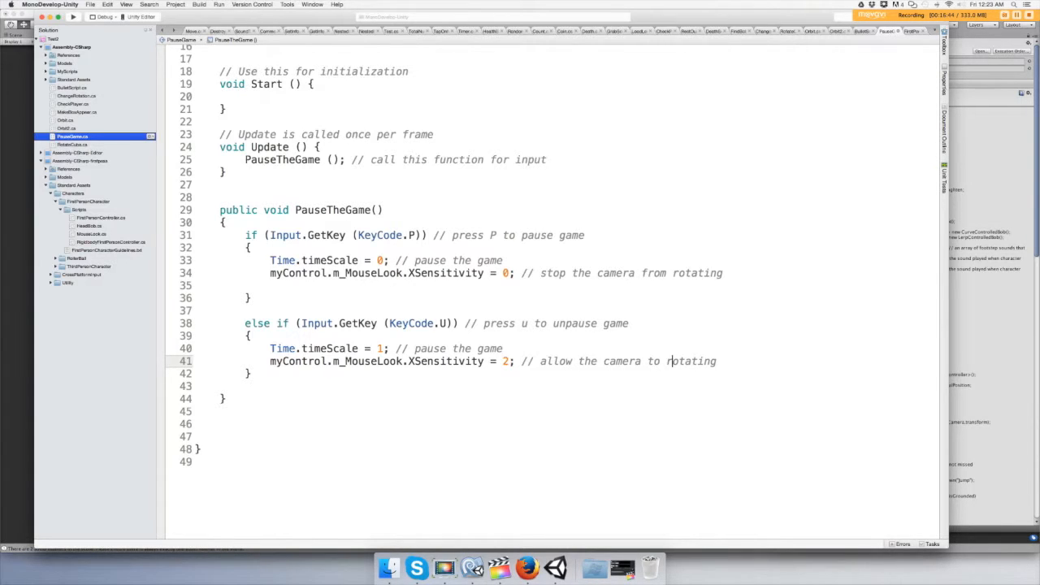
{"action": "key", "text": "Backspace"}
{"action": "type", "text": "e"}
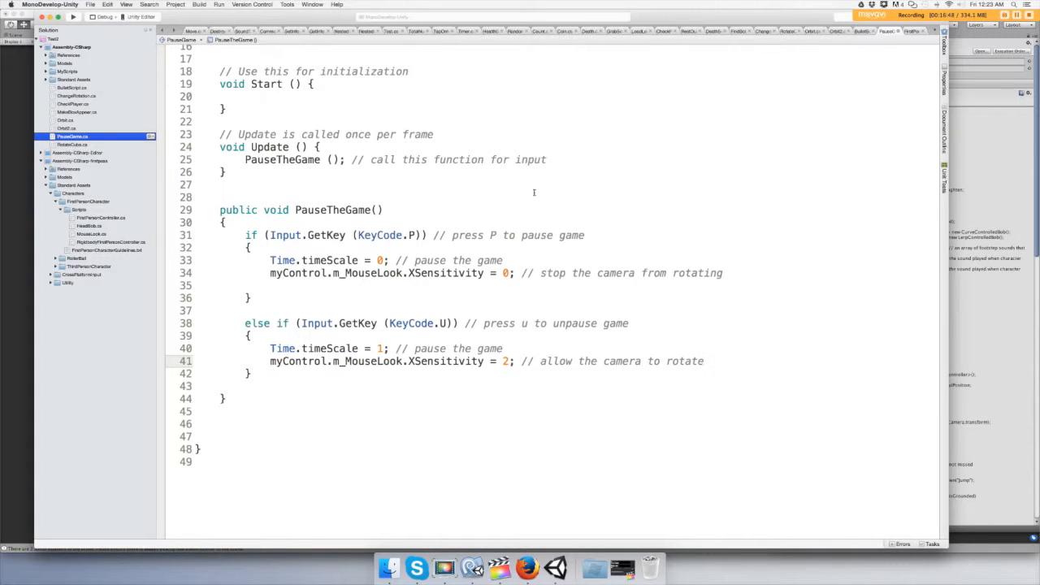
{"action": "left_click", "coordinate": [90, 4]}
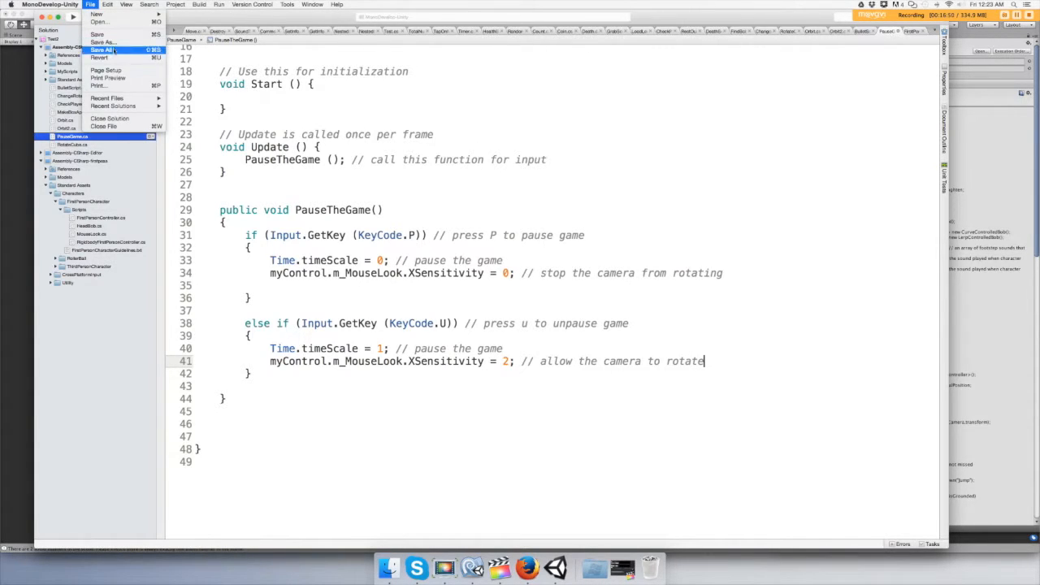